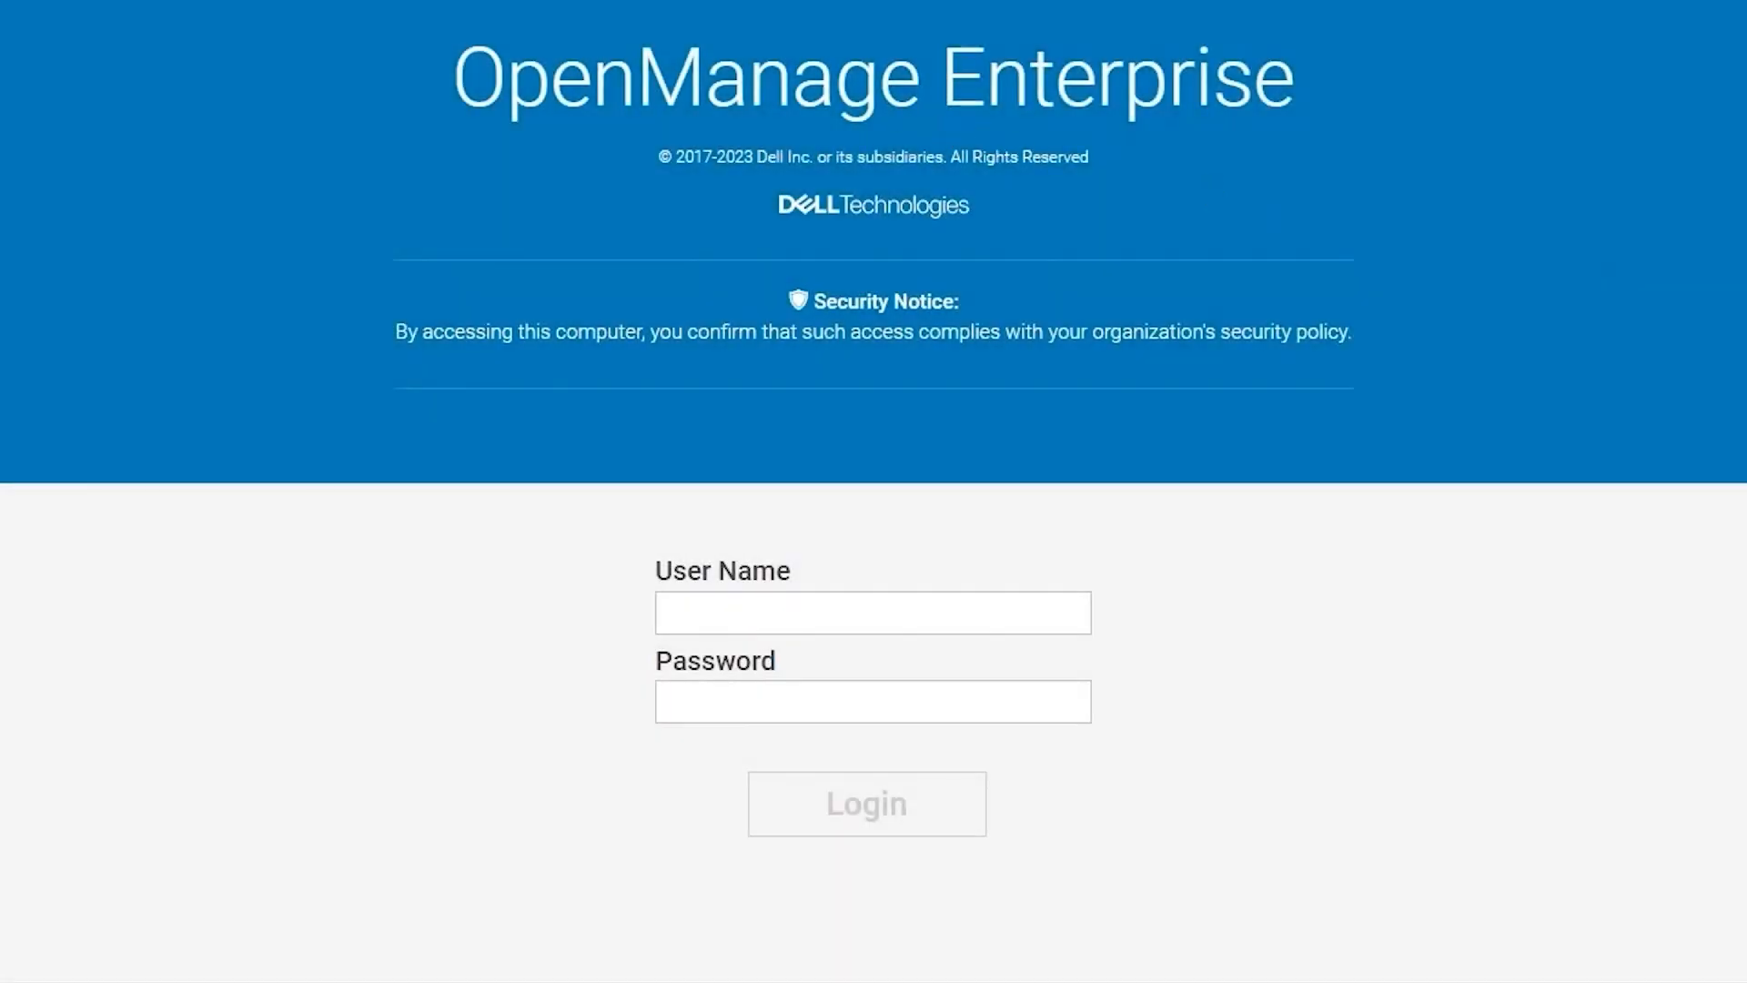
{"action": "mouse_move", "coordinate": [349, 302]}
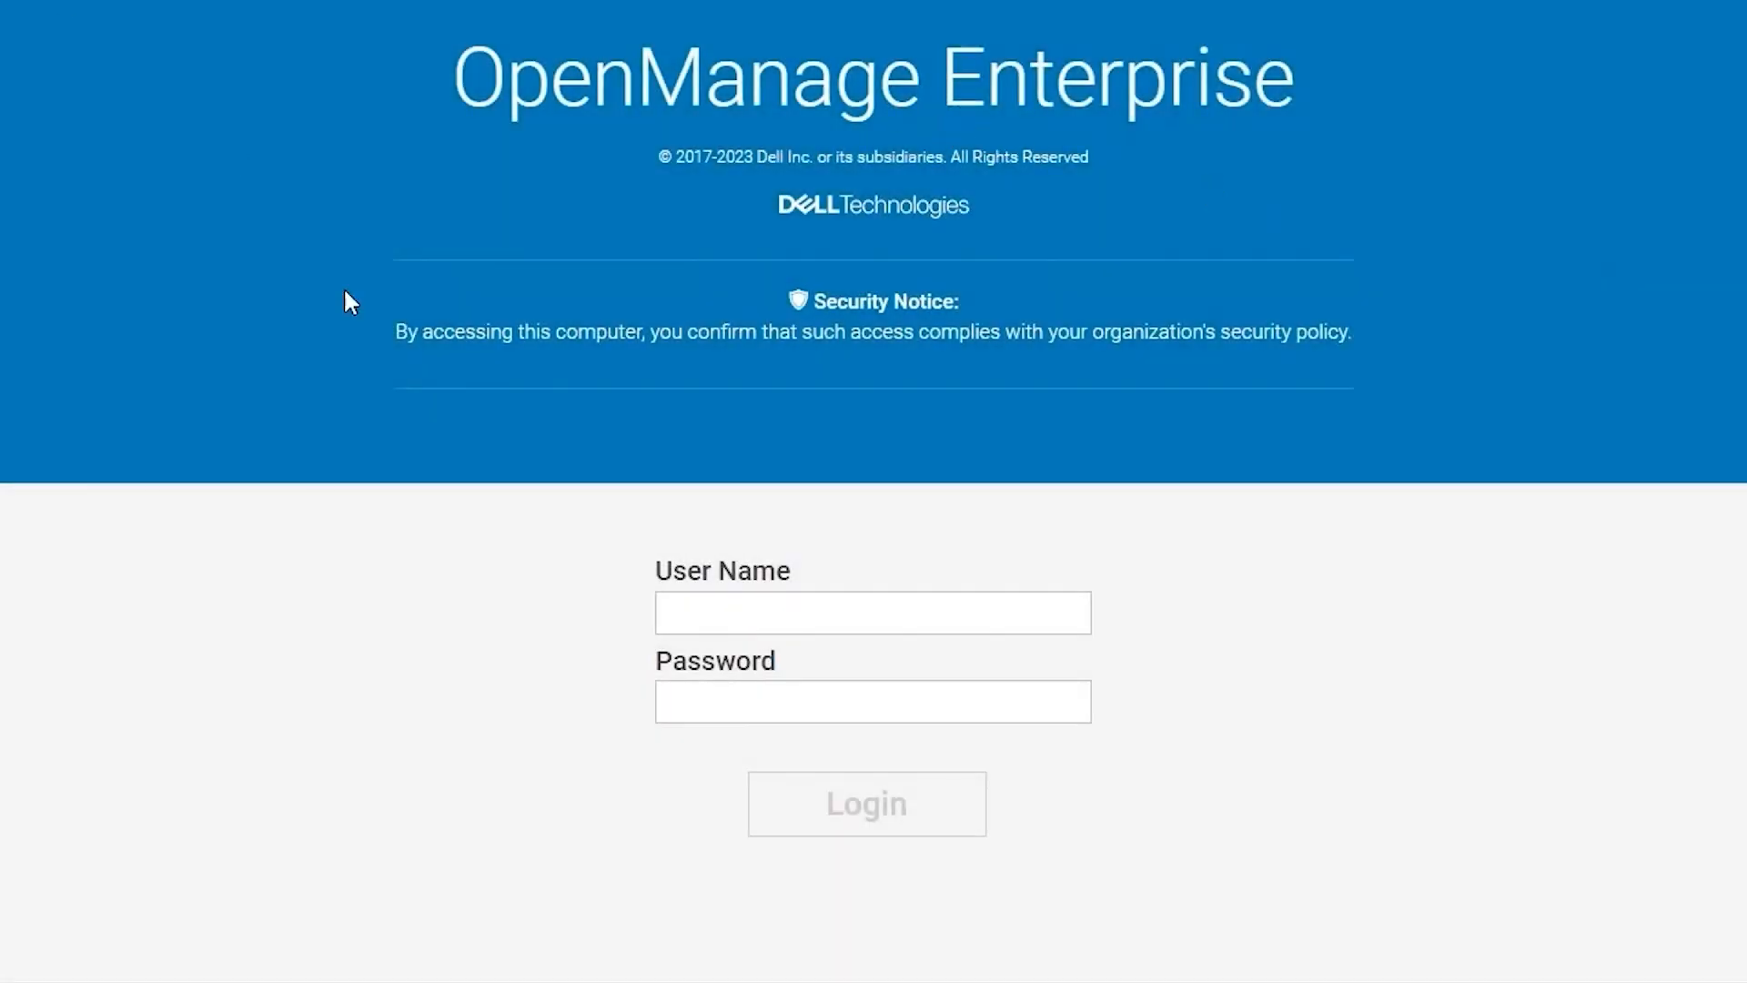
Step: Log in to the source OpenManage Enterprise appliance as the admin user
{"action": "left_click", "coordinate": [872, 611]}
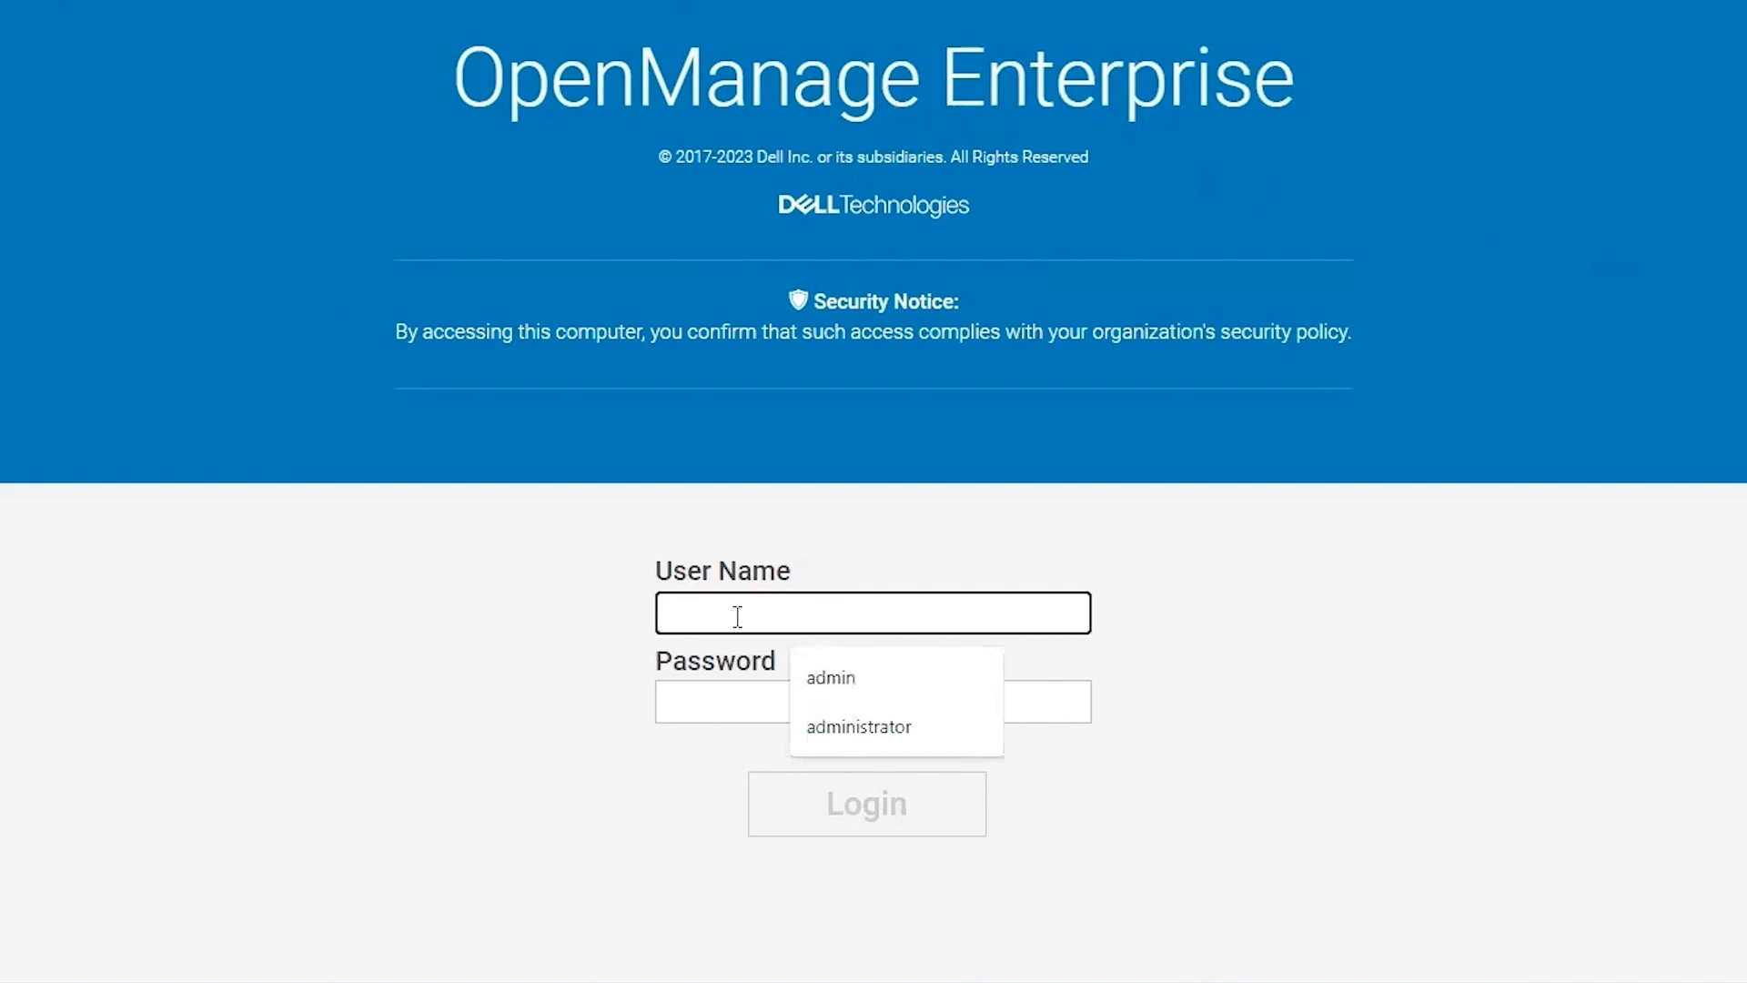
{"action": "type", "text": "adm"}
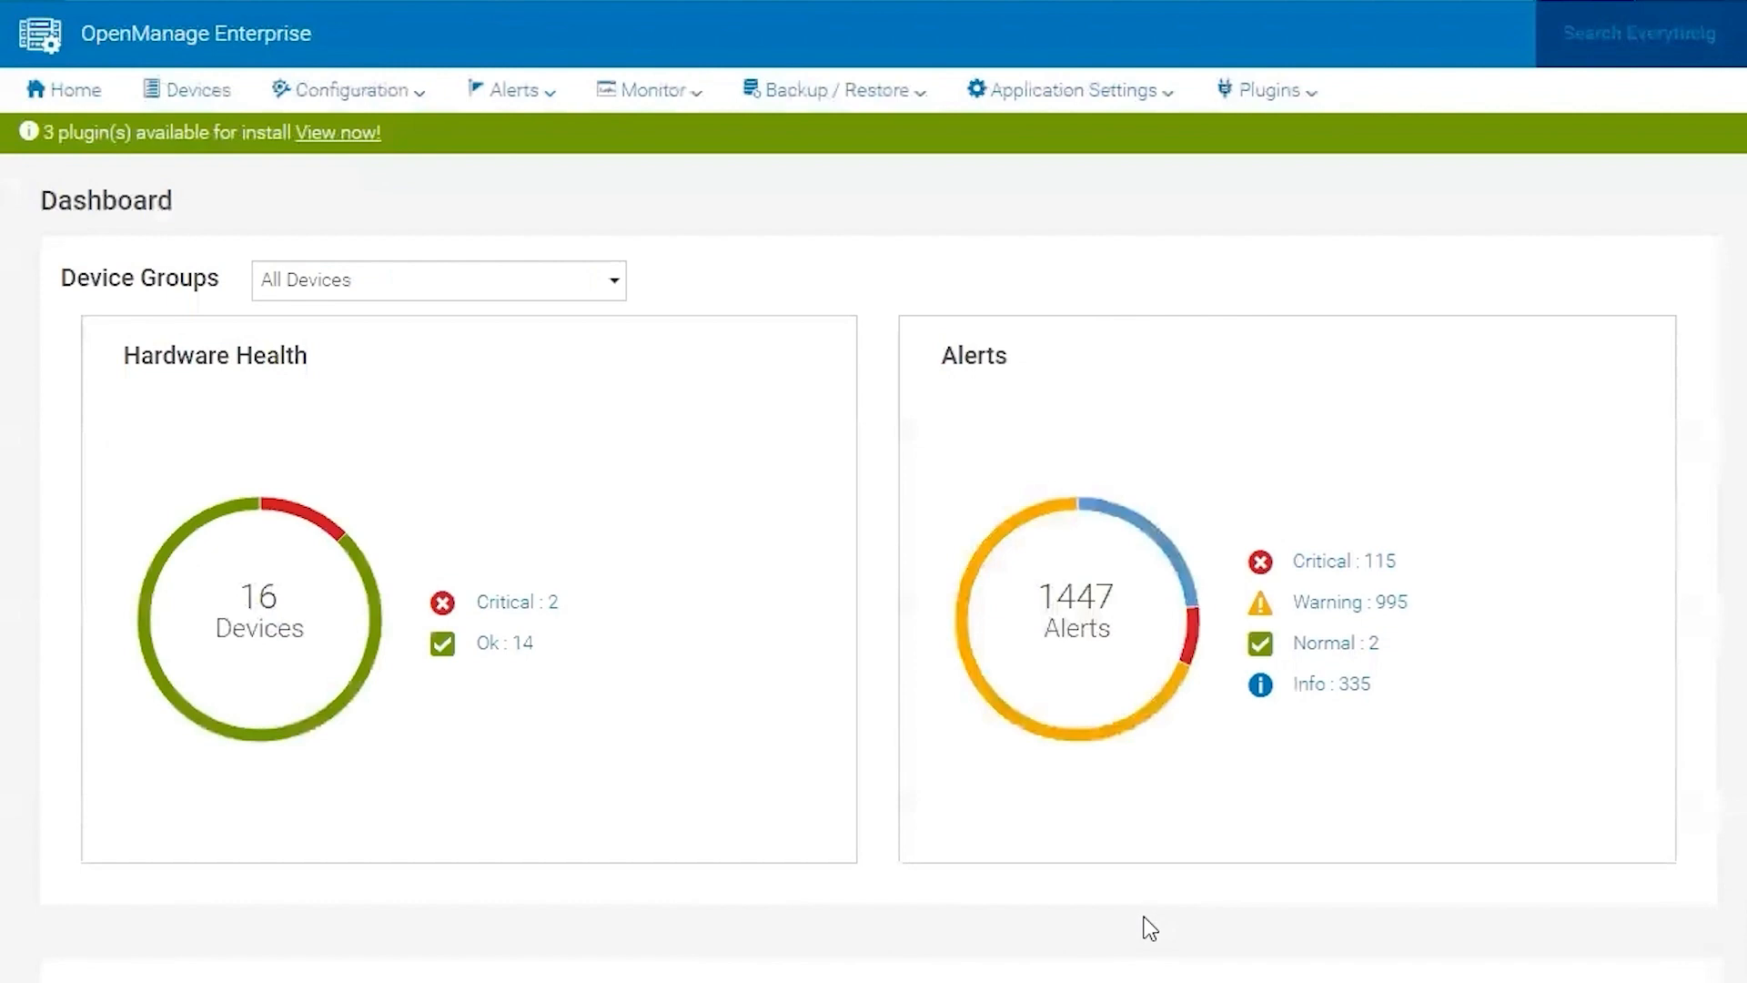
{"action": "mouse_move", "coordinate": [814, 95]}
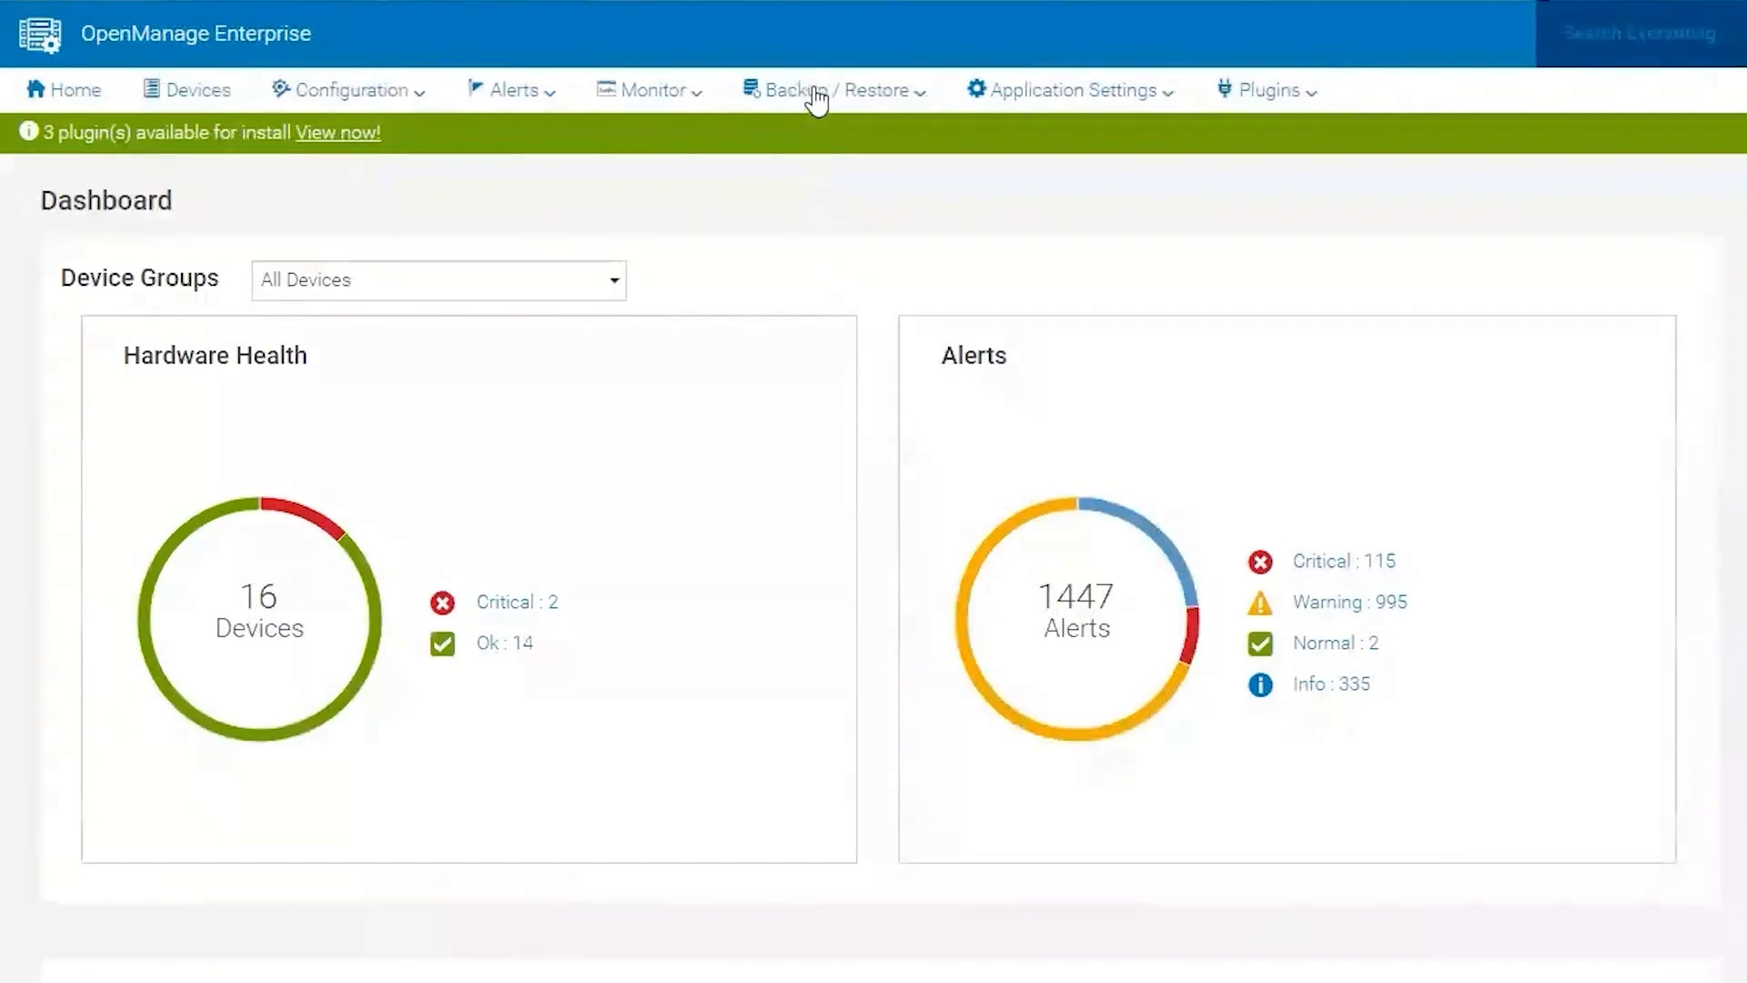
Step: Start a Migrate Out from Backup / Restore using the self-signed certificate
{"action": "left_click", "coordinate": [830, 91]}
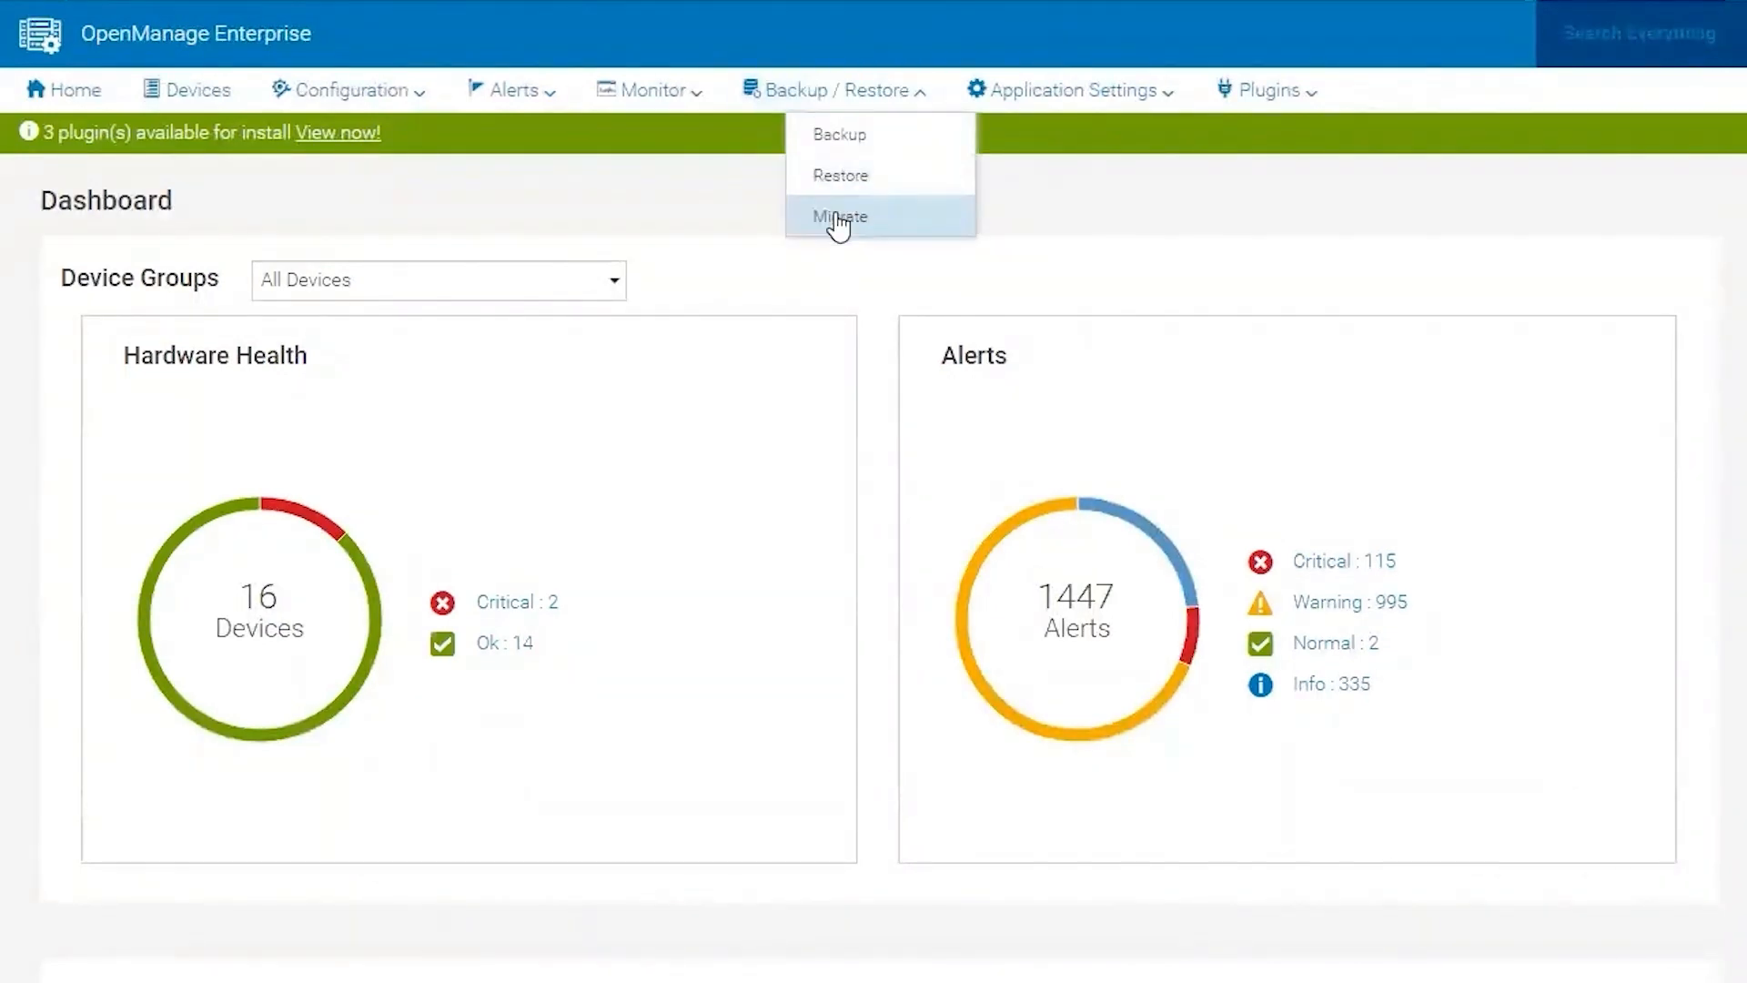
{"action": "left_click", "coordinate": [837, 217]}
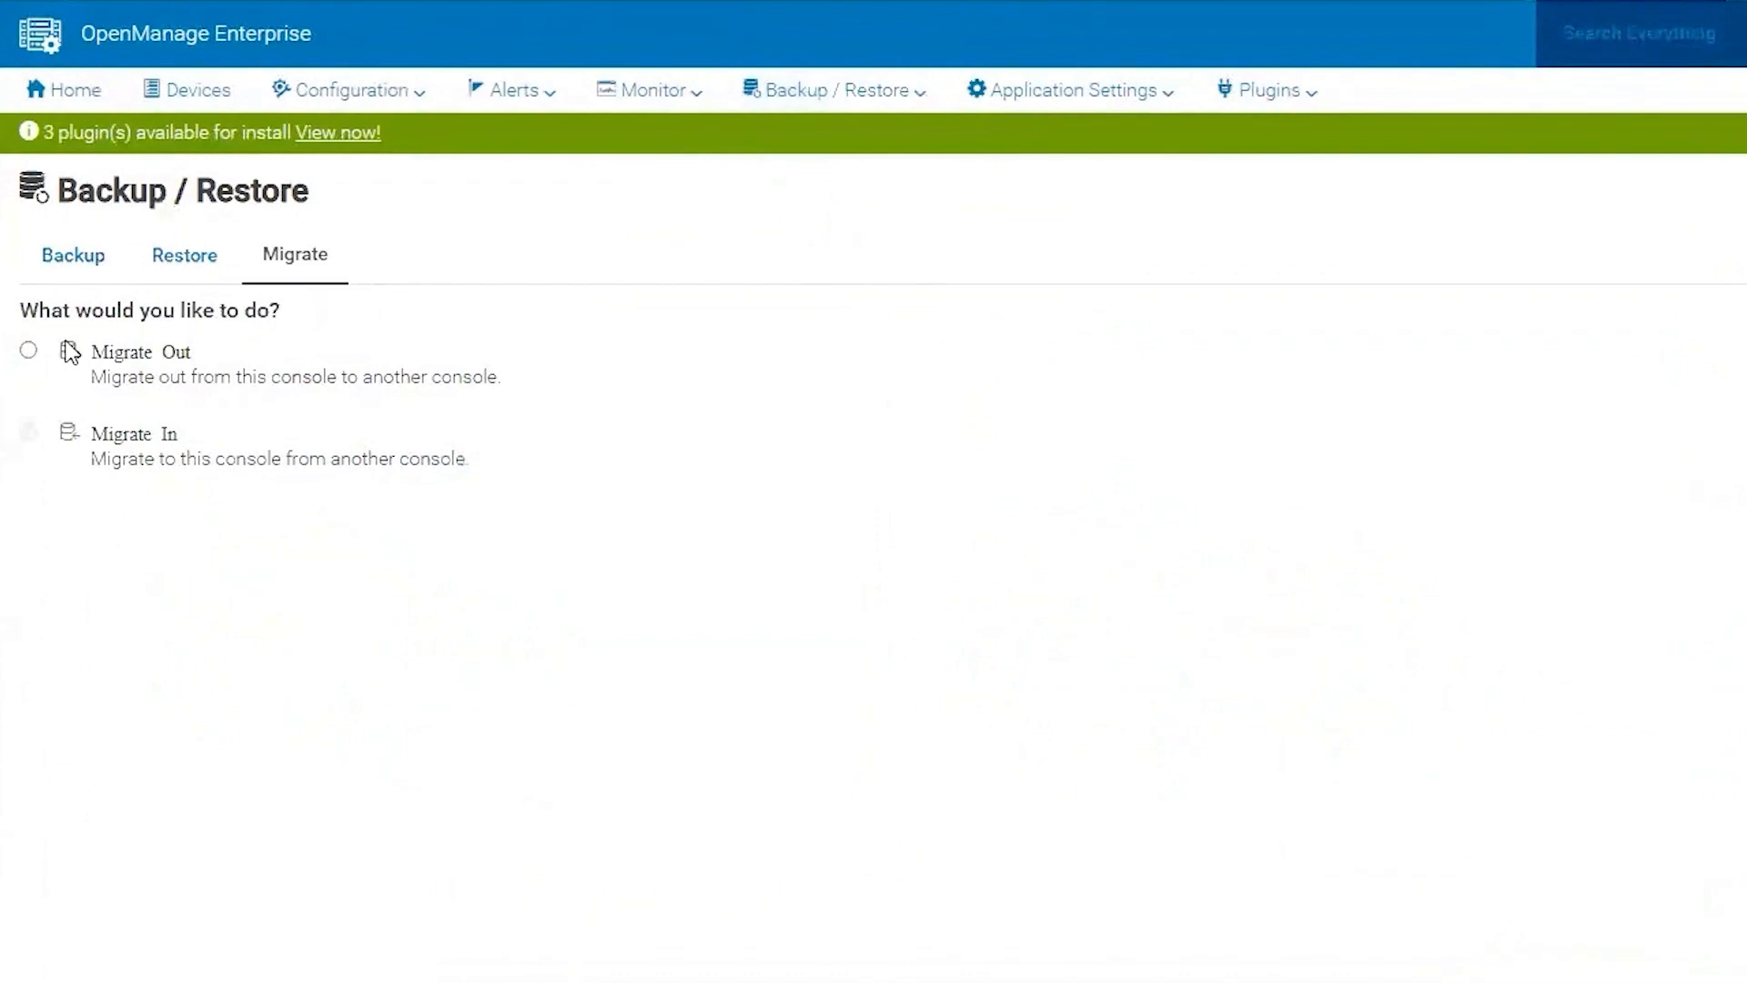
{"action": "left_click", "coordinate": [27, 349]}
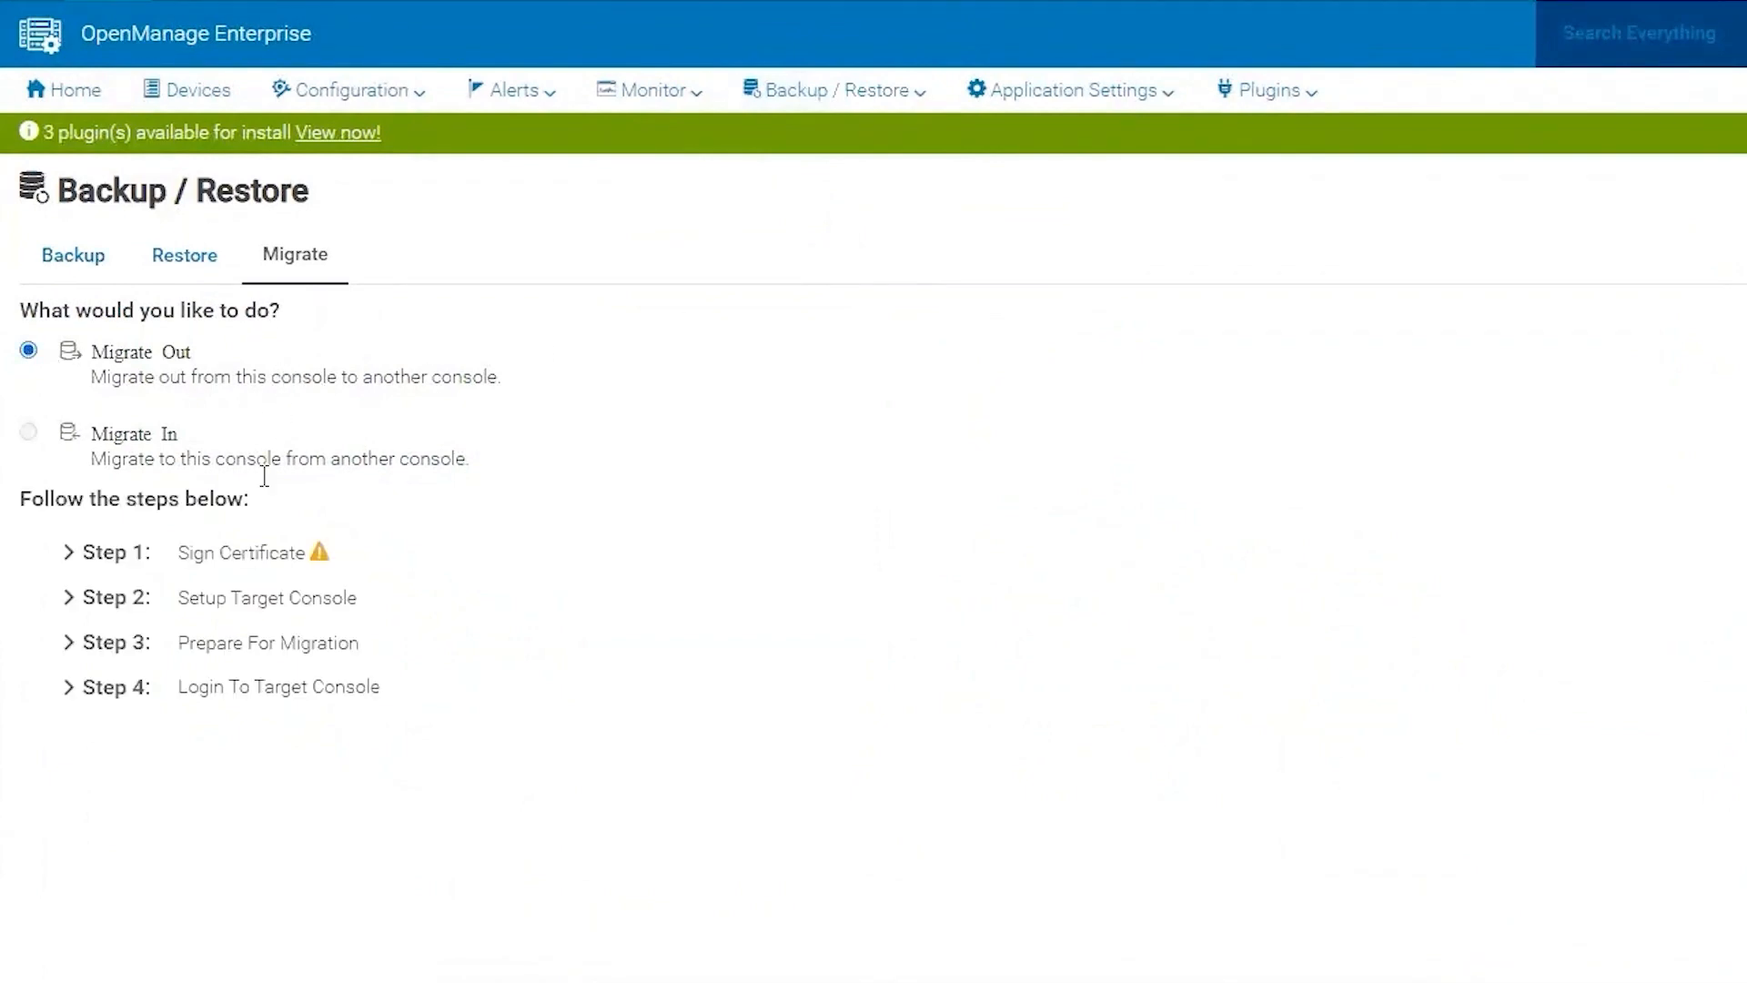
{"action": "left_click", "coordinate": [107, 552]}
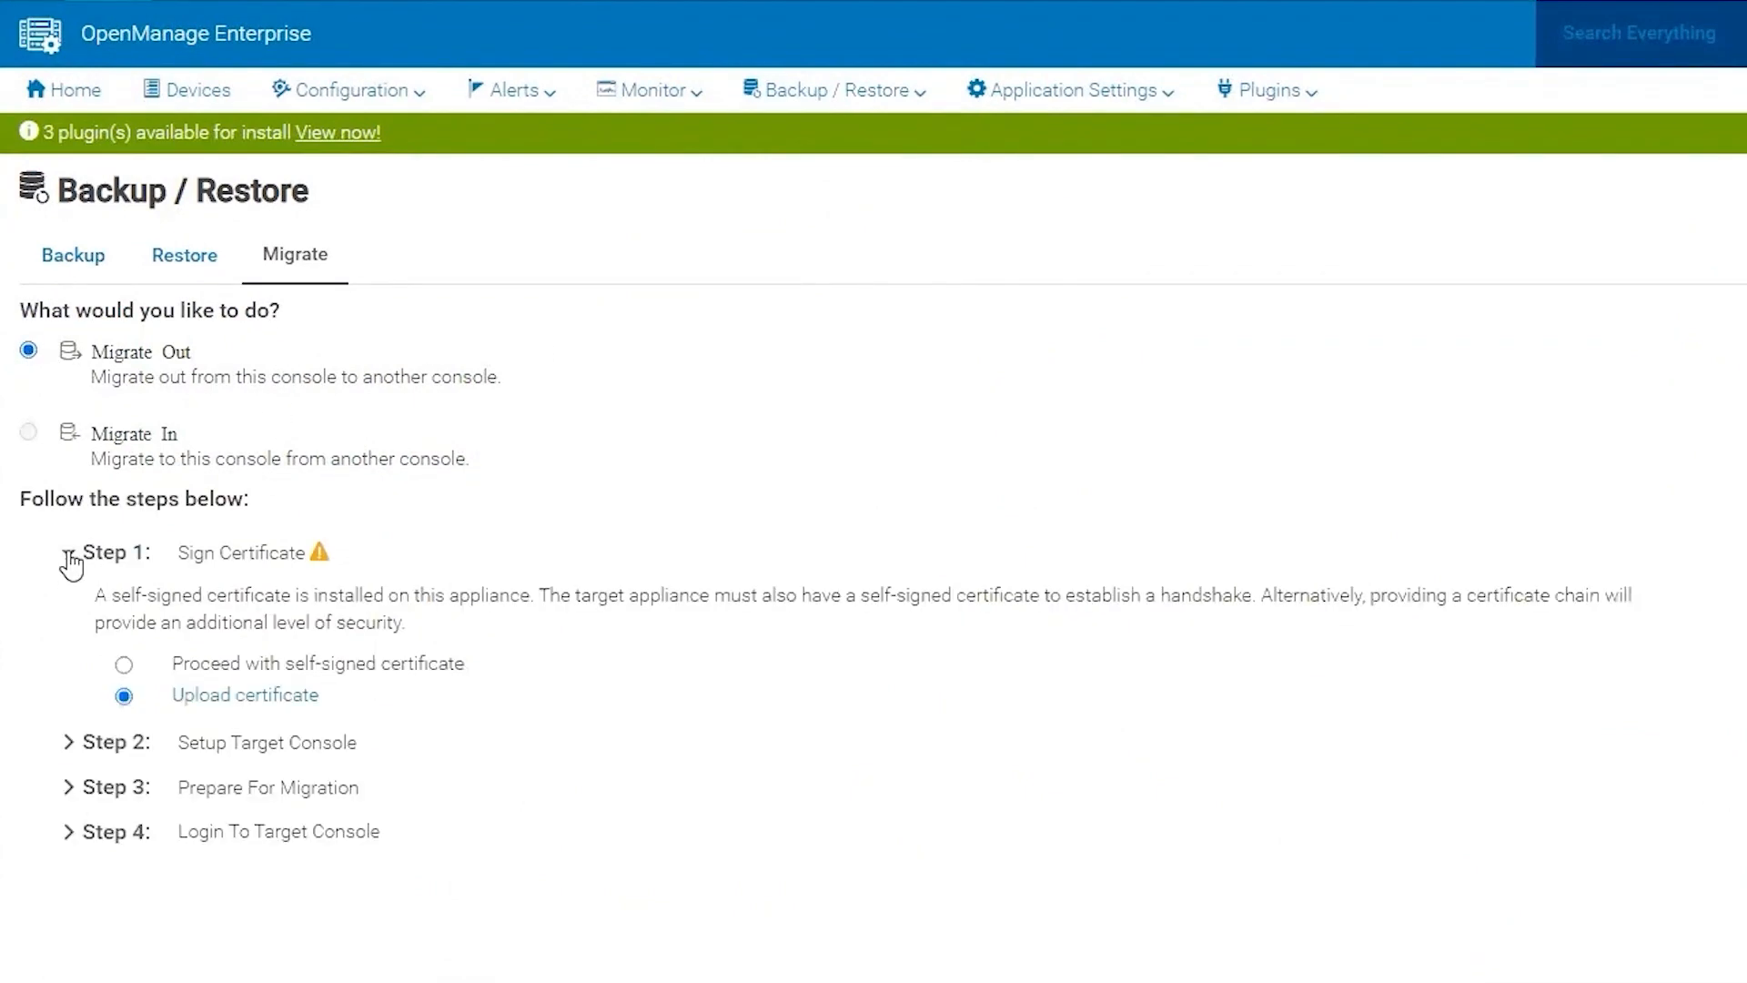
{"action": "left_click", "coordinate": [122, 663]}
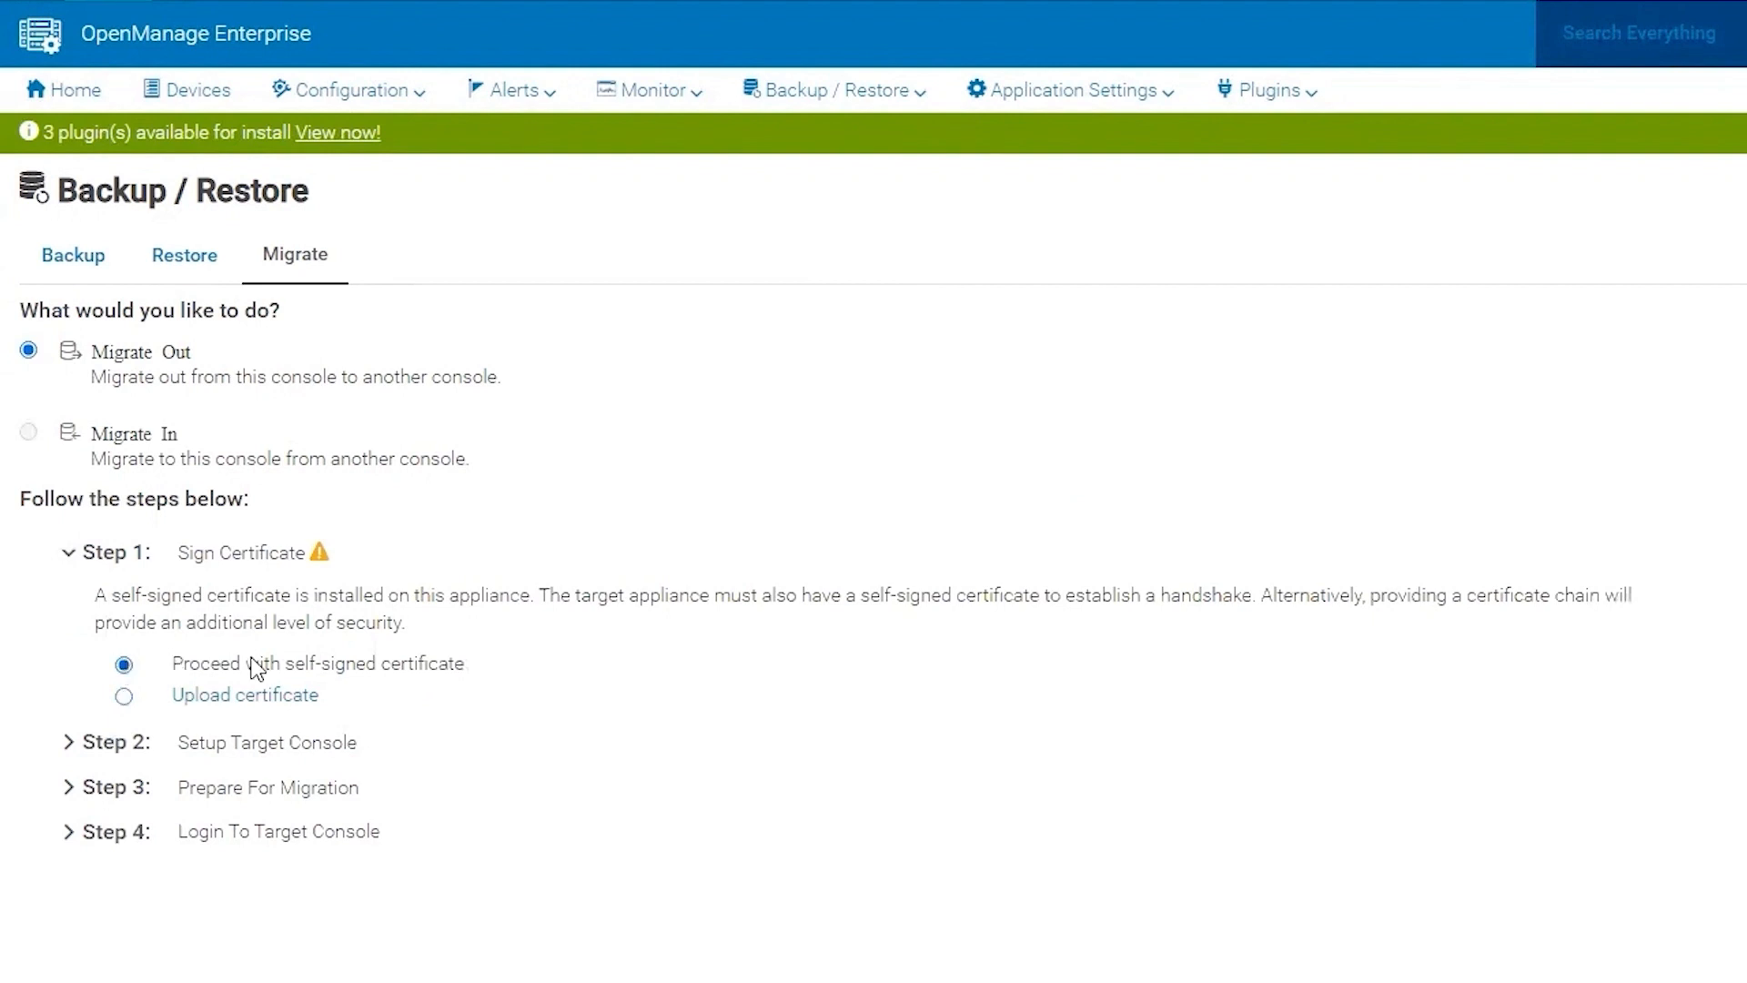
{"action": "mouse_move", "coordinate": [69, 748]}
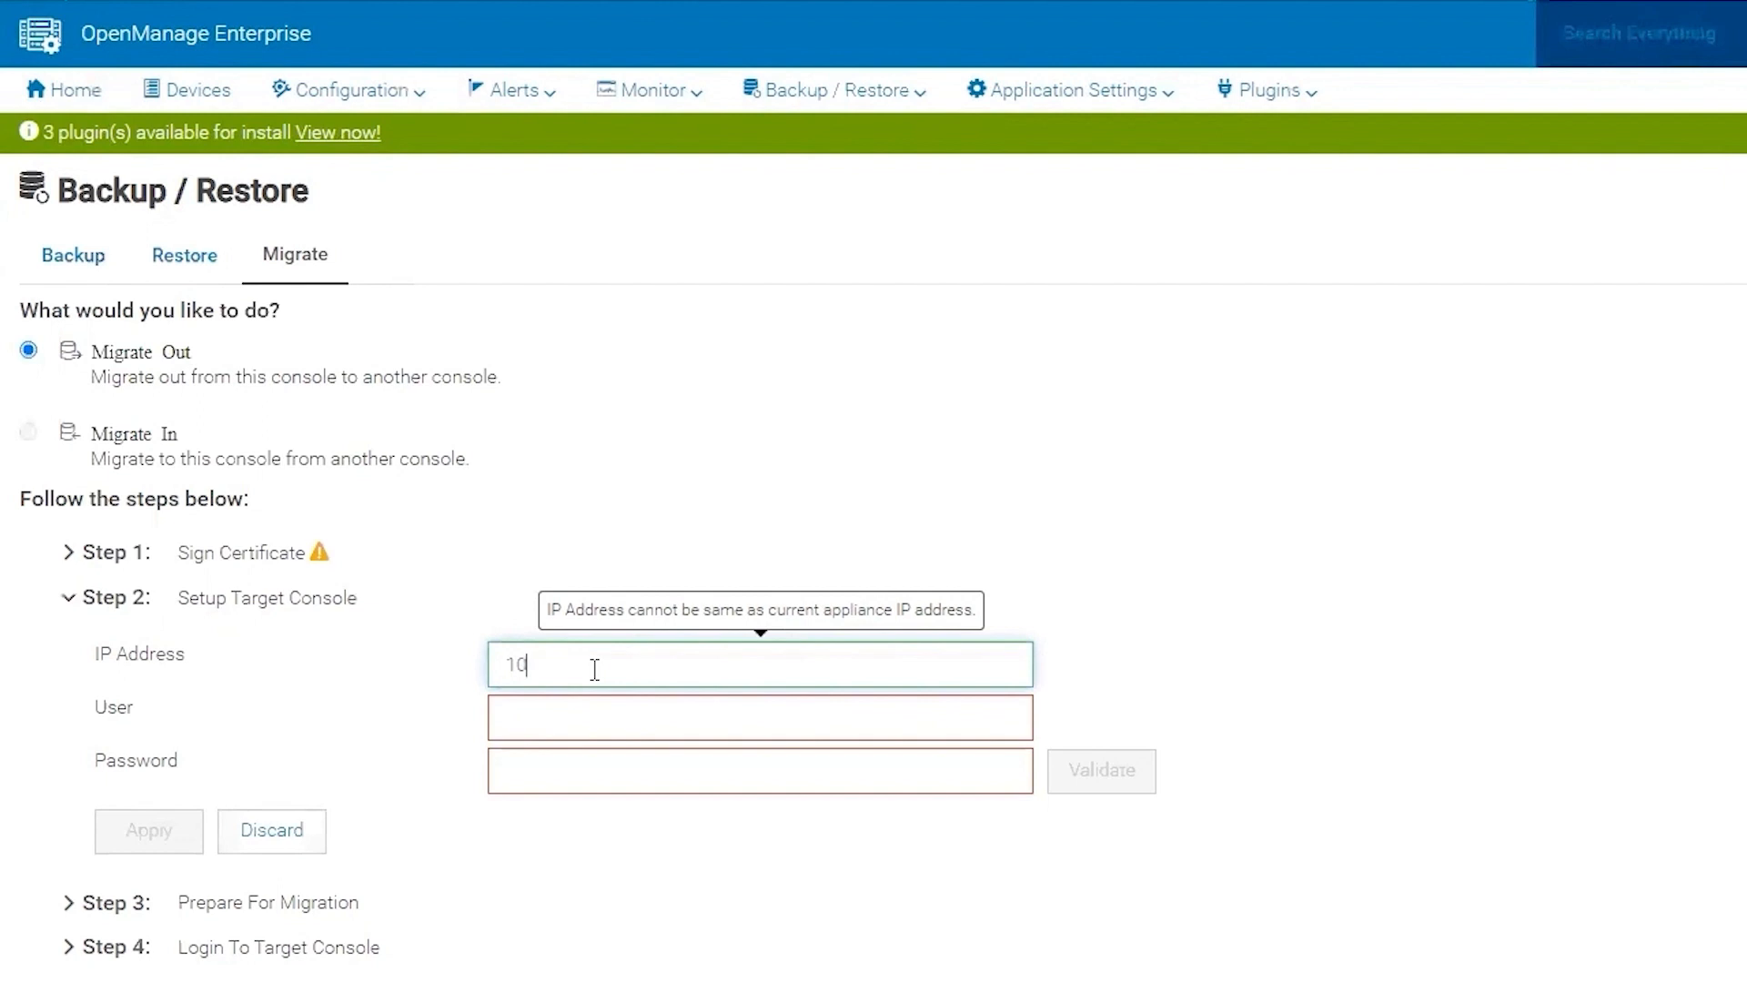
Step: Enter target console 100.92.5.212, validate its credentials and trust its certificate
{"action": "type", "text": "100.92.5.212"}
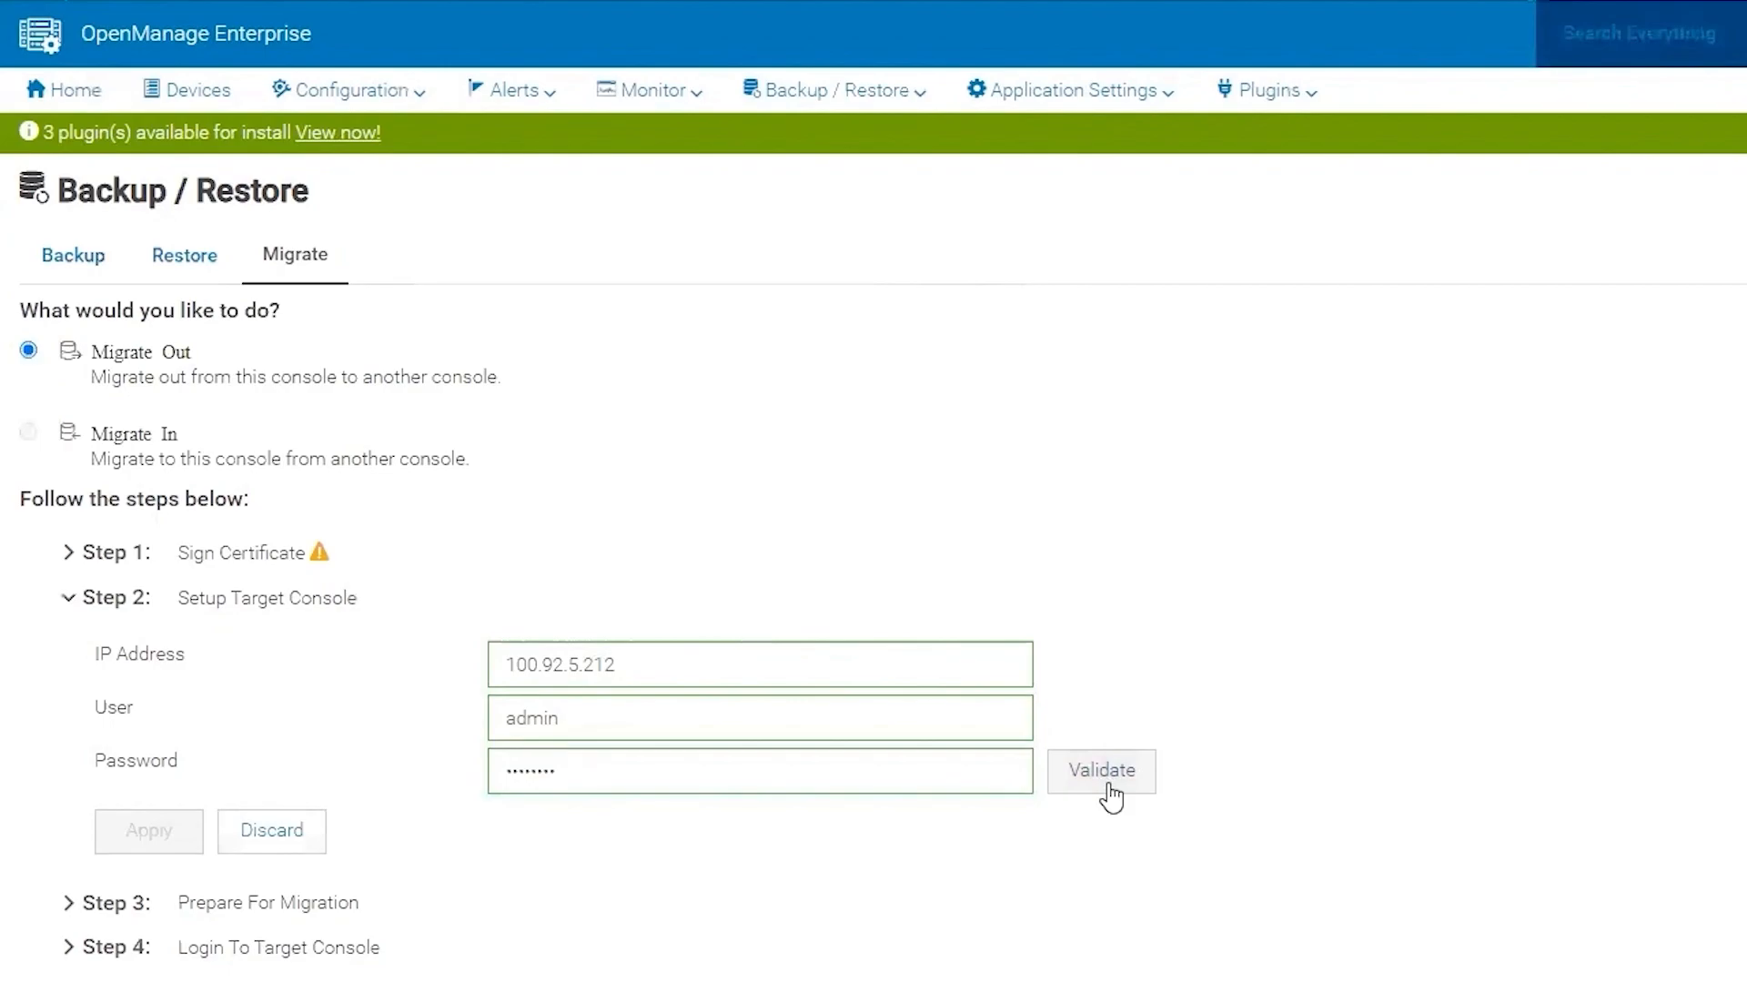
{"action": "left_click", "coordinate": [1099, 769]}
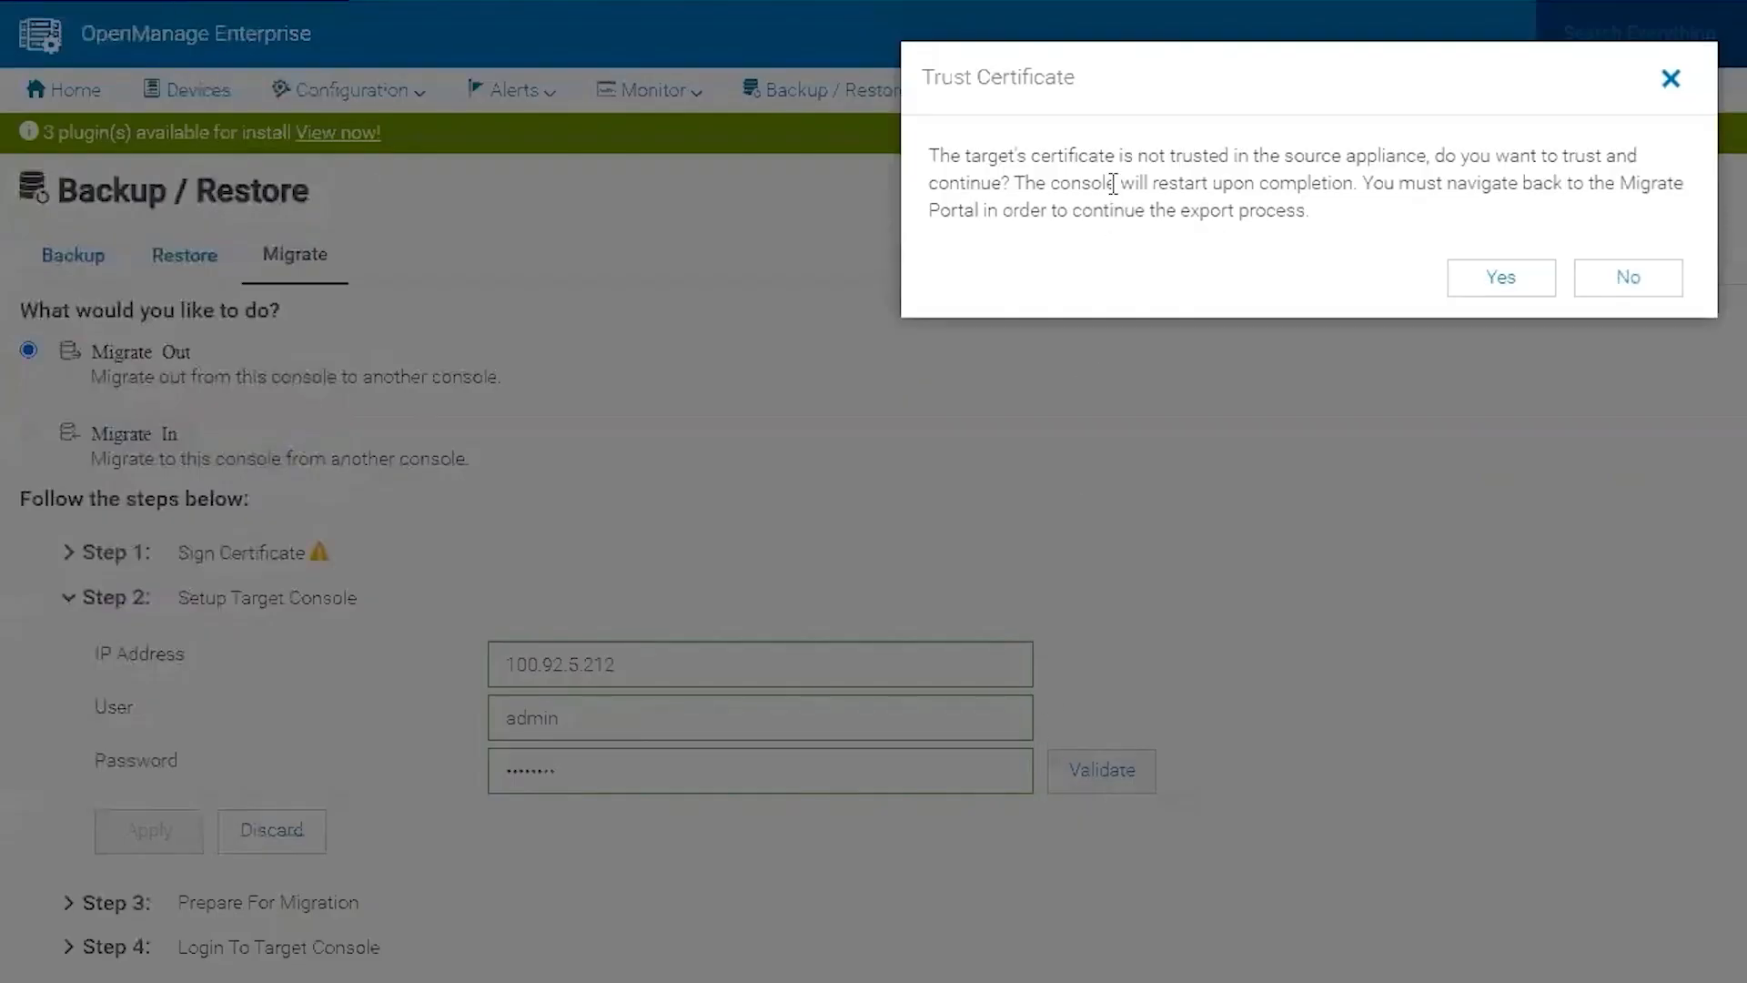
{"action": "mouse_move", "coordinate": [1621, 217]}
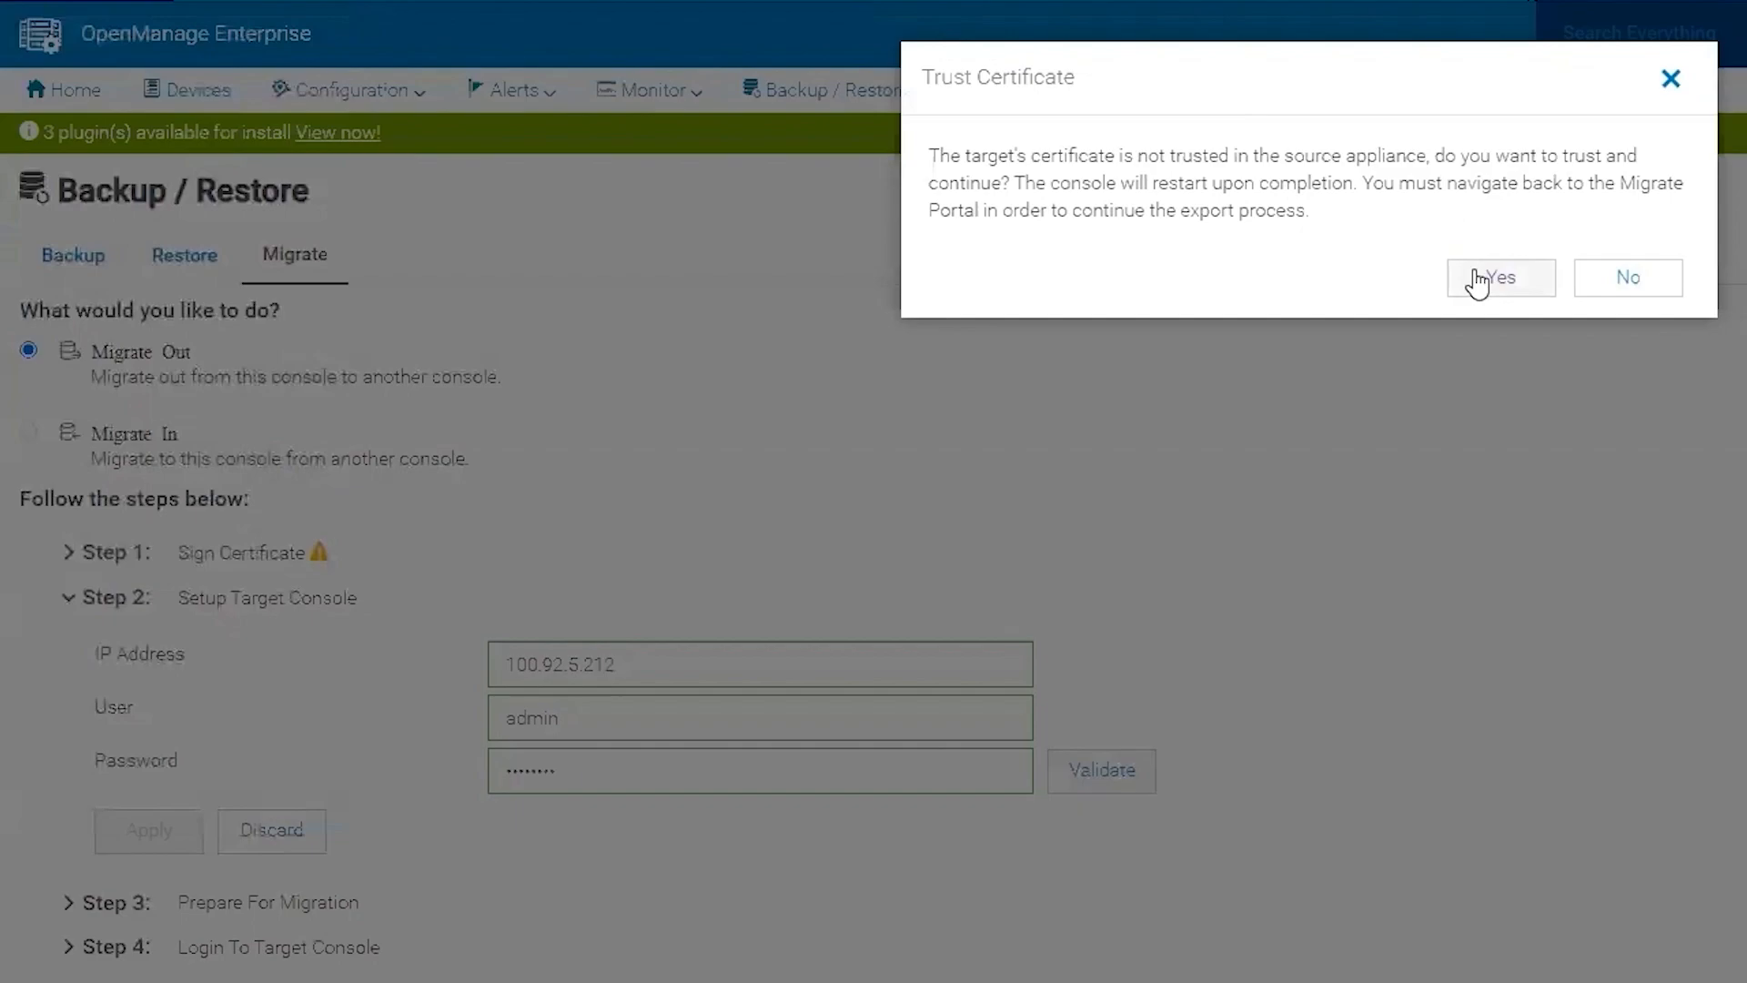
{"action": "left_click", "coordinate": [1499, 276]}
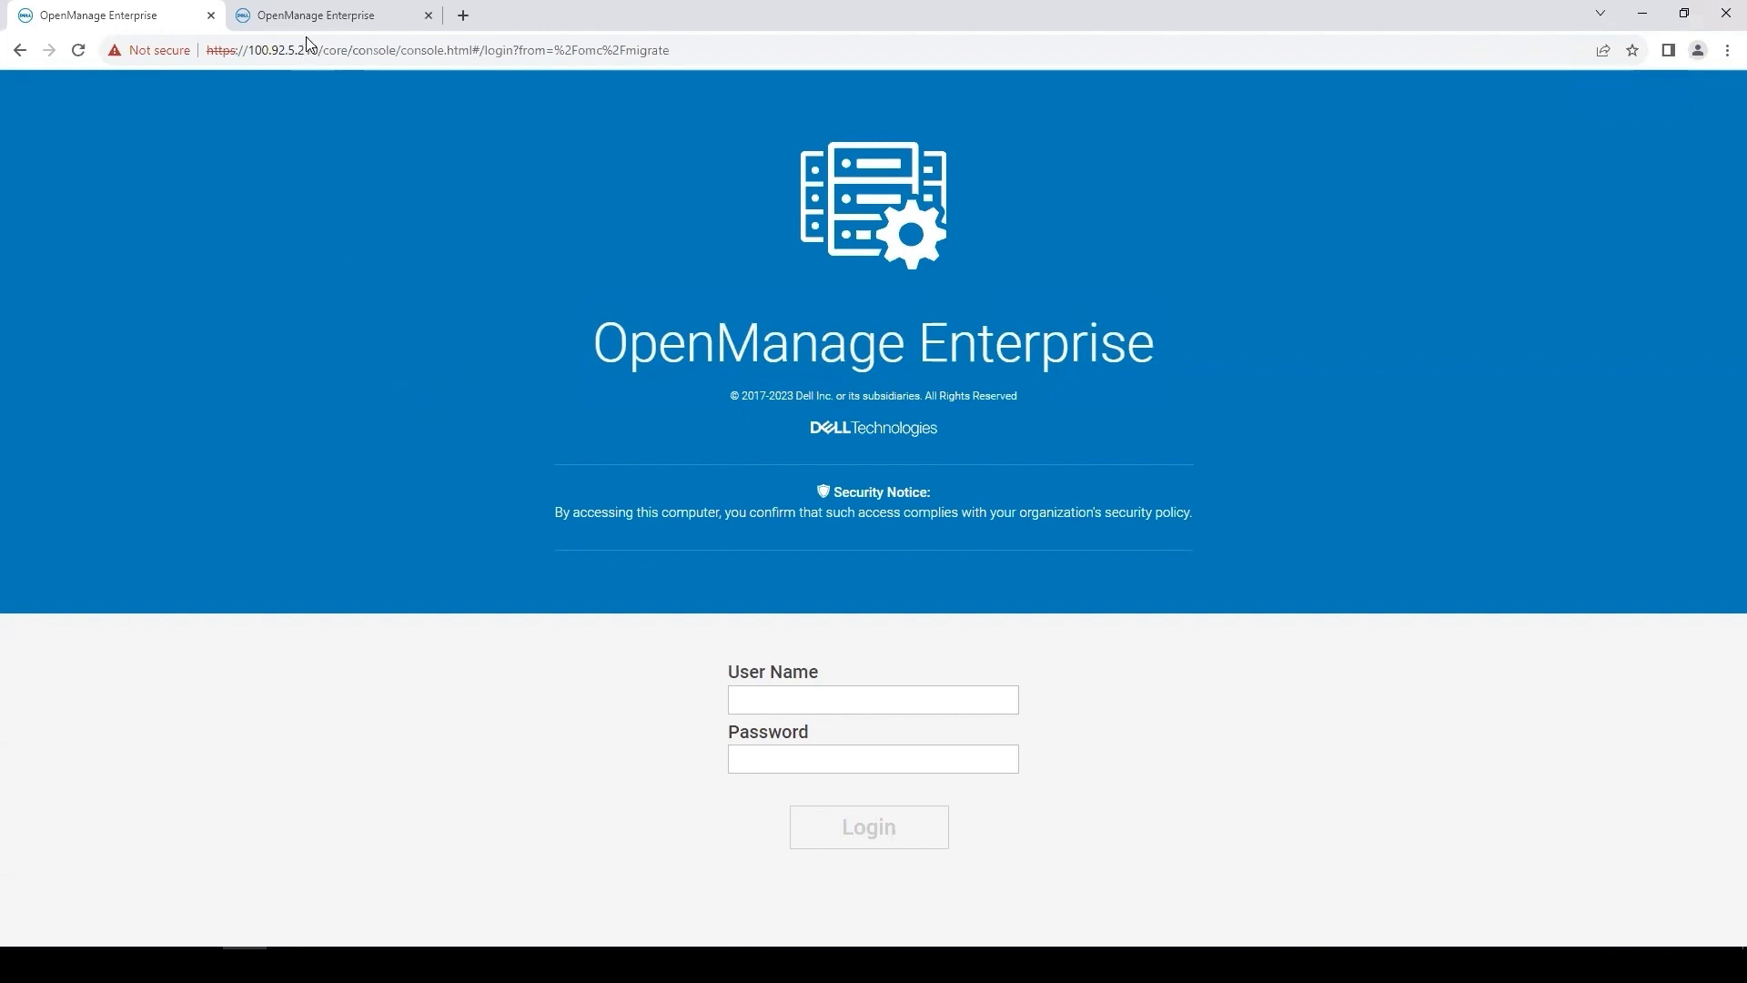
Step: Log in to the new target appliance's console in the second browser tab
{"action": "left_click", "coordinate": [872, 698]}
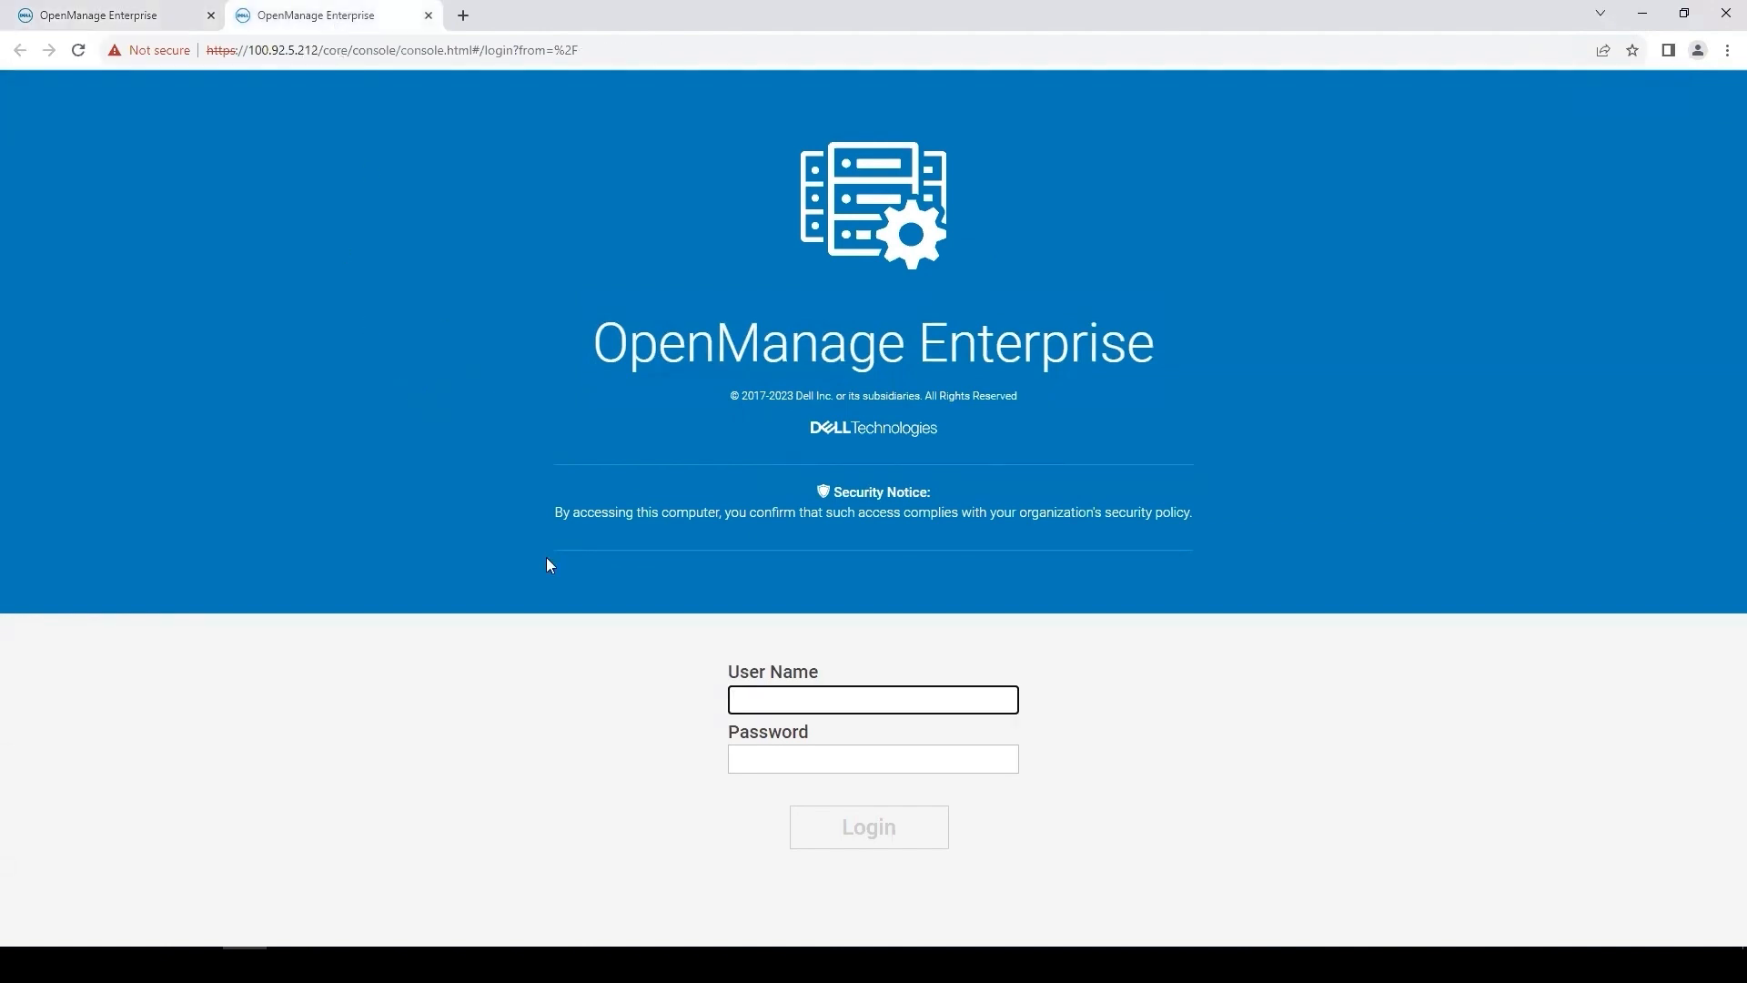
{"action": "left_click", "coordinate": [871, 698]}
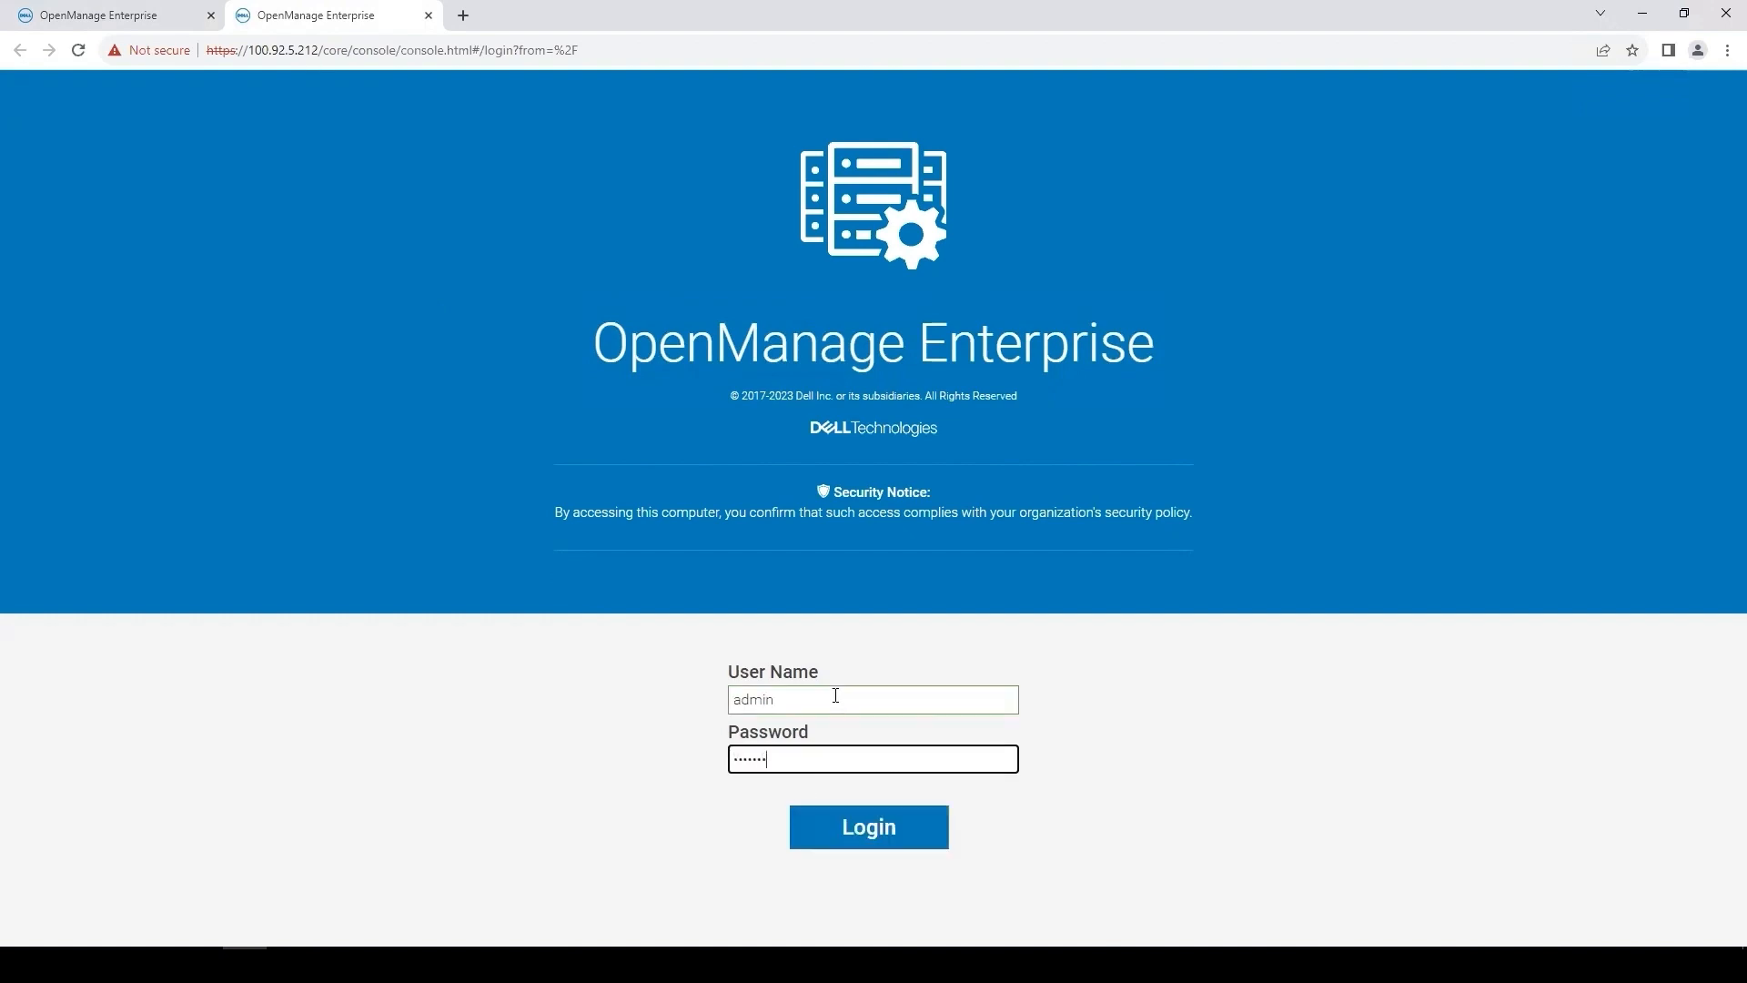
{"action": "left_click", "coordinate": [868, 826]}
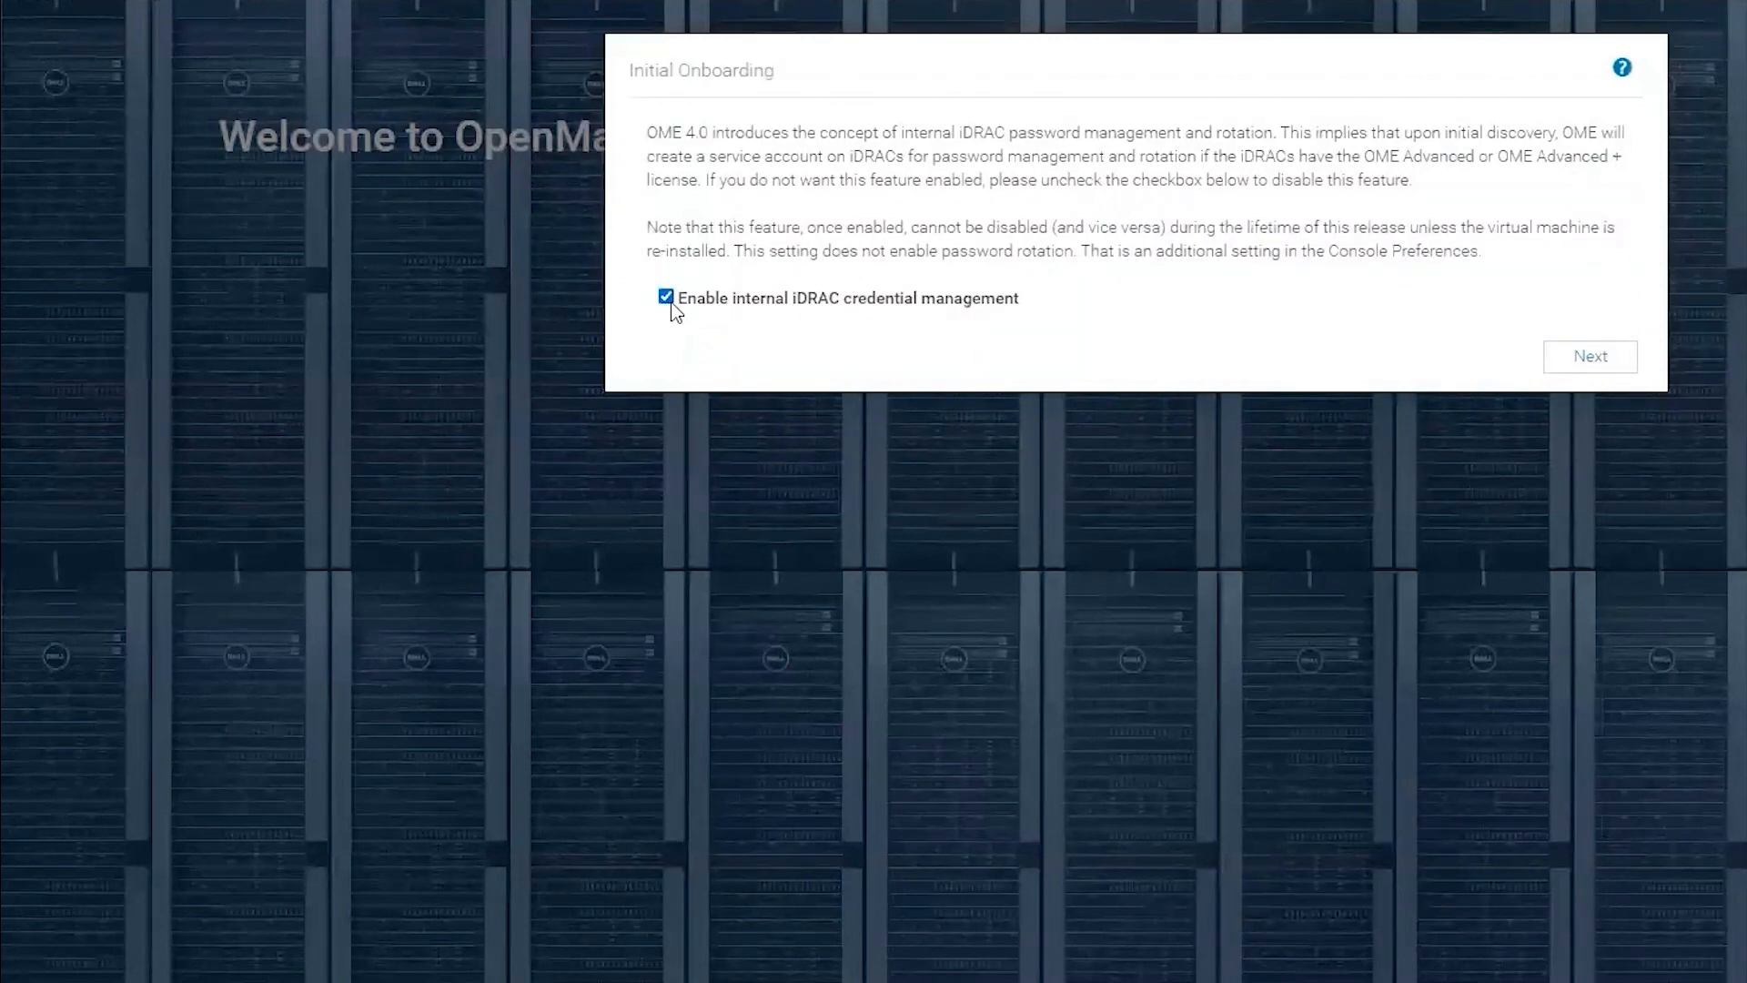
Step: Complete Initial Onboarding as a migration target for a 3.10.x appliance
{"action": "left_click", "coordinate": [1587, 356]}
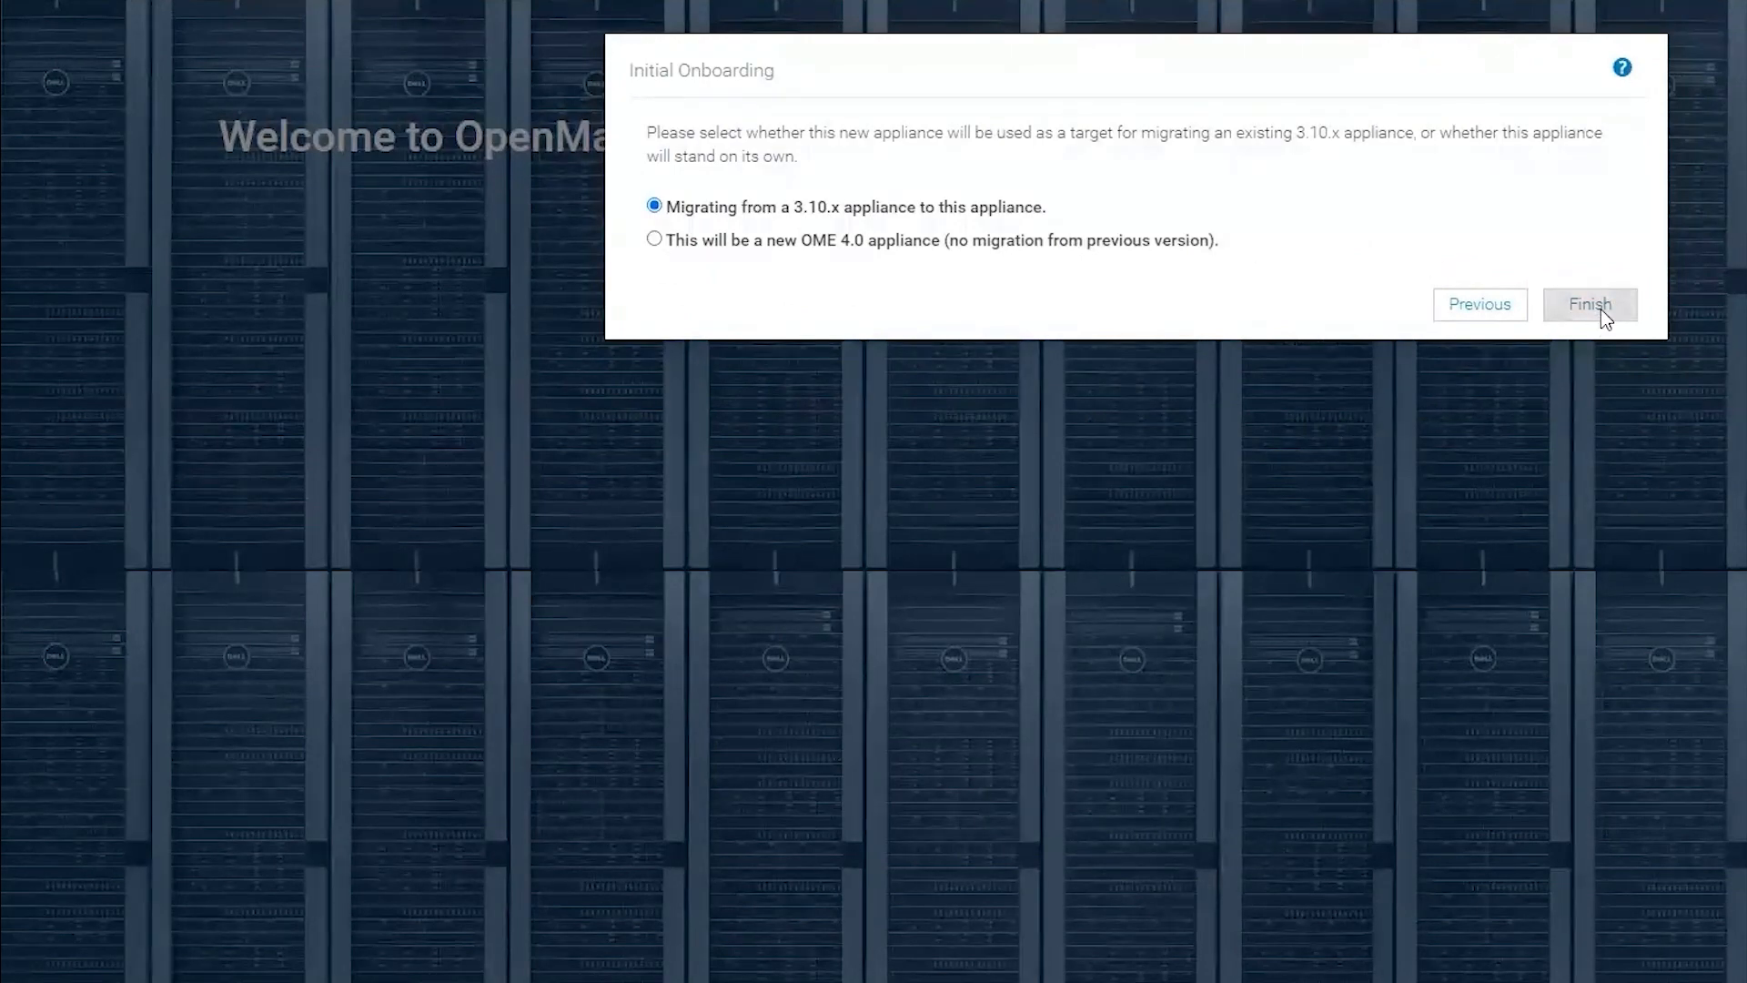
{"action": "left_click", "coordinate": [1588, 304]}
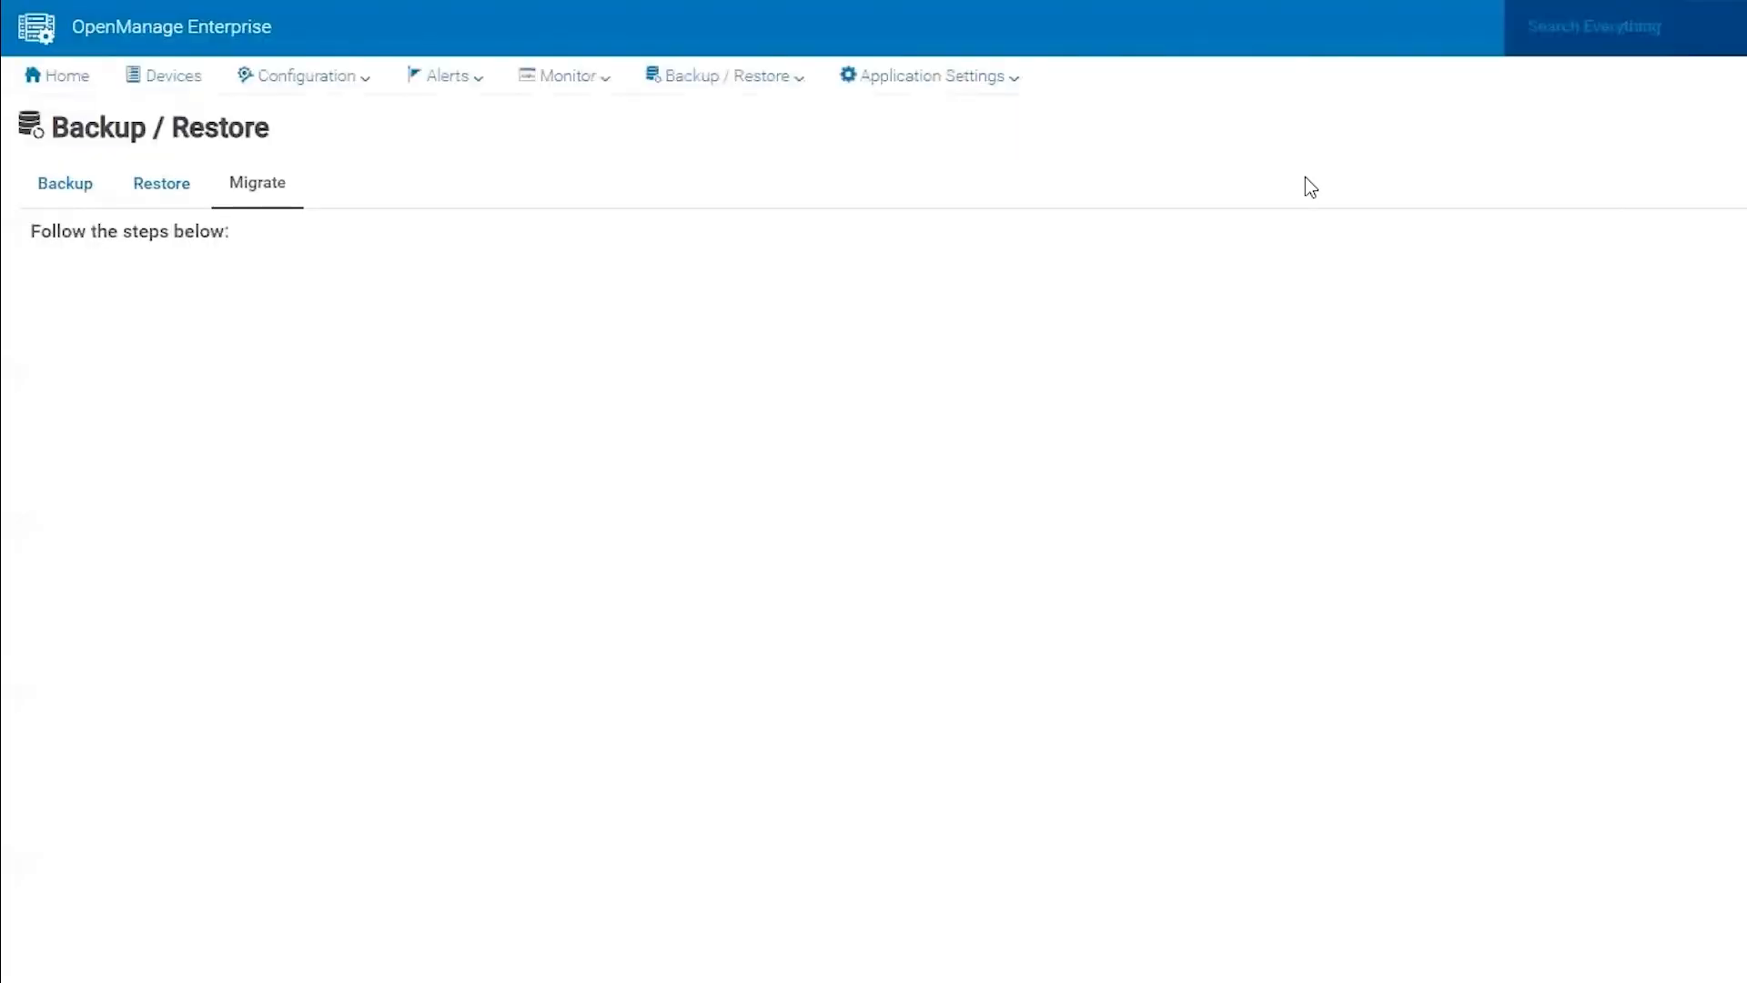
Step: Set the target's migrate-in to proceed with a self-signed certificate
{"action": "left_click", "coordinate": [257, 182]}
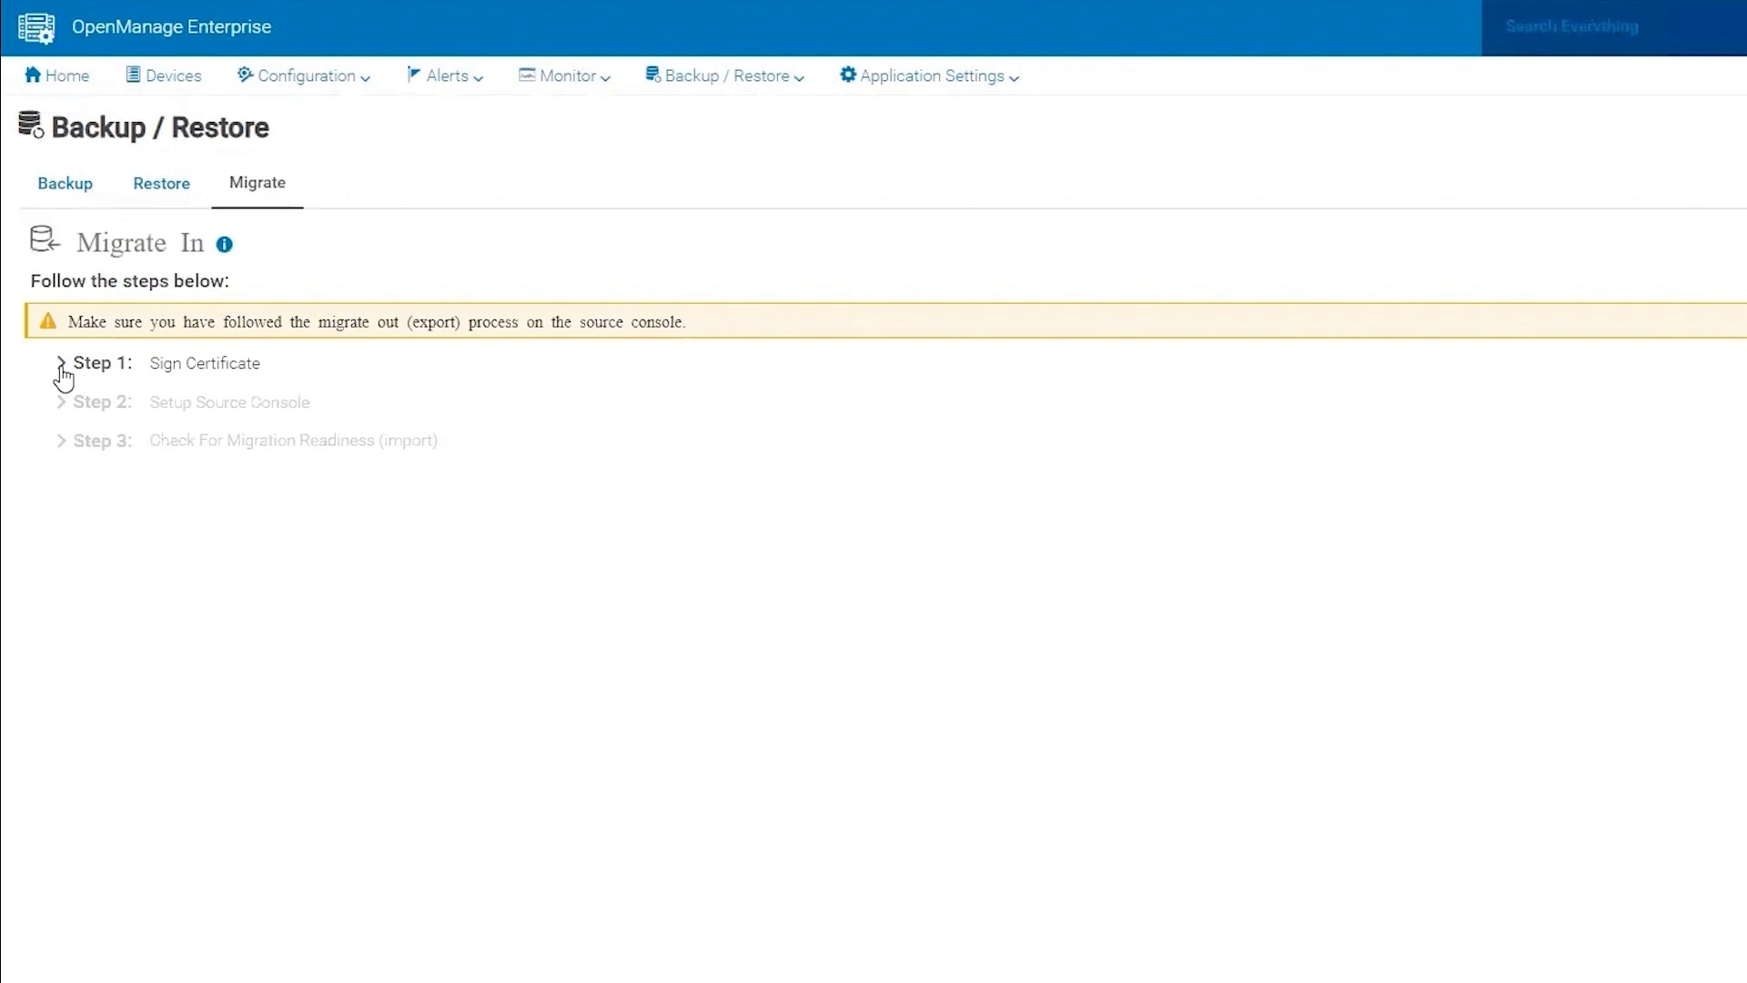
{"action": "left_click", "coordinate": [62, 362]}
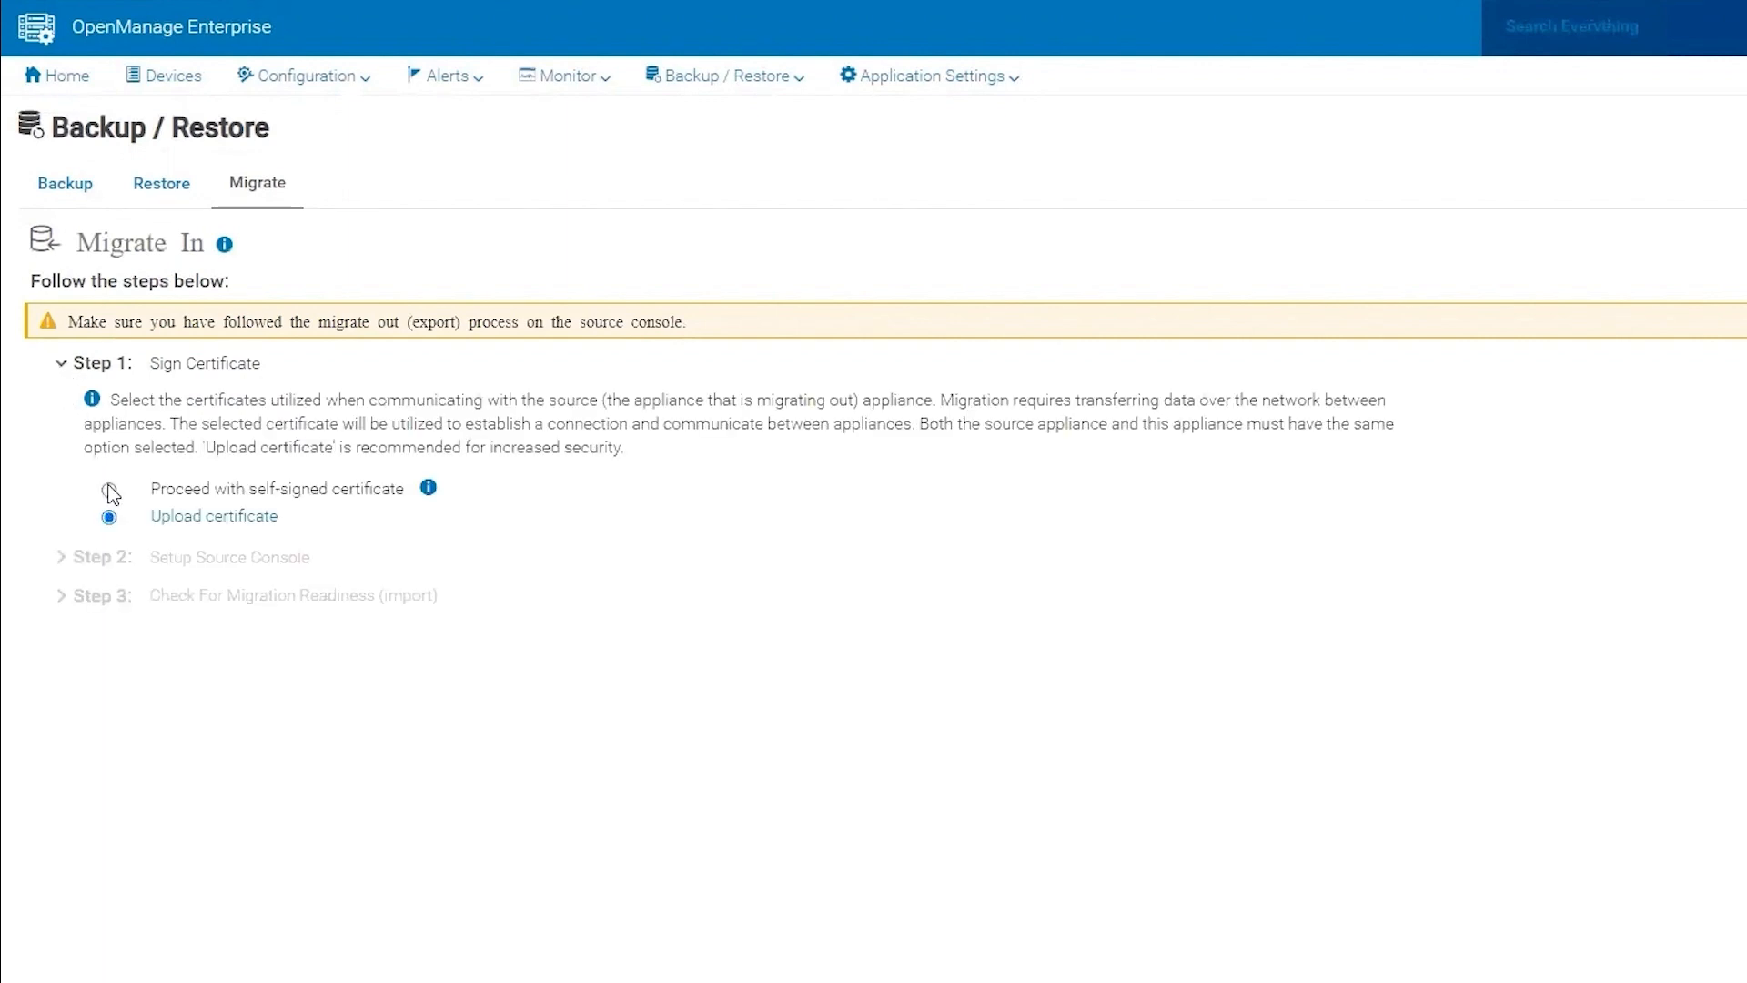
{"action": "left_click", "coordinate": [109, 489]}
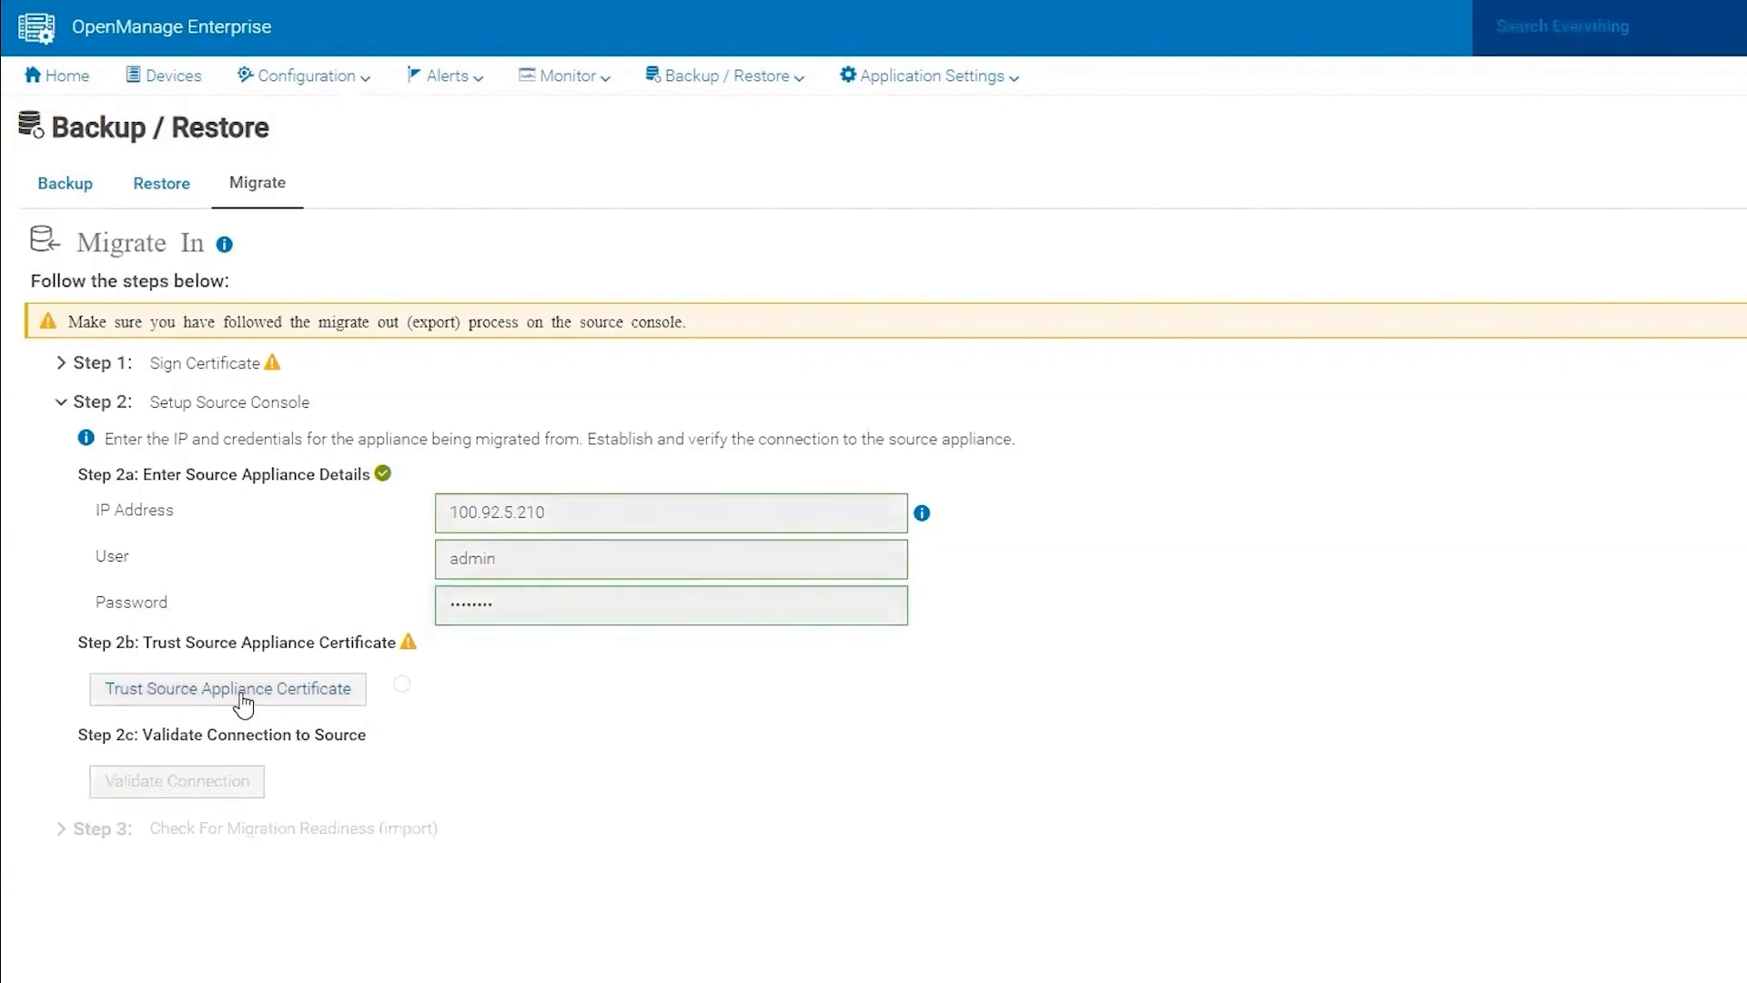
Step: Enter source appliance 100.92.5.210 and trust its certificate
{"action": "left_click", "coordinate": [228, 687]}
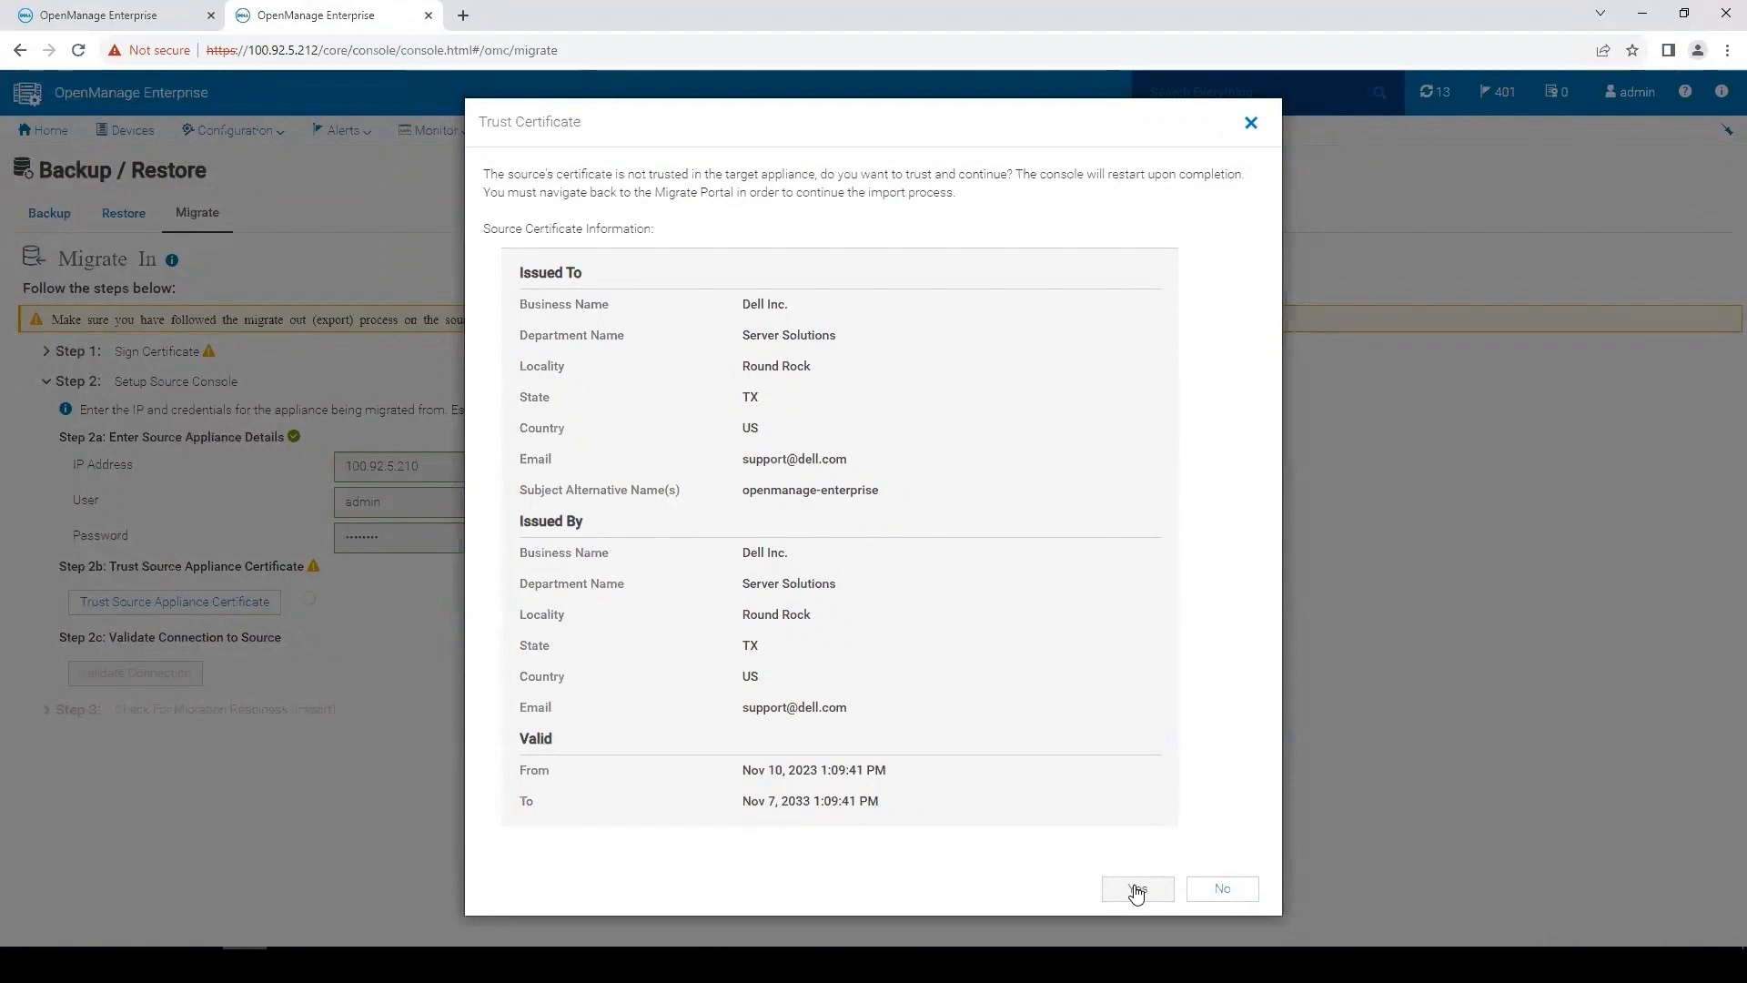
{"action": "left_click", "coordinate": [1136, 888]}
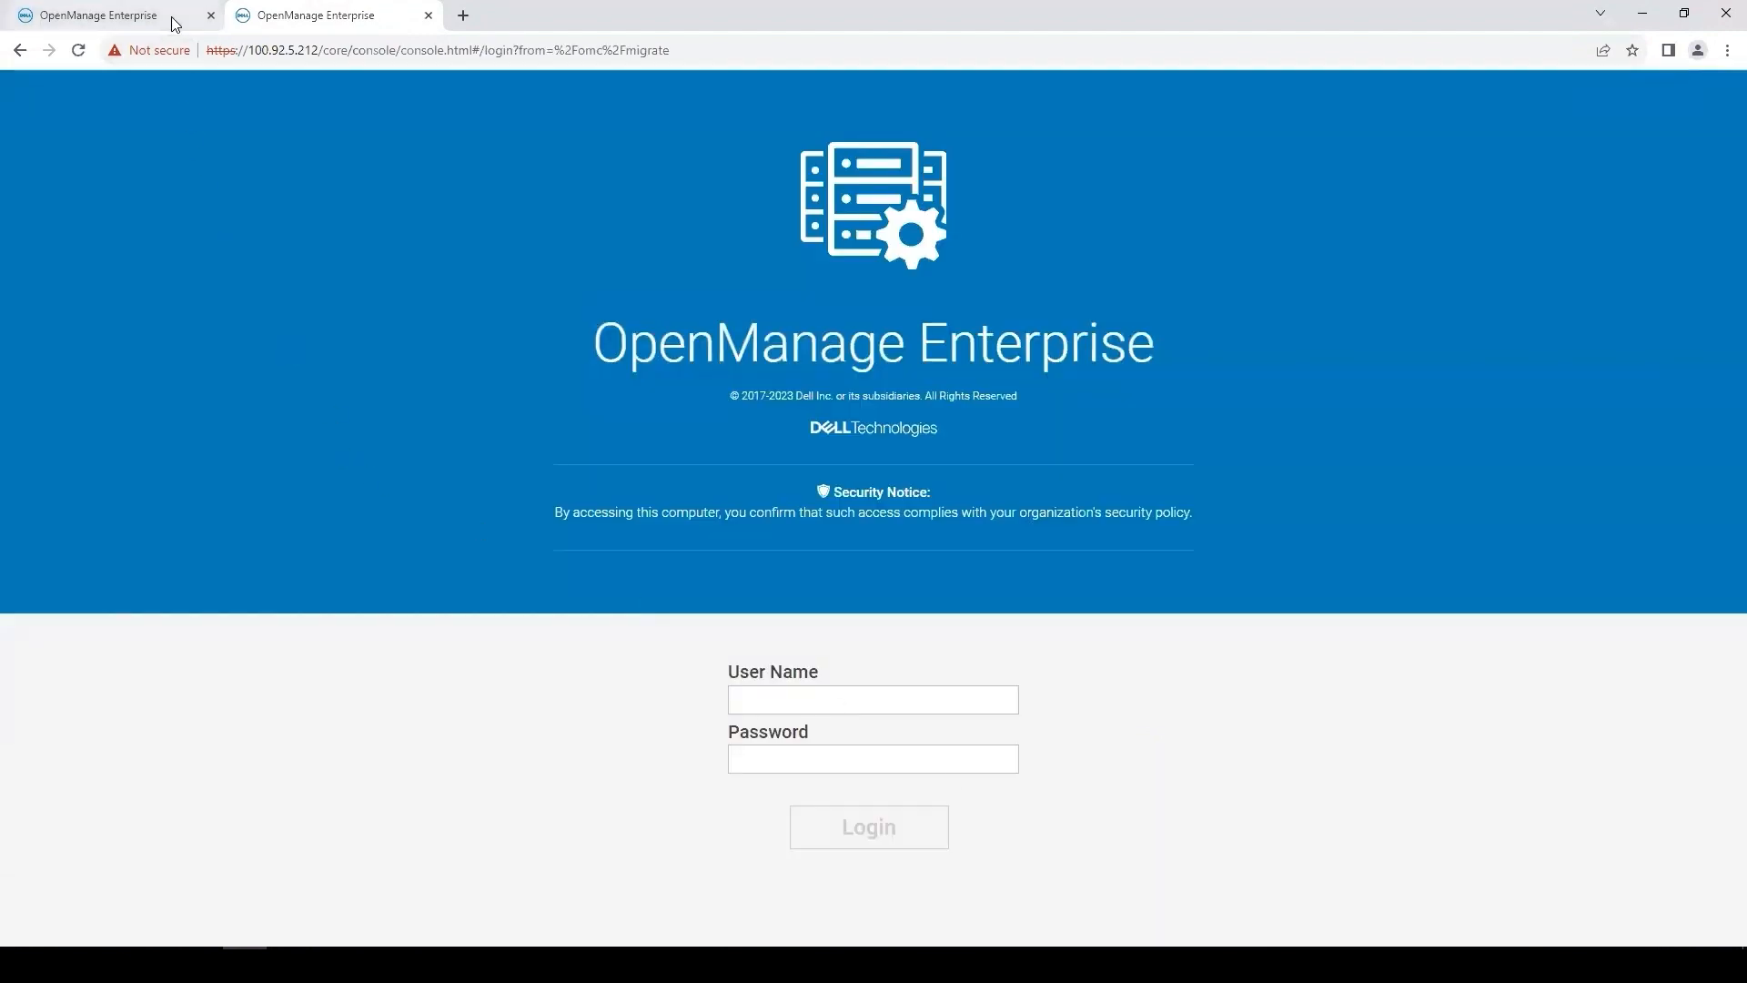
Step: Log in to the source appliance 100.92.5.210 again as admin
{"action": "left_click", "coordinate": [871, 699]}
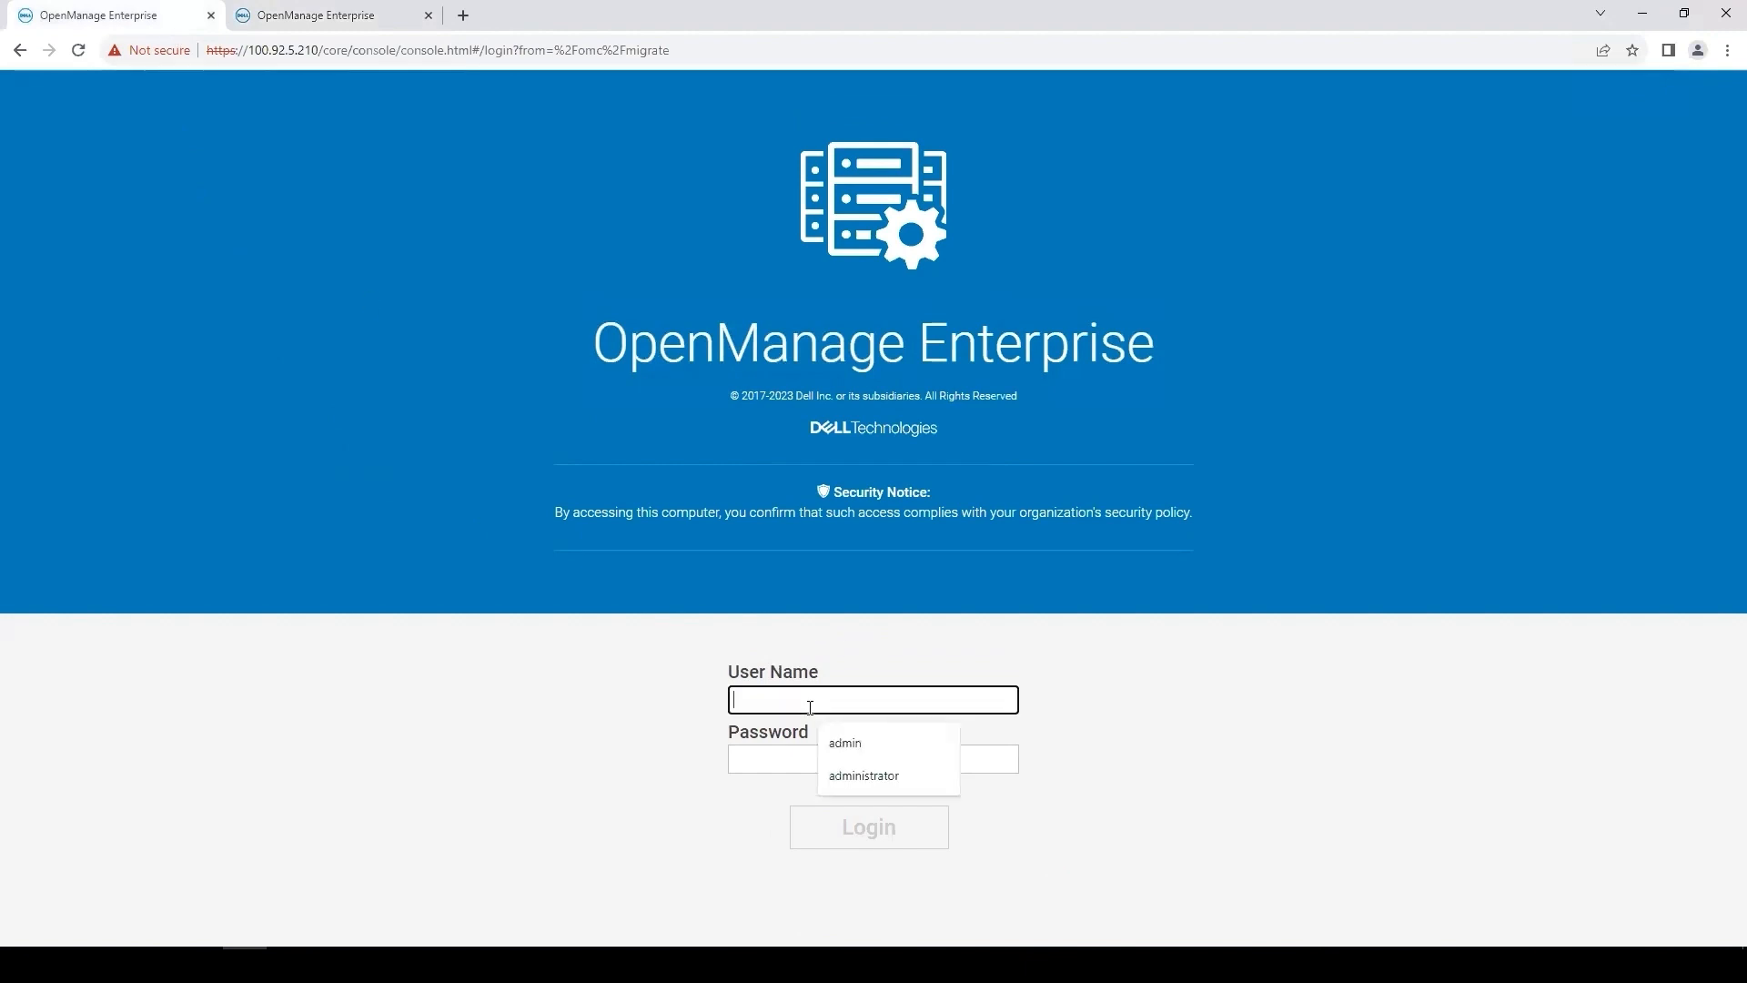
{"action": "type", "text": "admin"}
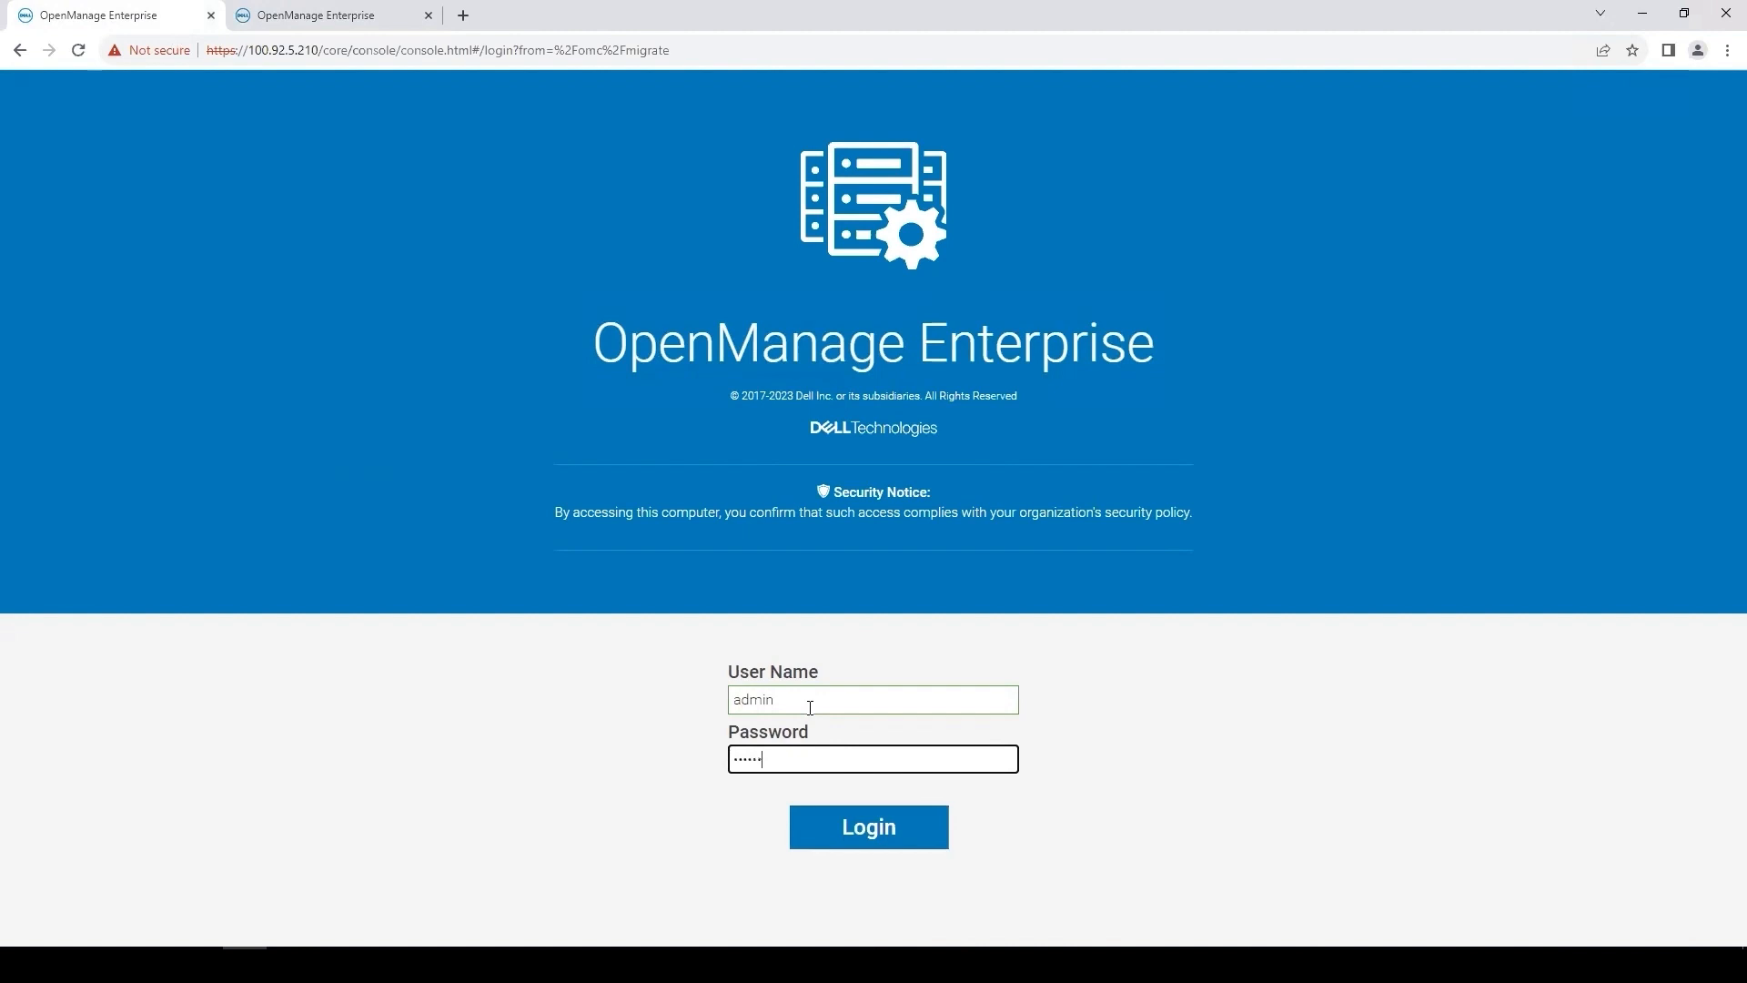
{"action": "left_click", "coordinate": [868, 826]}
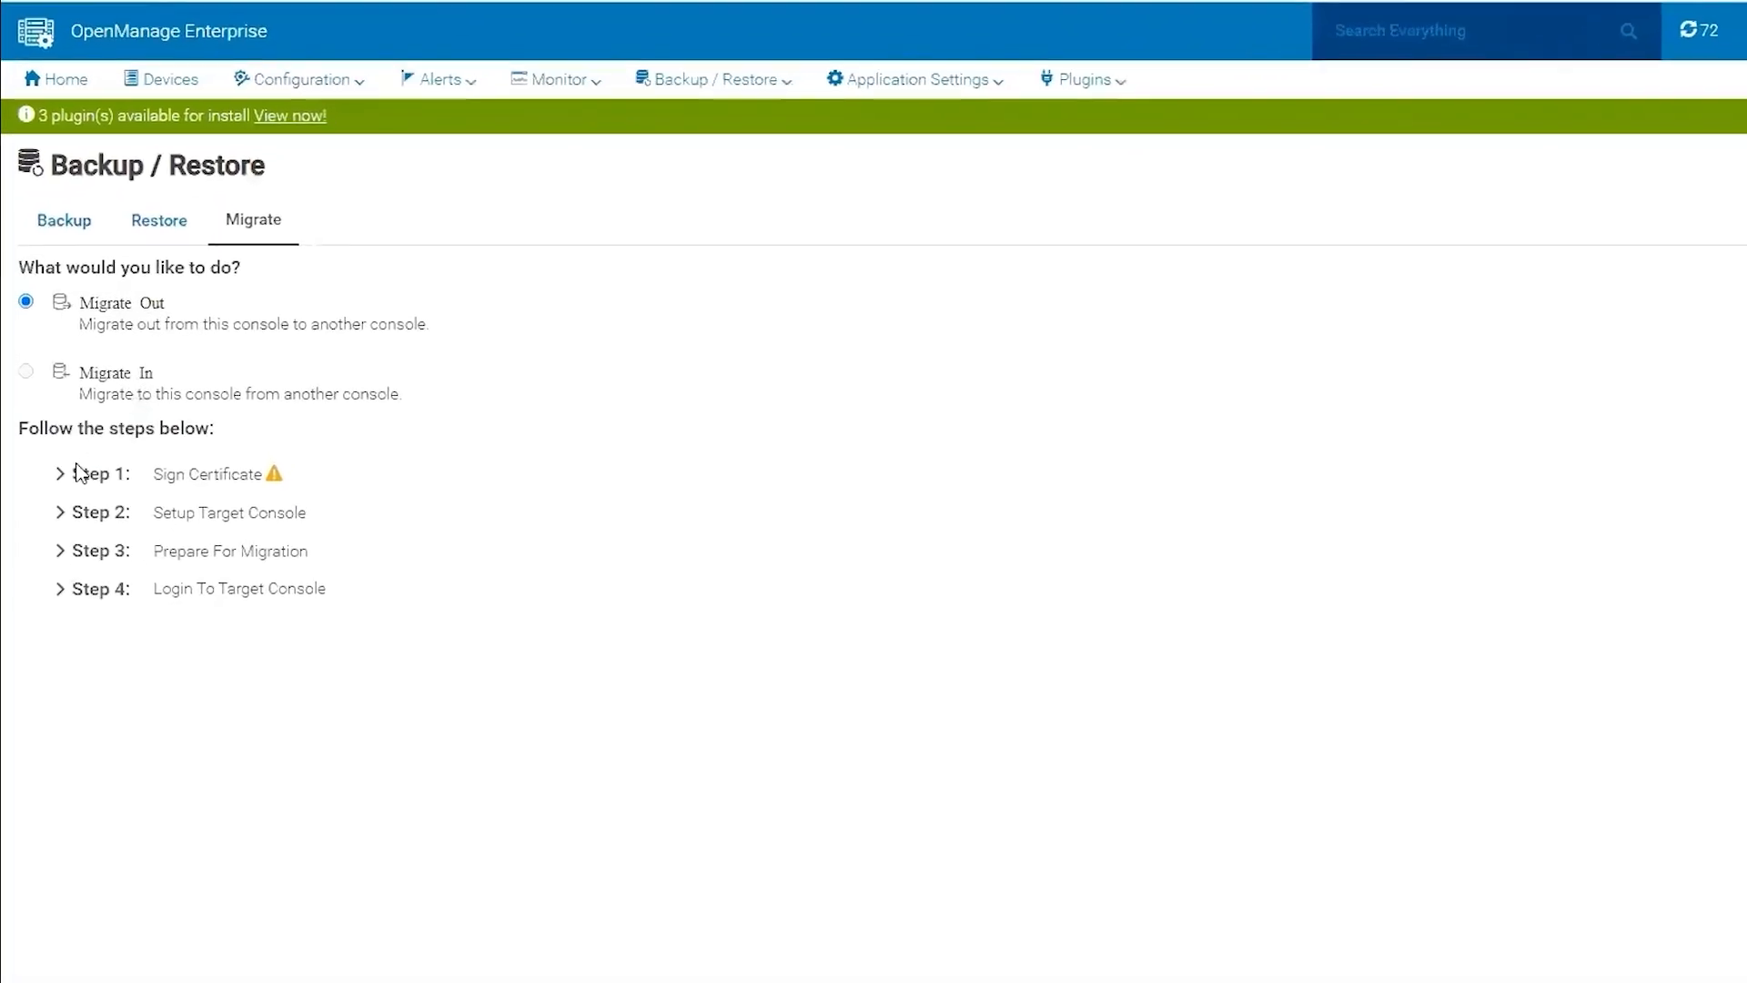
Step: Enter target console 100.92.5.212 with admin credentials and validate them successfully
{"action": "left_click", "coordinate": [60, 473]}
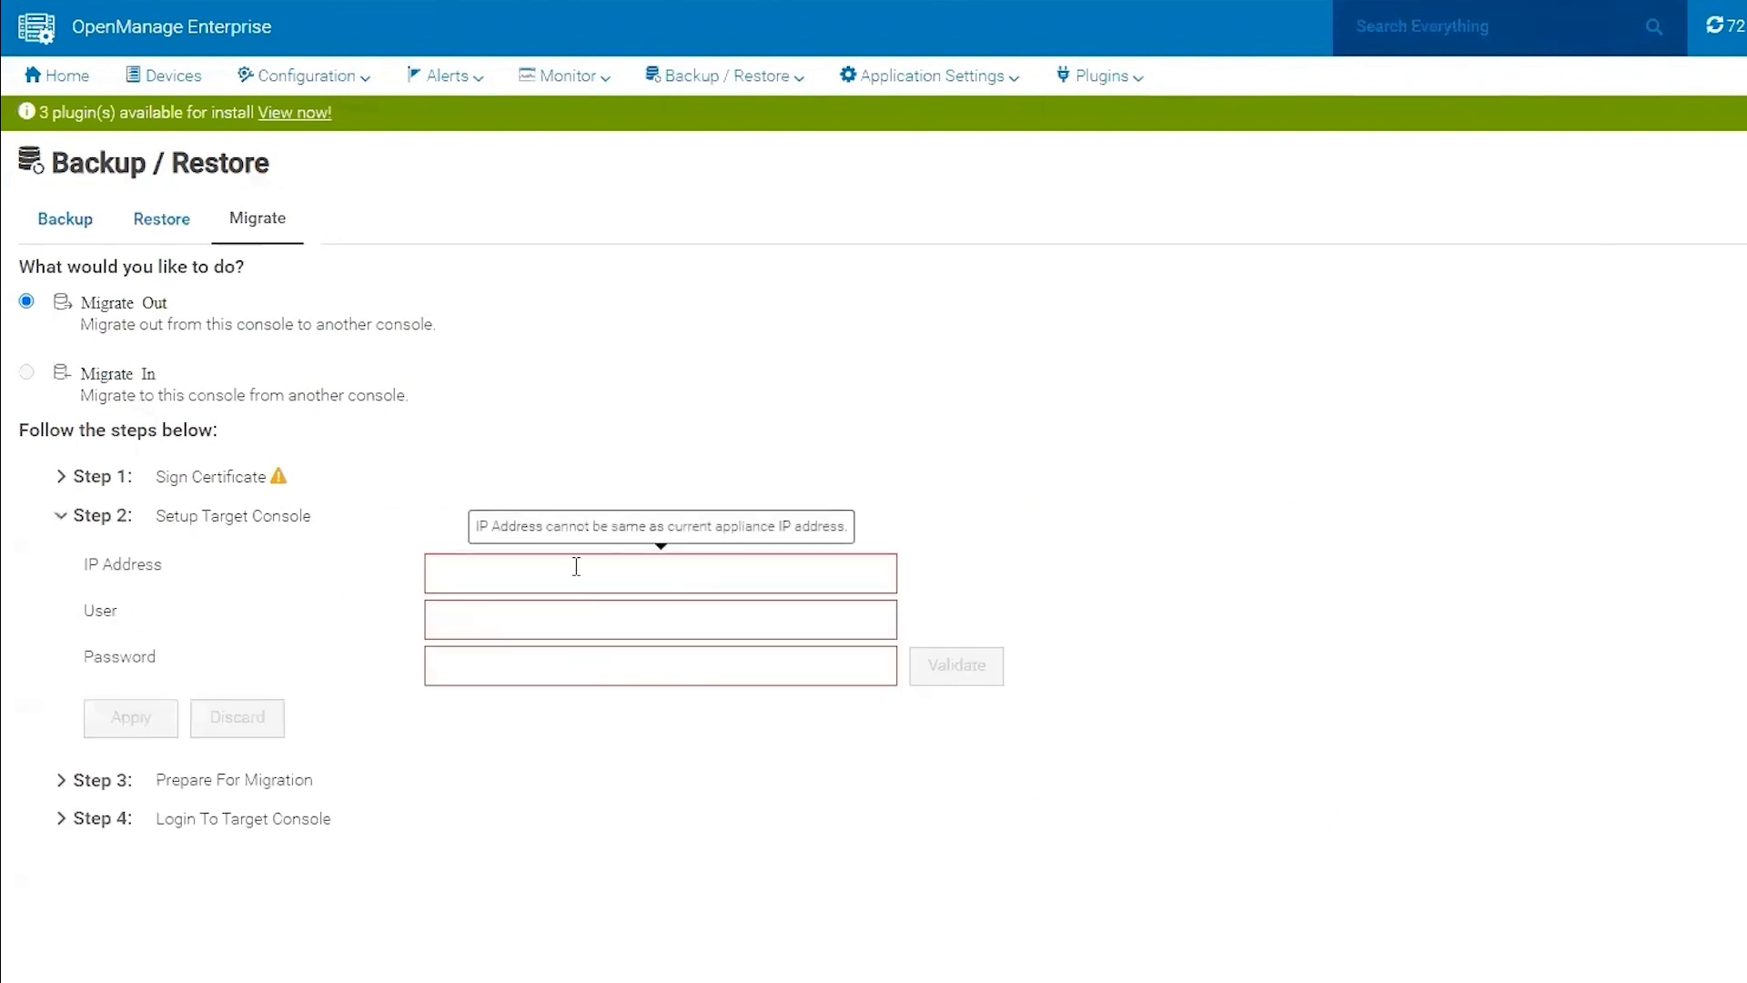
{"action": "type", "text": "100.92.5.212"}
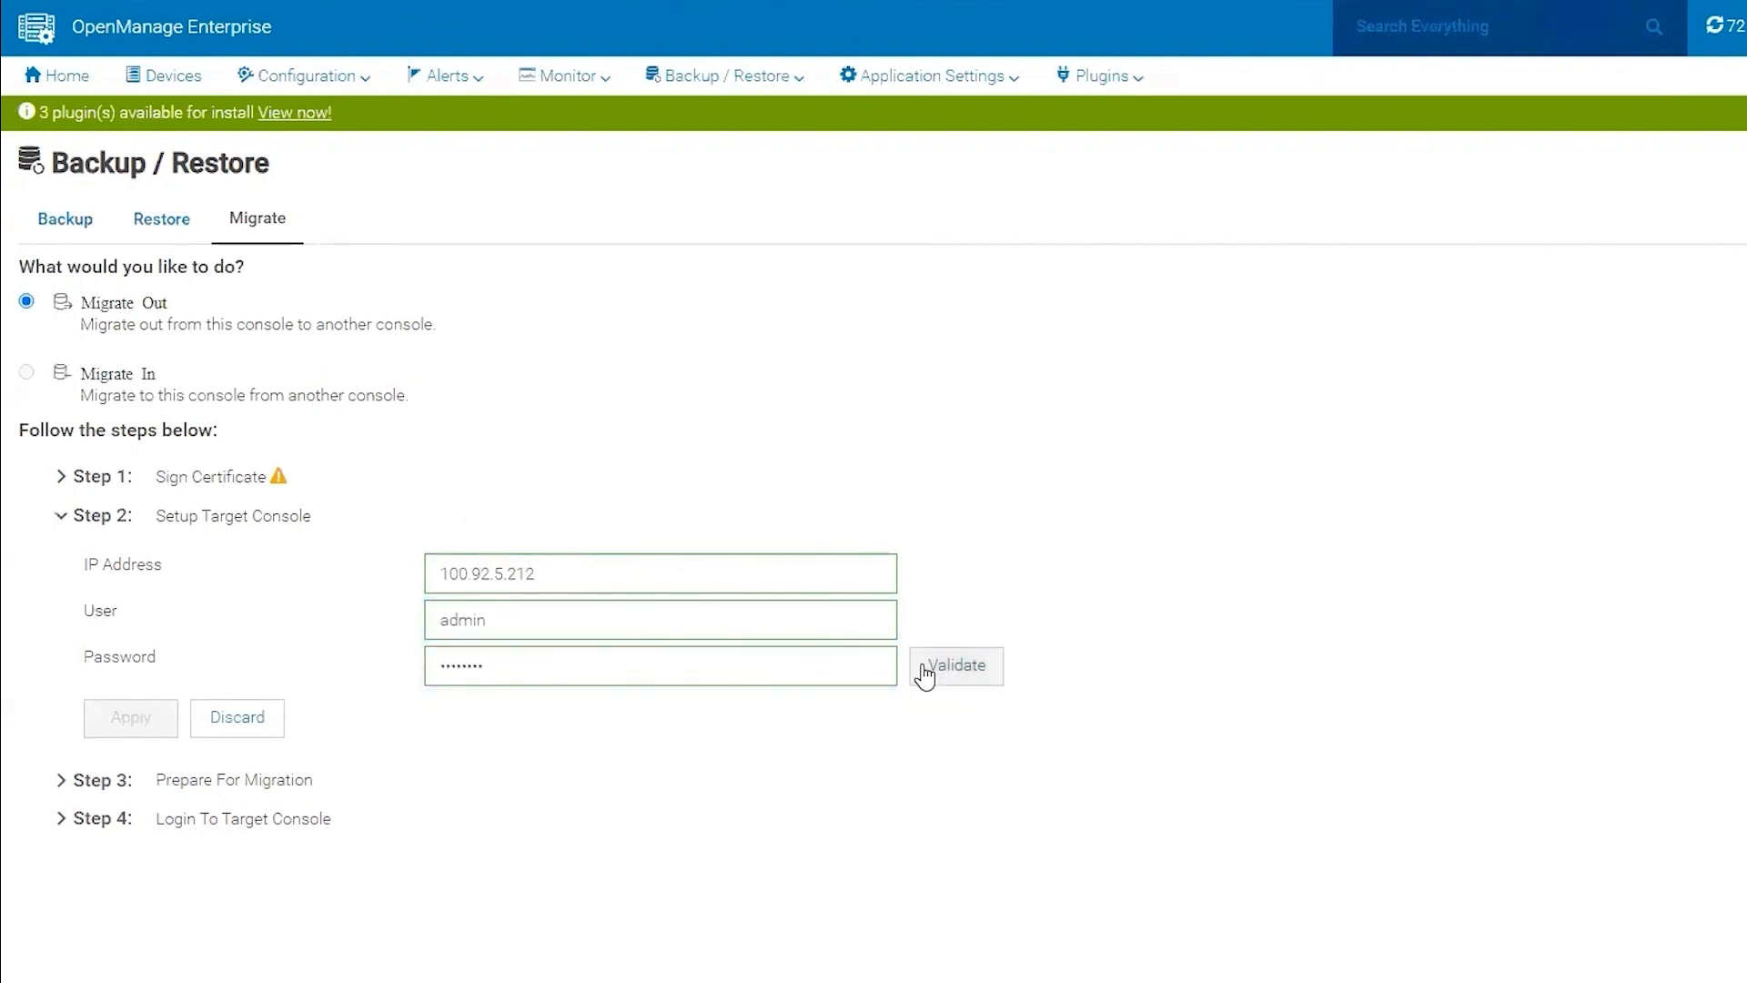
{"action": "left_click", "coordinate": [955, 666]}
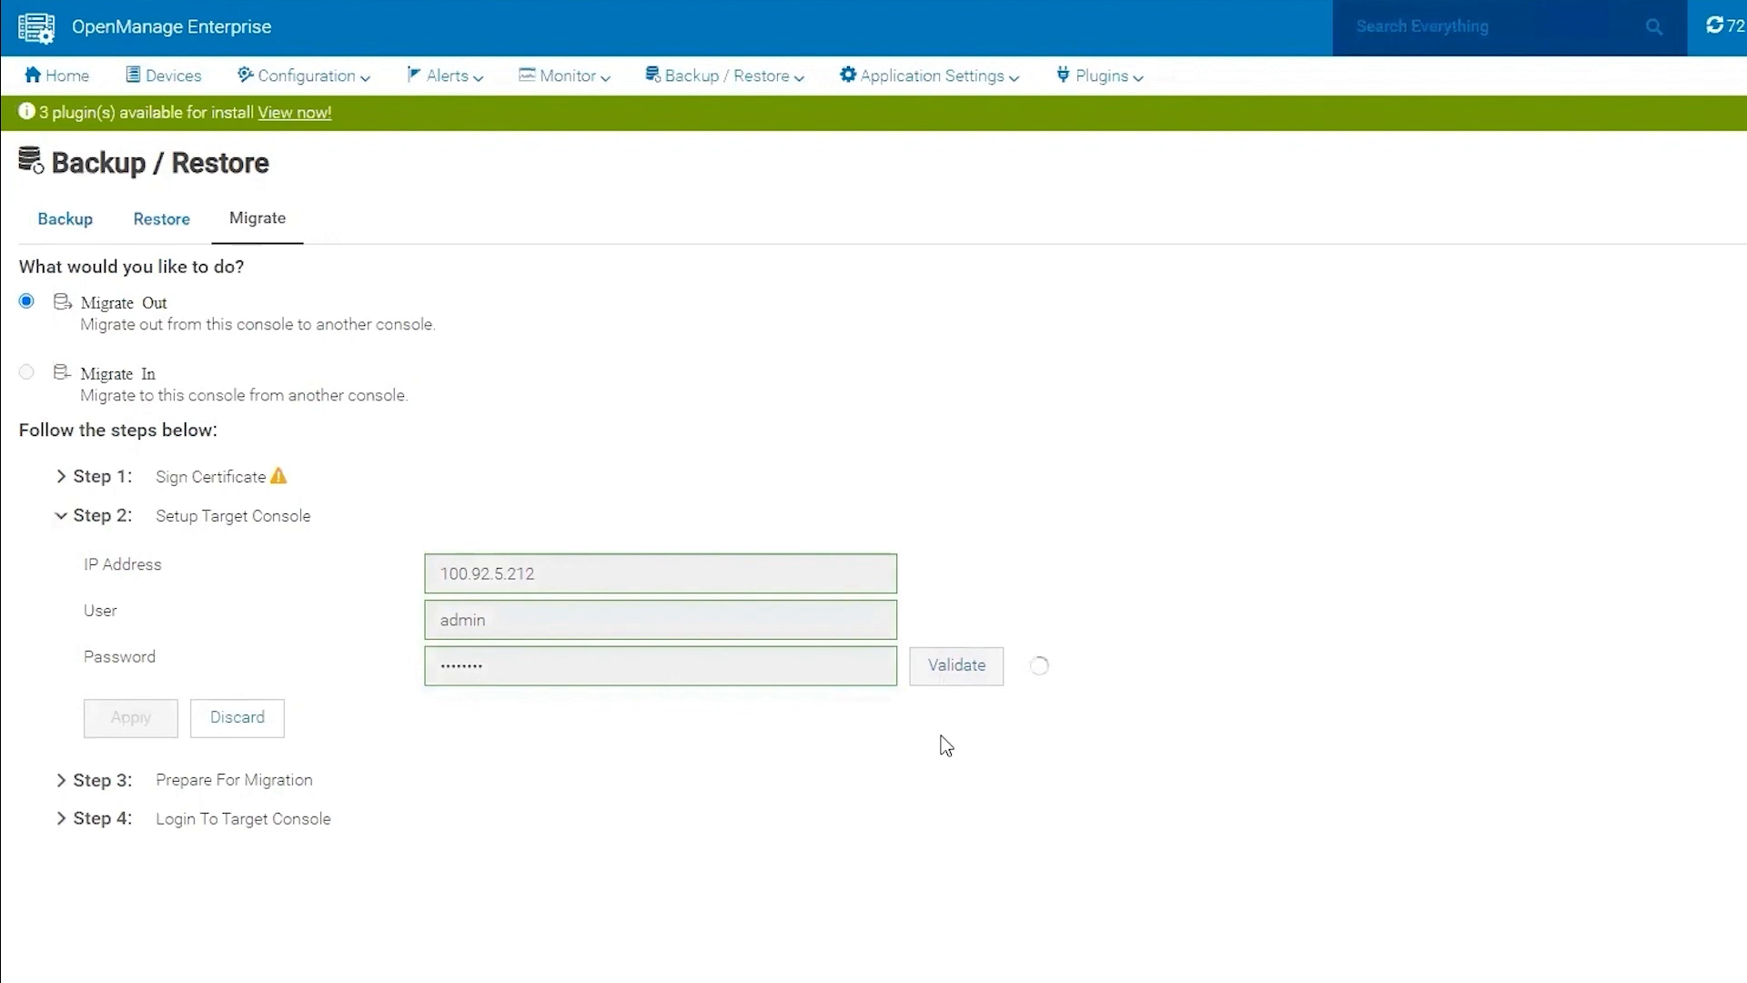
{"action": "left_click", "coordinate": [955, 666]}
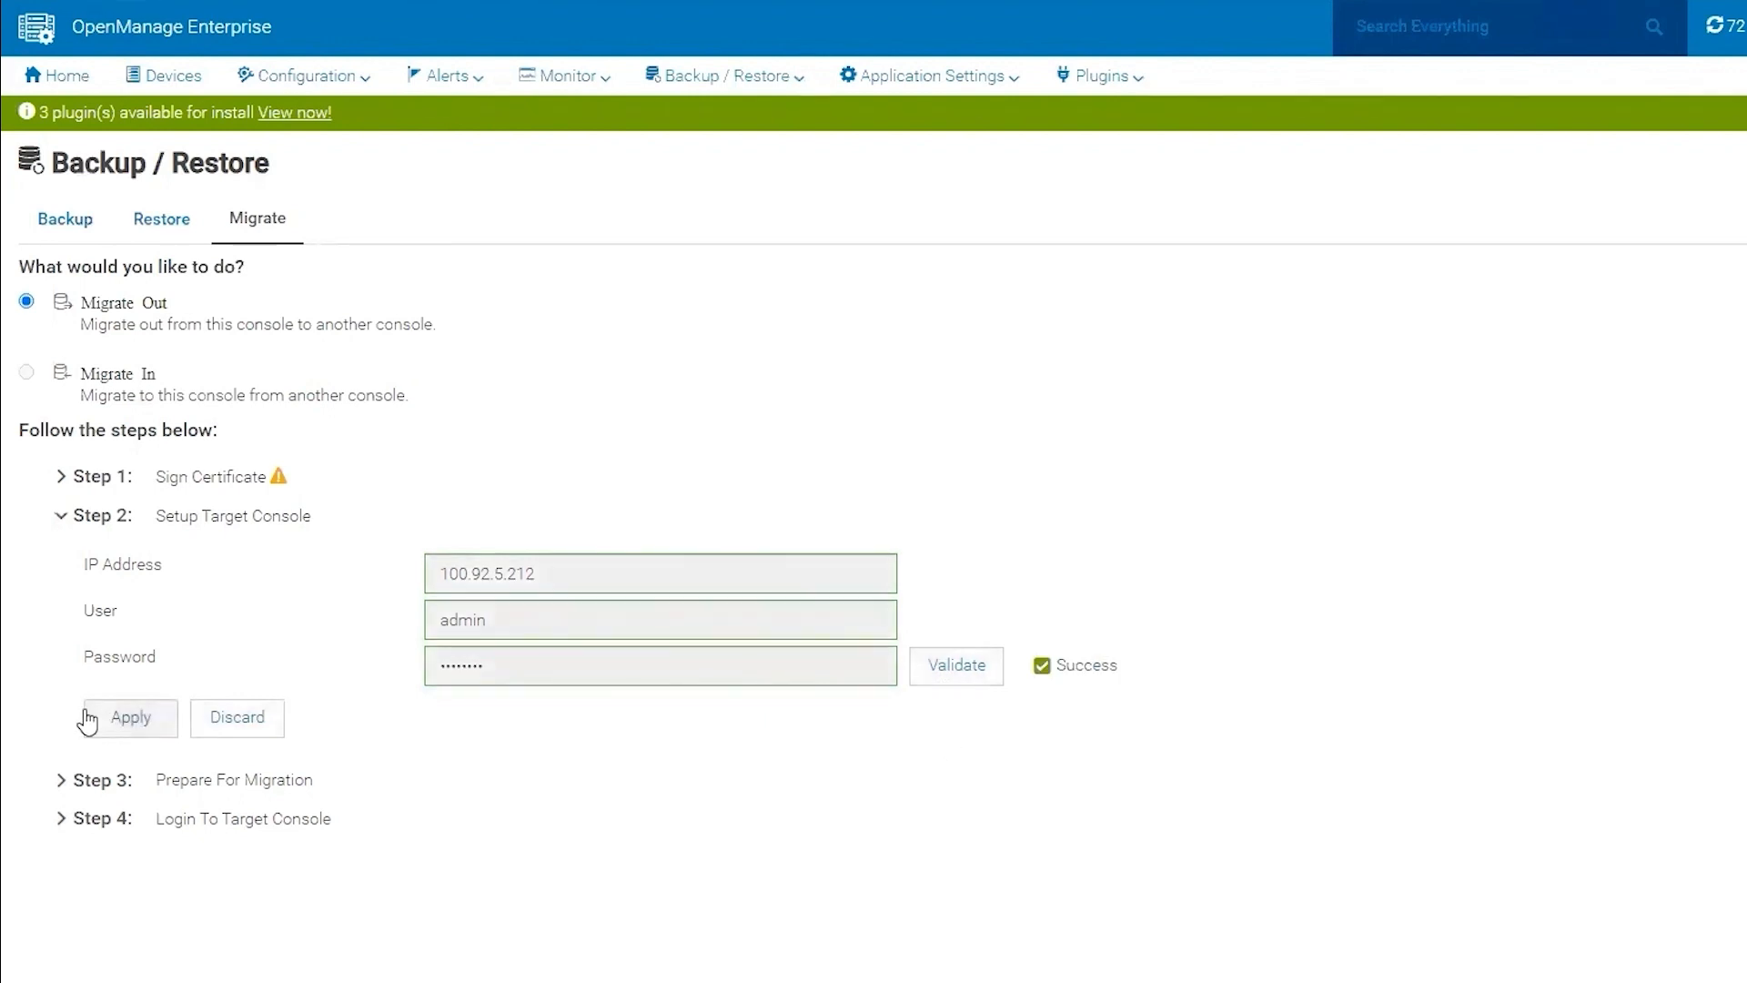
Step: Apply the target console settings and enter an encryption passphrase for Prepare For Migration
{"action": "left_click", "coordinate": [131, 716]}
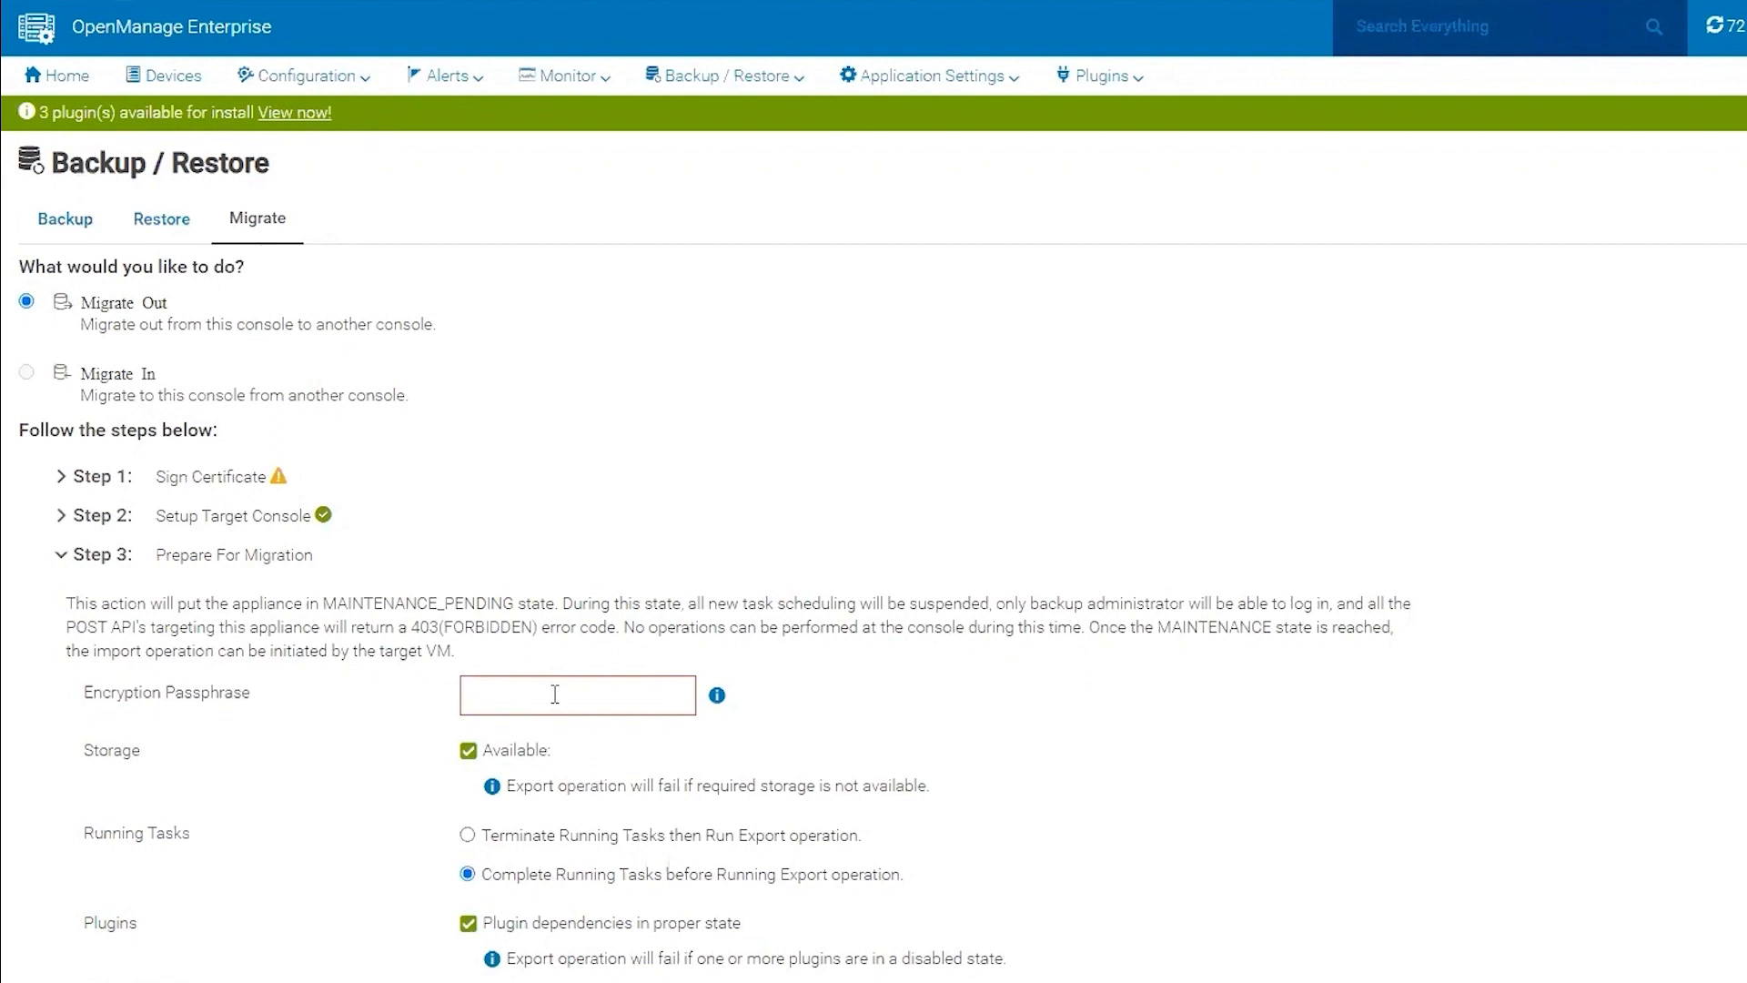
{"action": "left_click", "coordinate": [577, 693]}
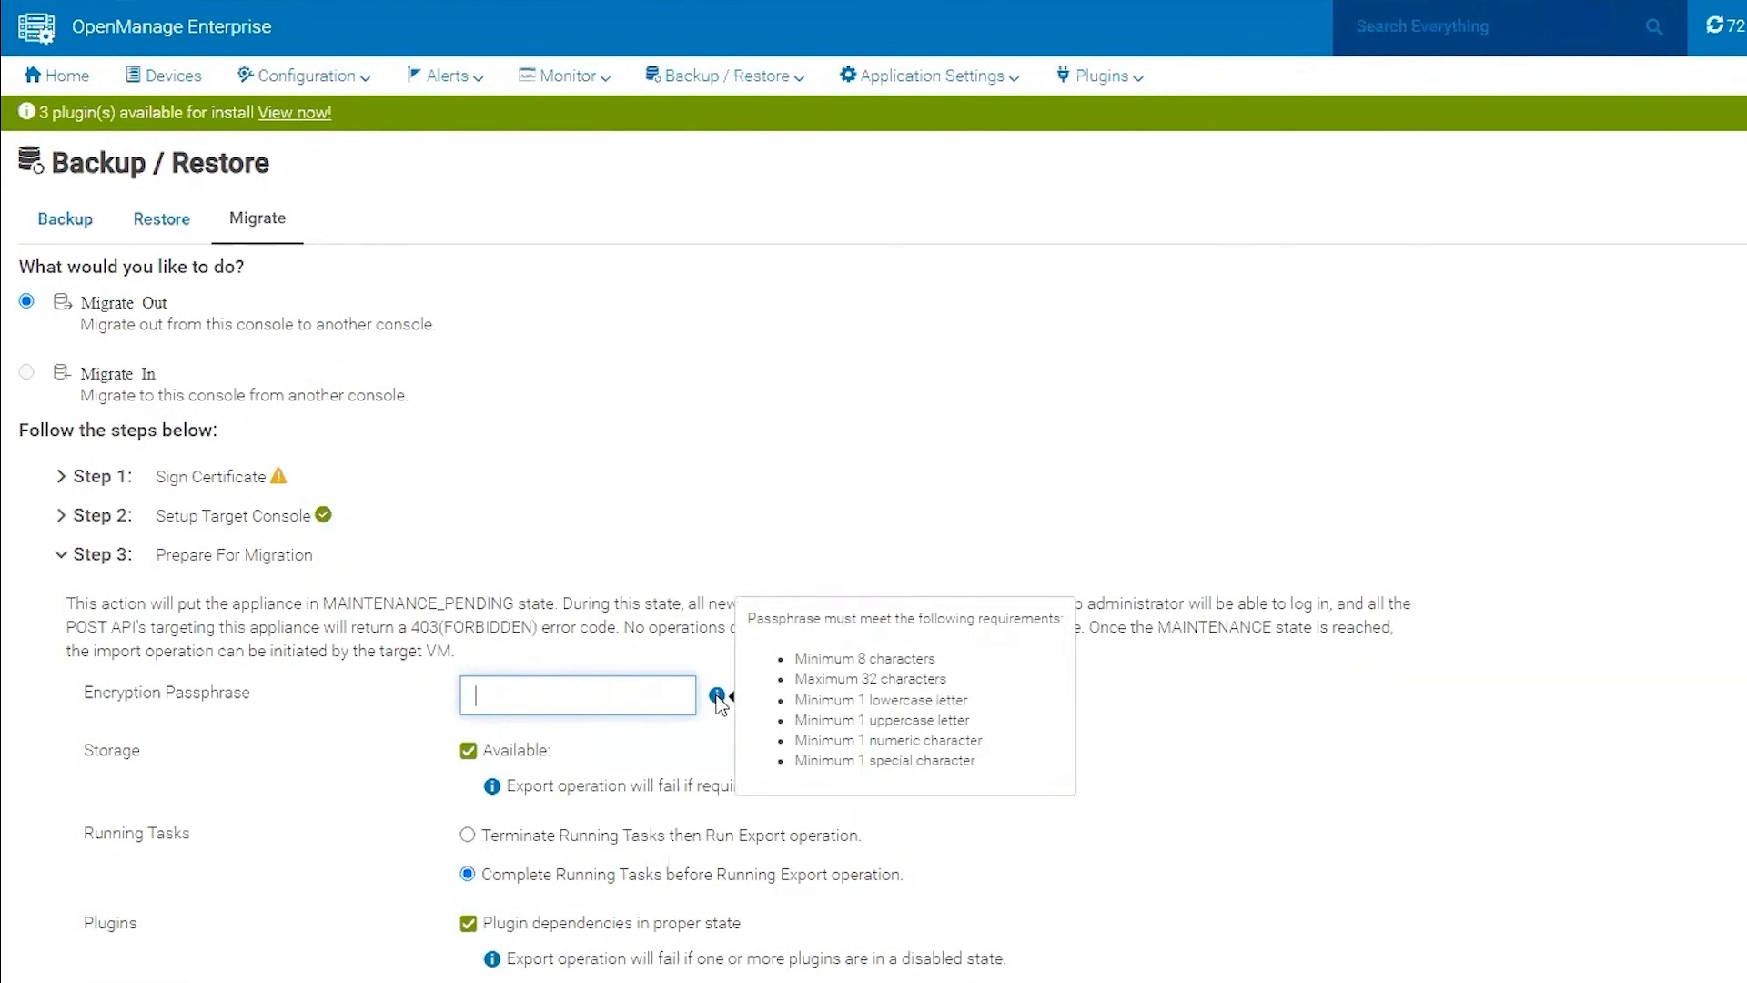
{"action": "type", "text": "•"}
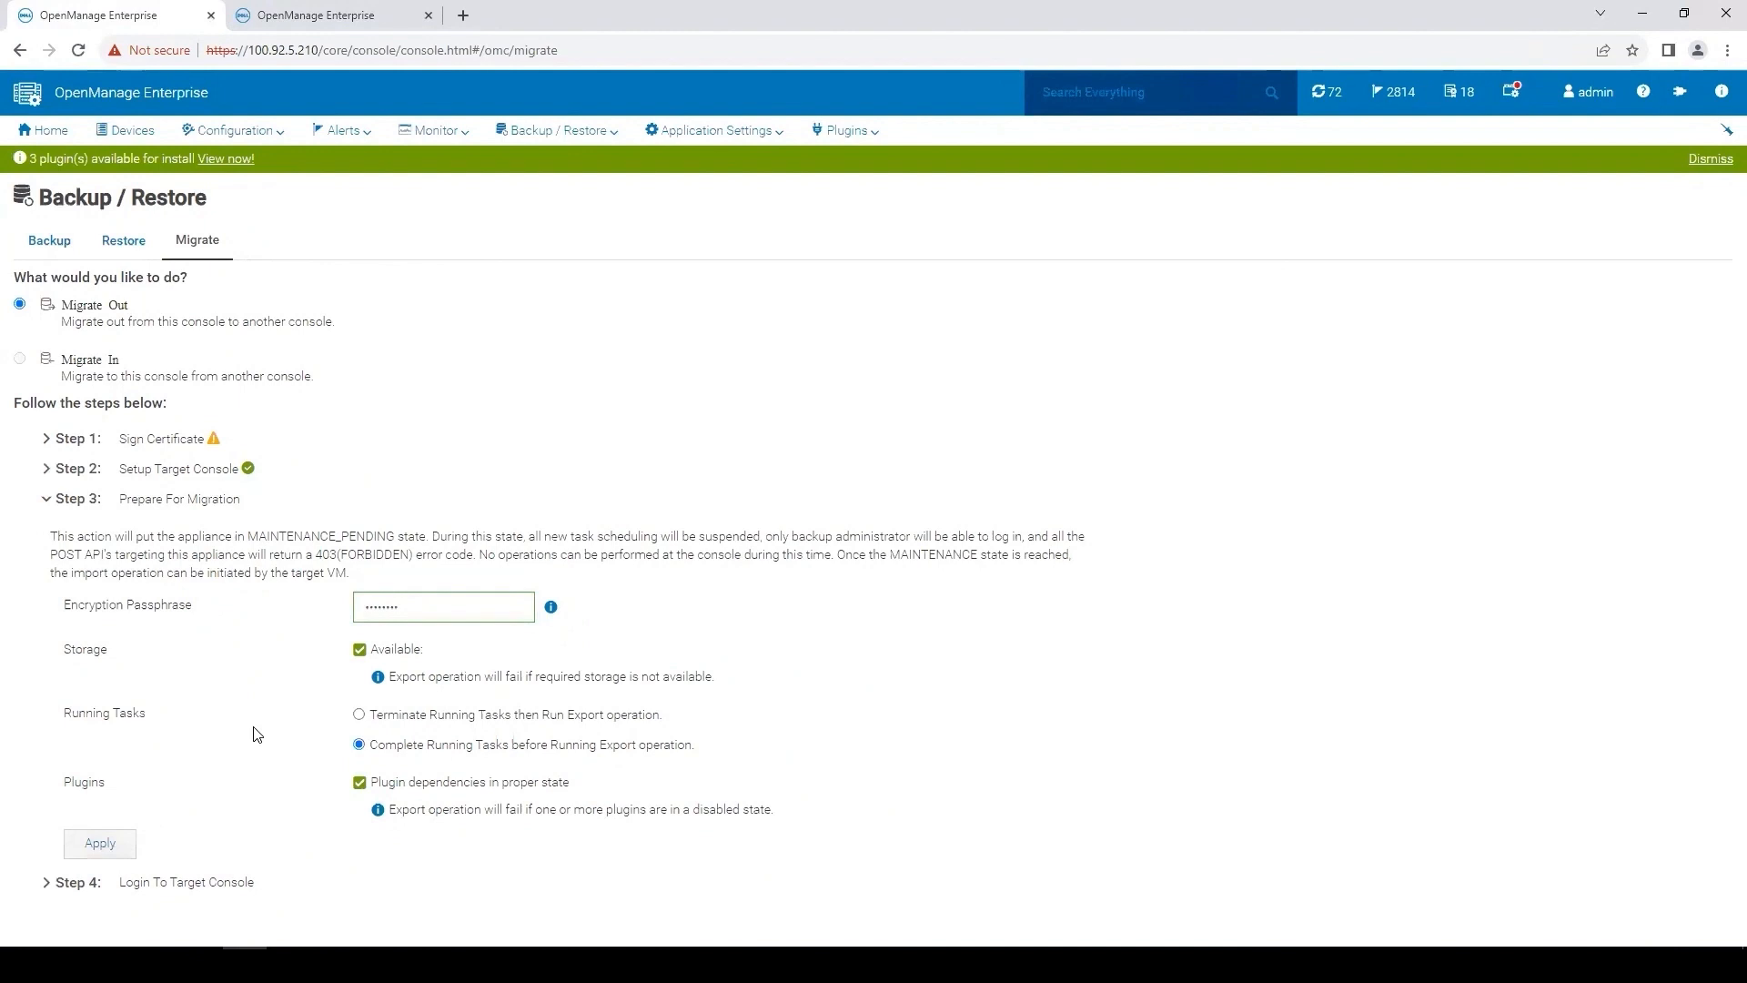
Step: Apply the source's migration preparation and sign in to target appliance 100.92.5.212
{"action": "left_click", "coordinate": [99, 843]}
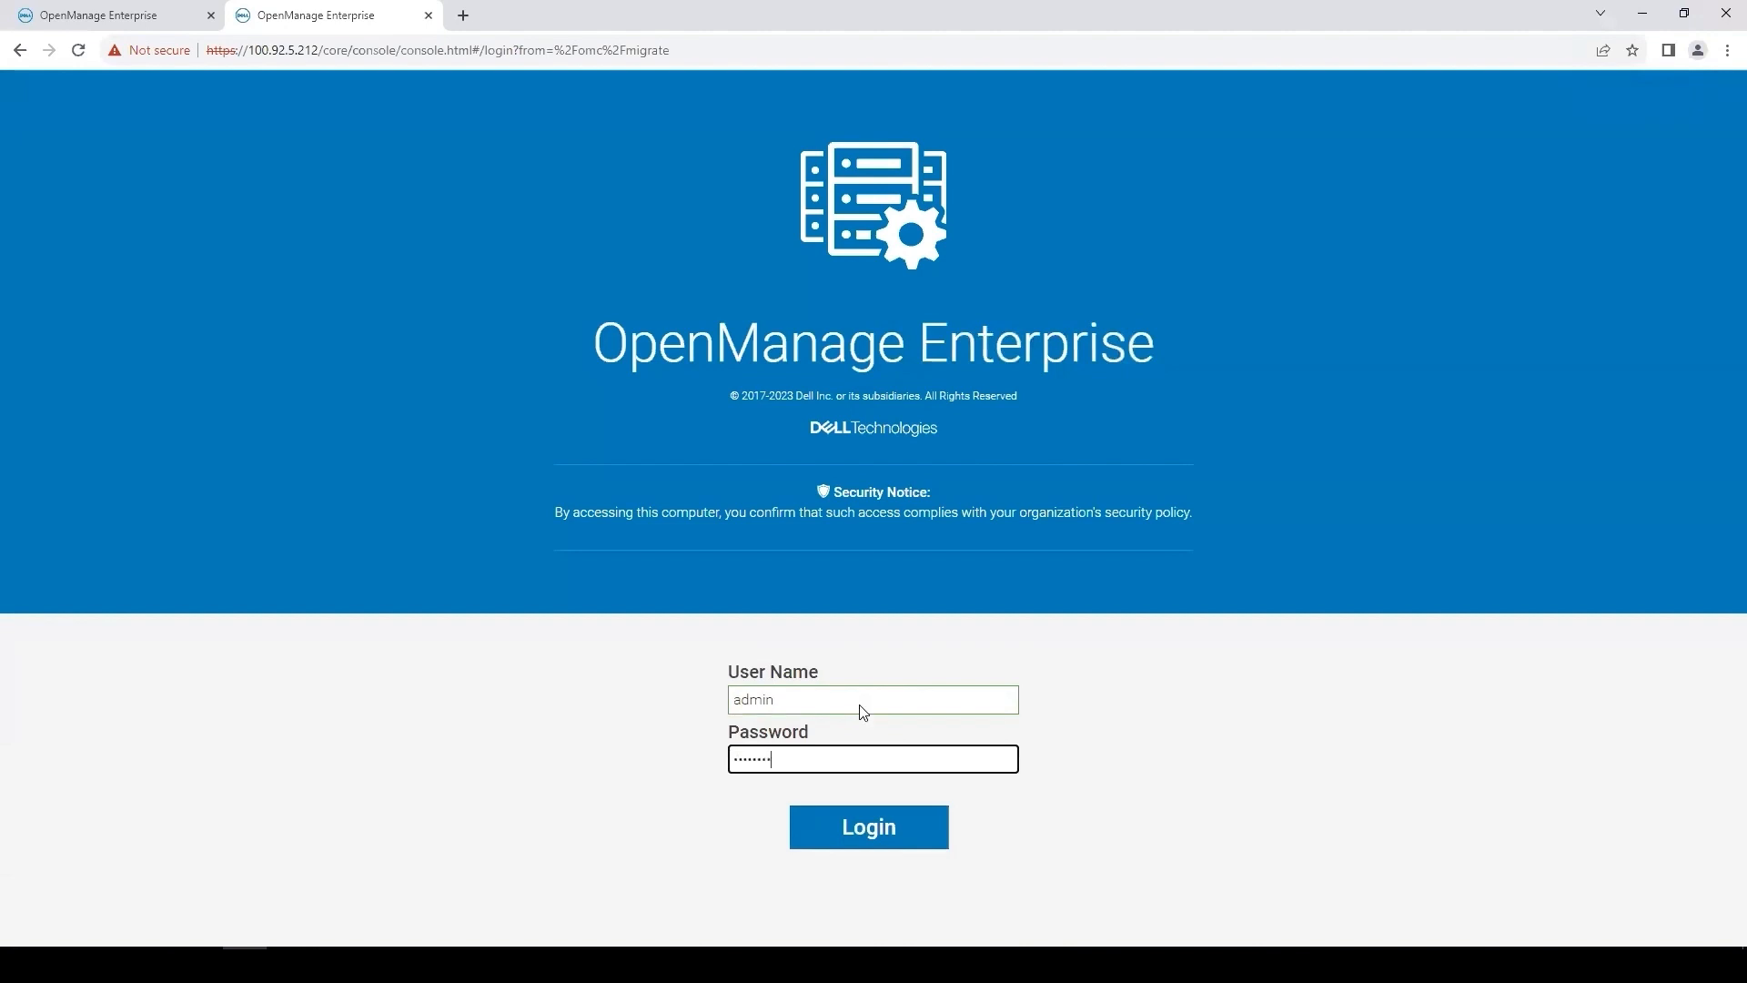
{"action": "left_click", "coordinate": [868, 826]}
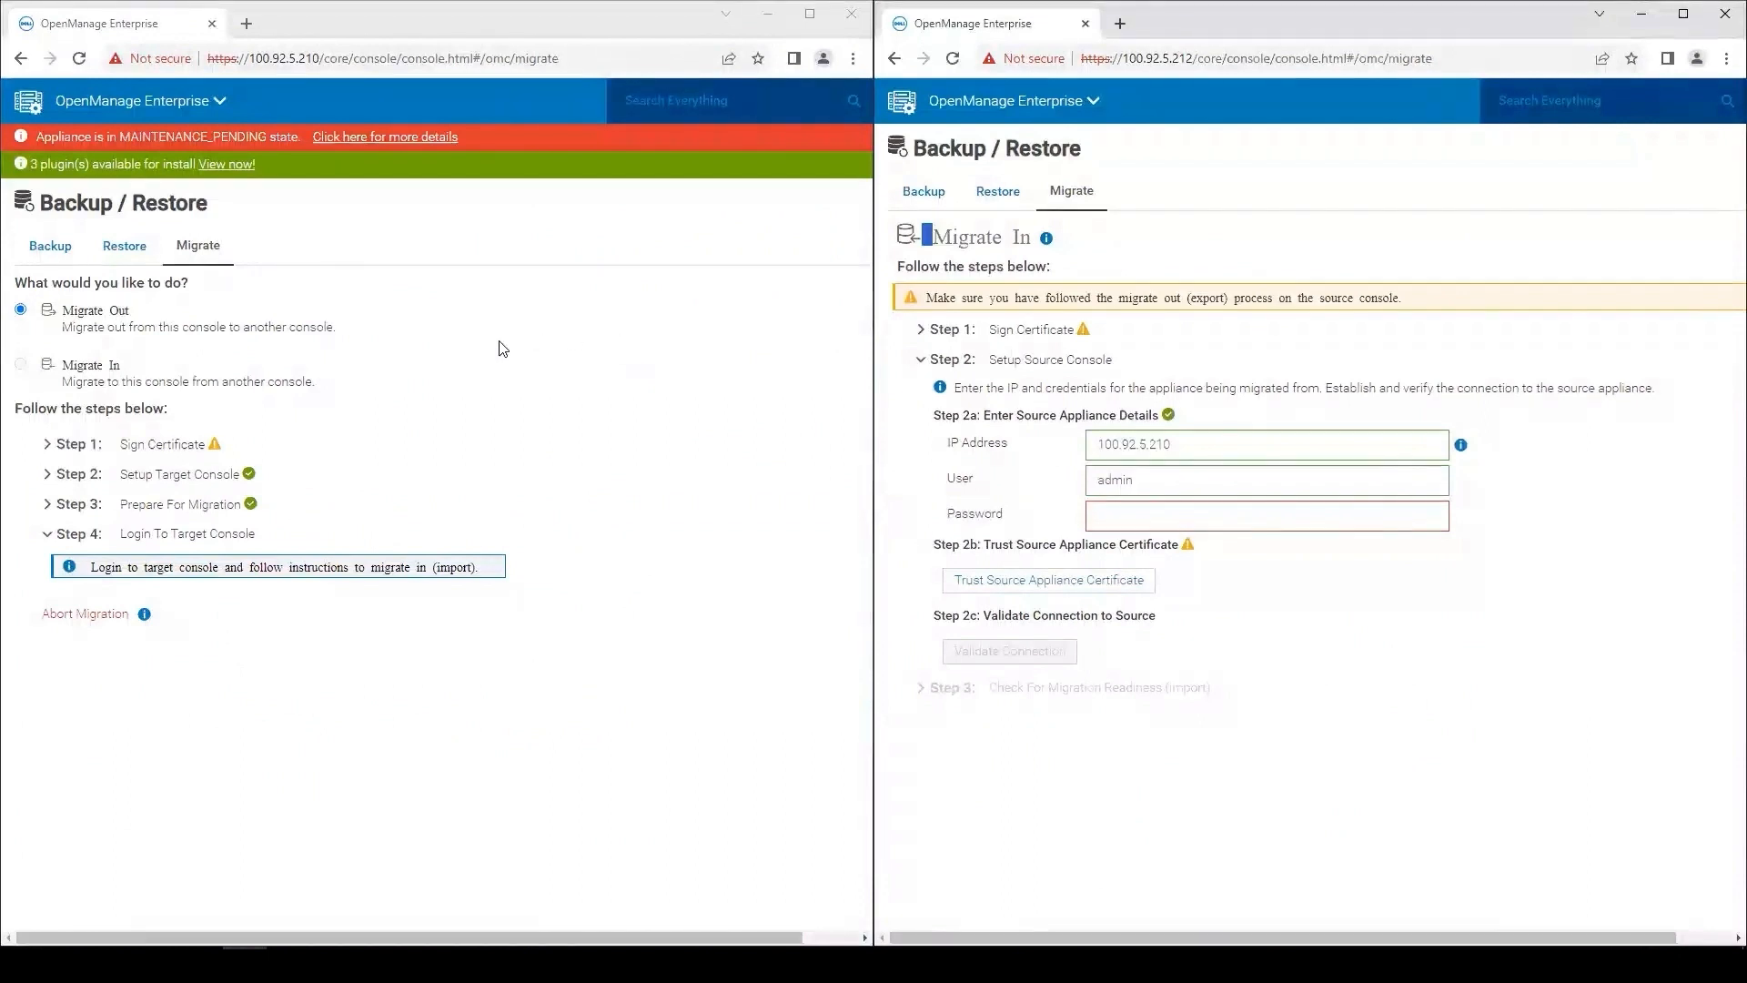
{"action": "mouse_move", "coordinate": [842, 393]}
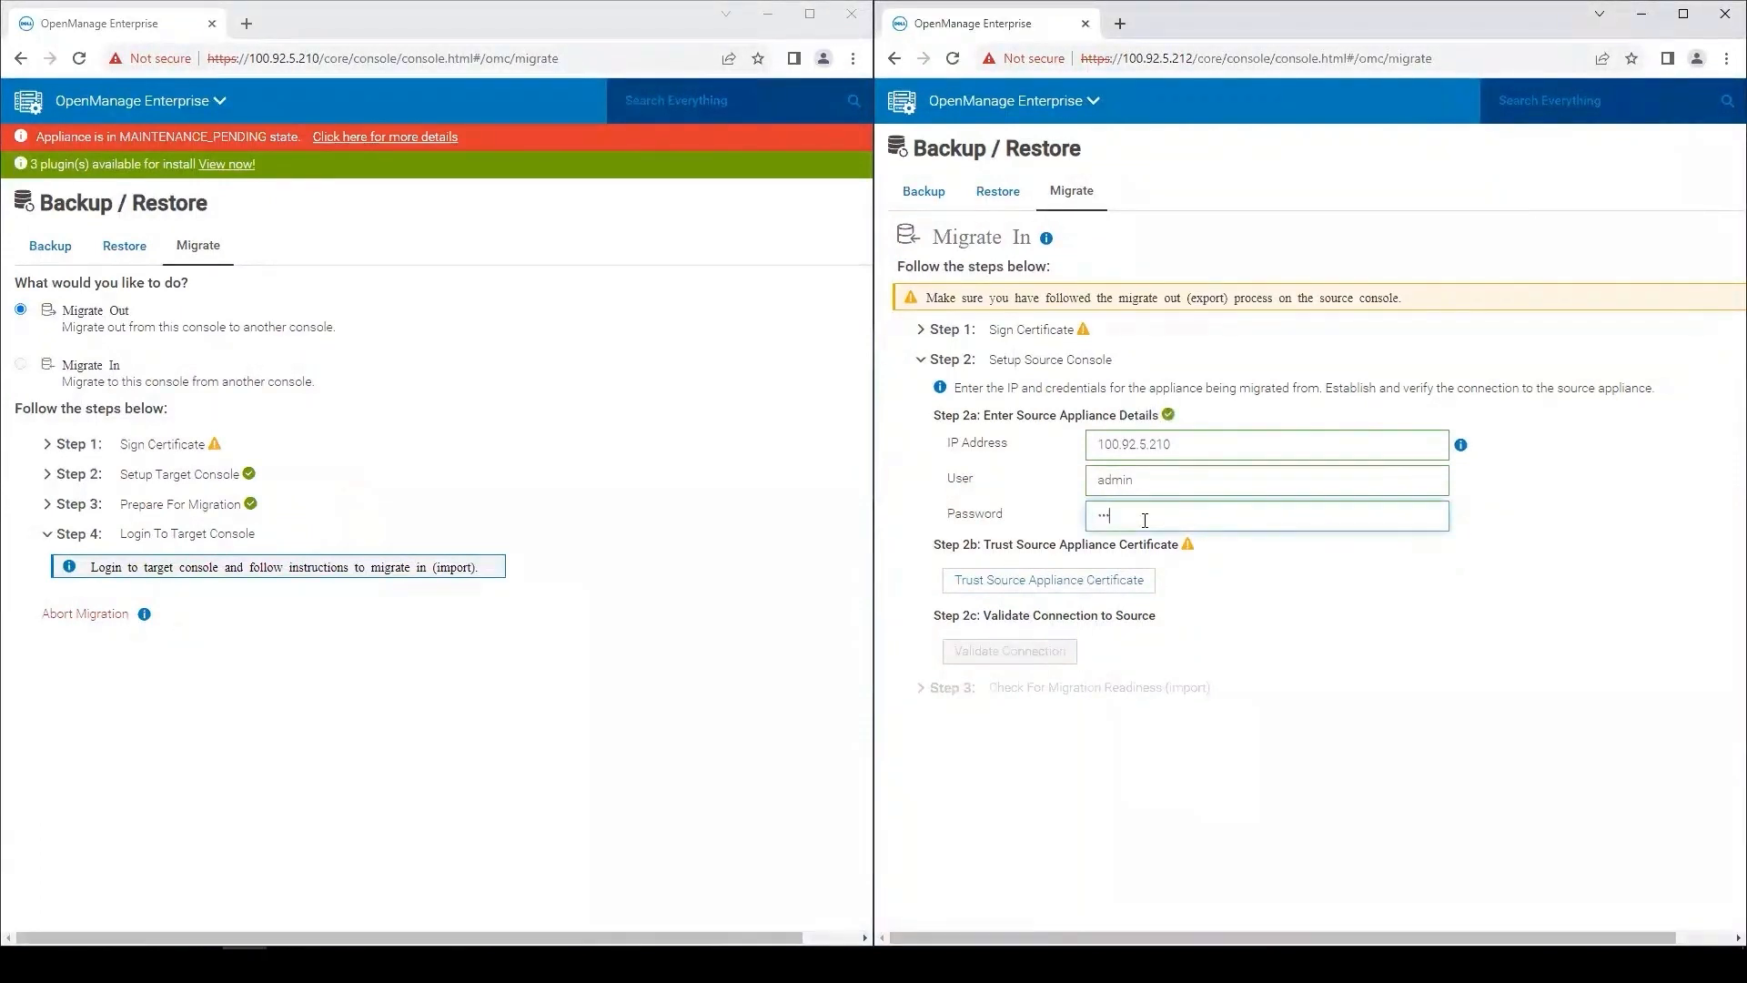
Step: Enter the source password, trust the source certificate and validate the connection to 100.92.5.210
{"action": "type", "text": "password"}
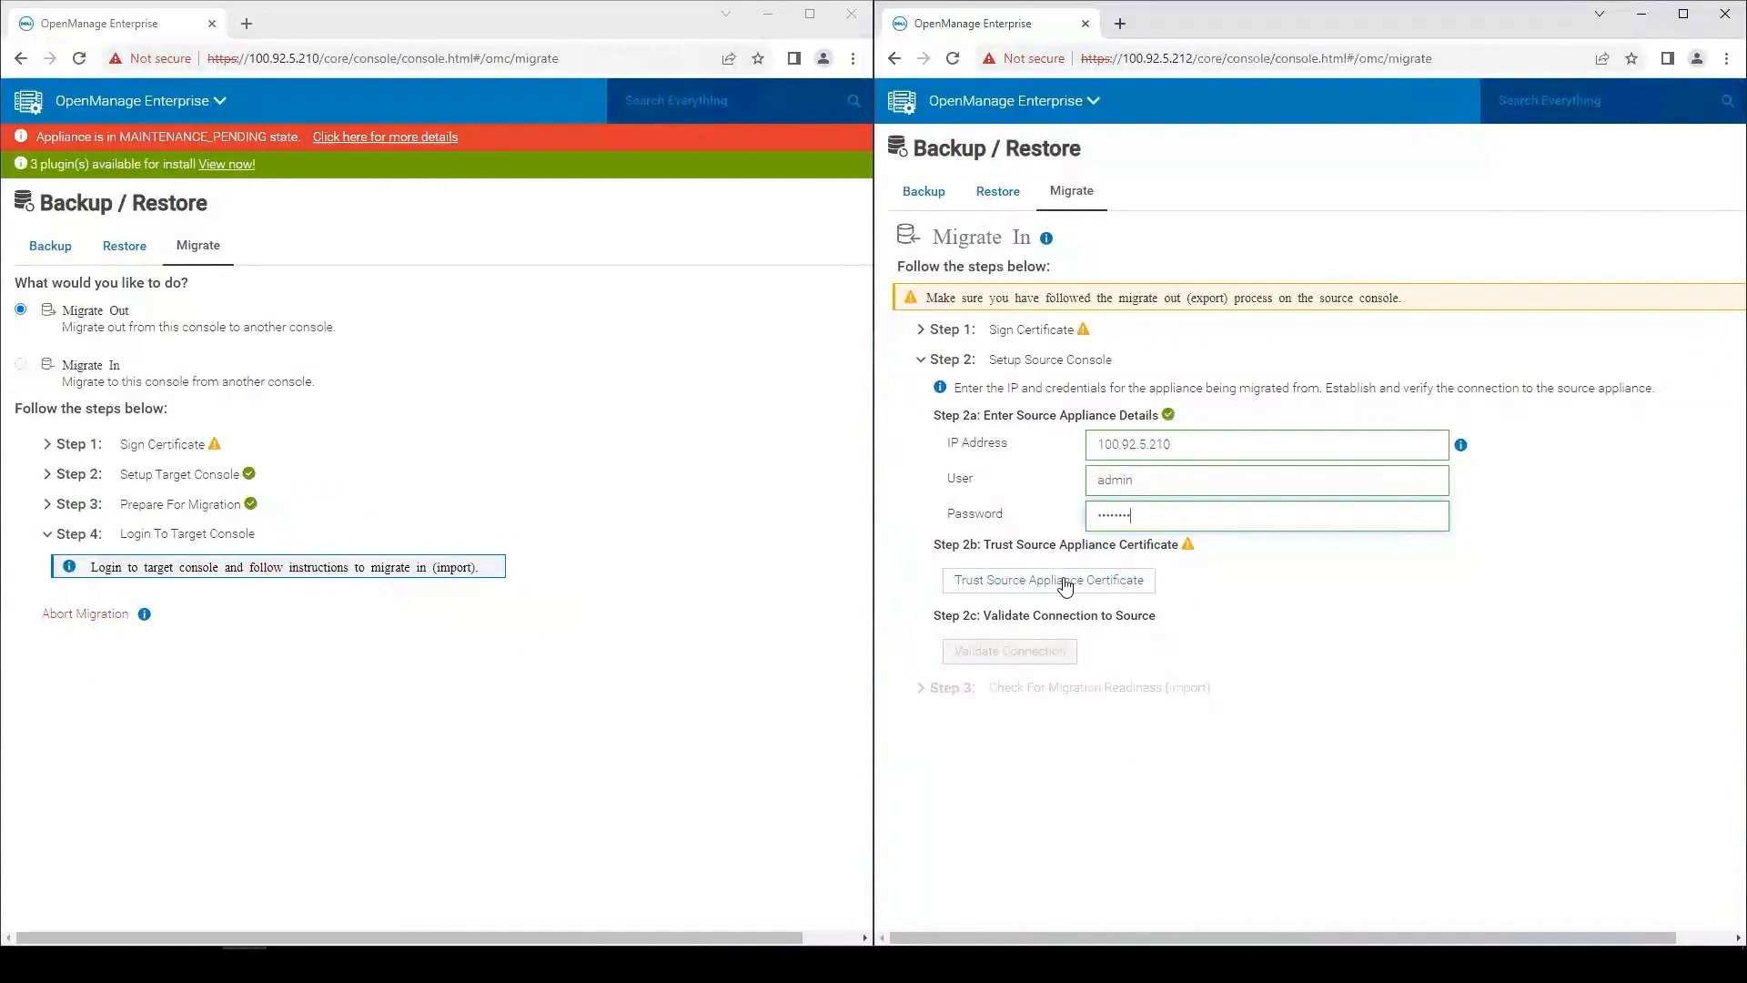
{"action": "left_click", "coordinate": [1046, 579]}
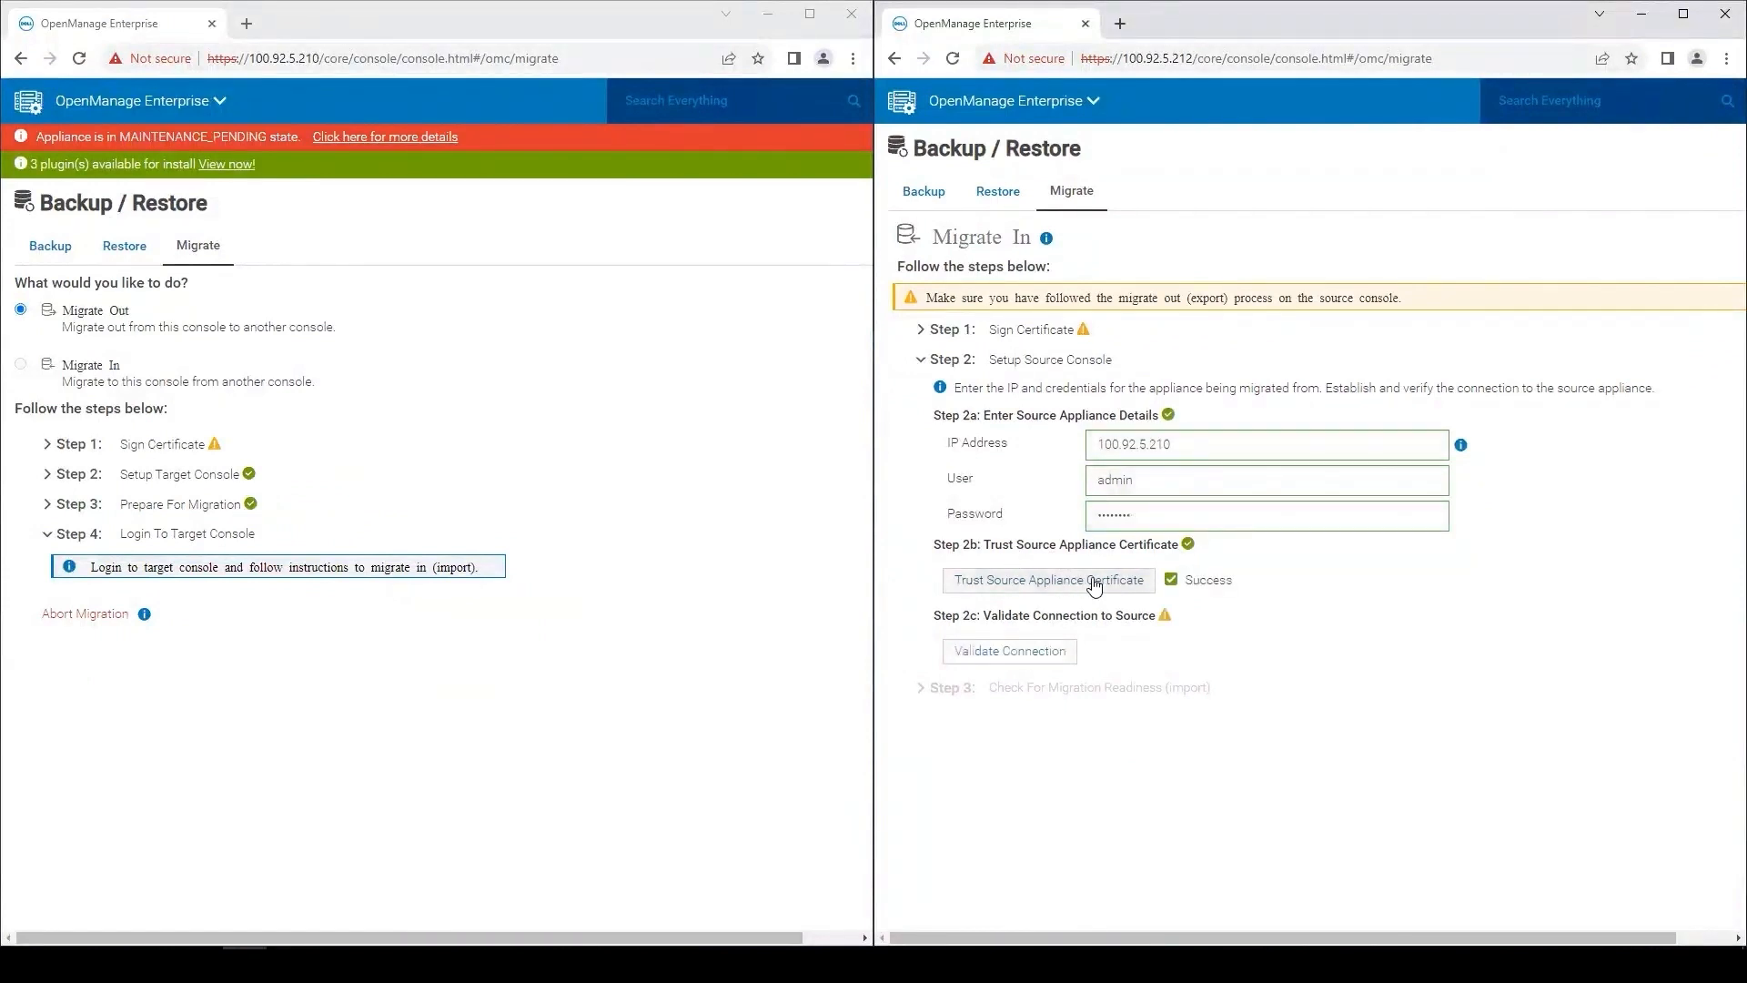
{"action": "mouse_move", "coordinate": [1008, 651]}
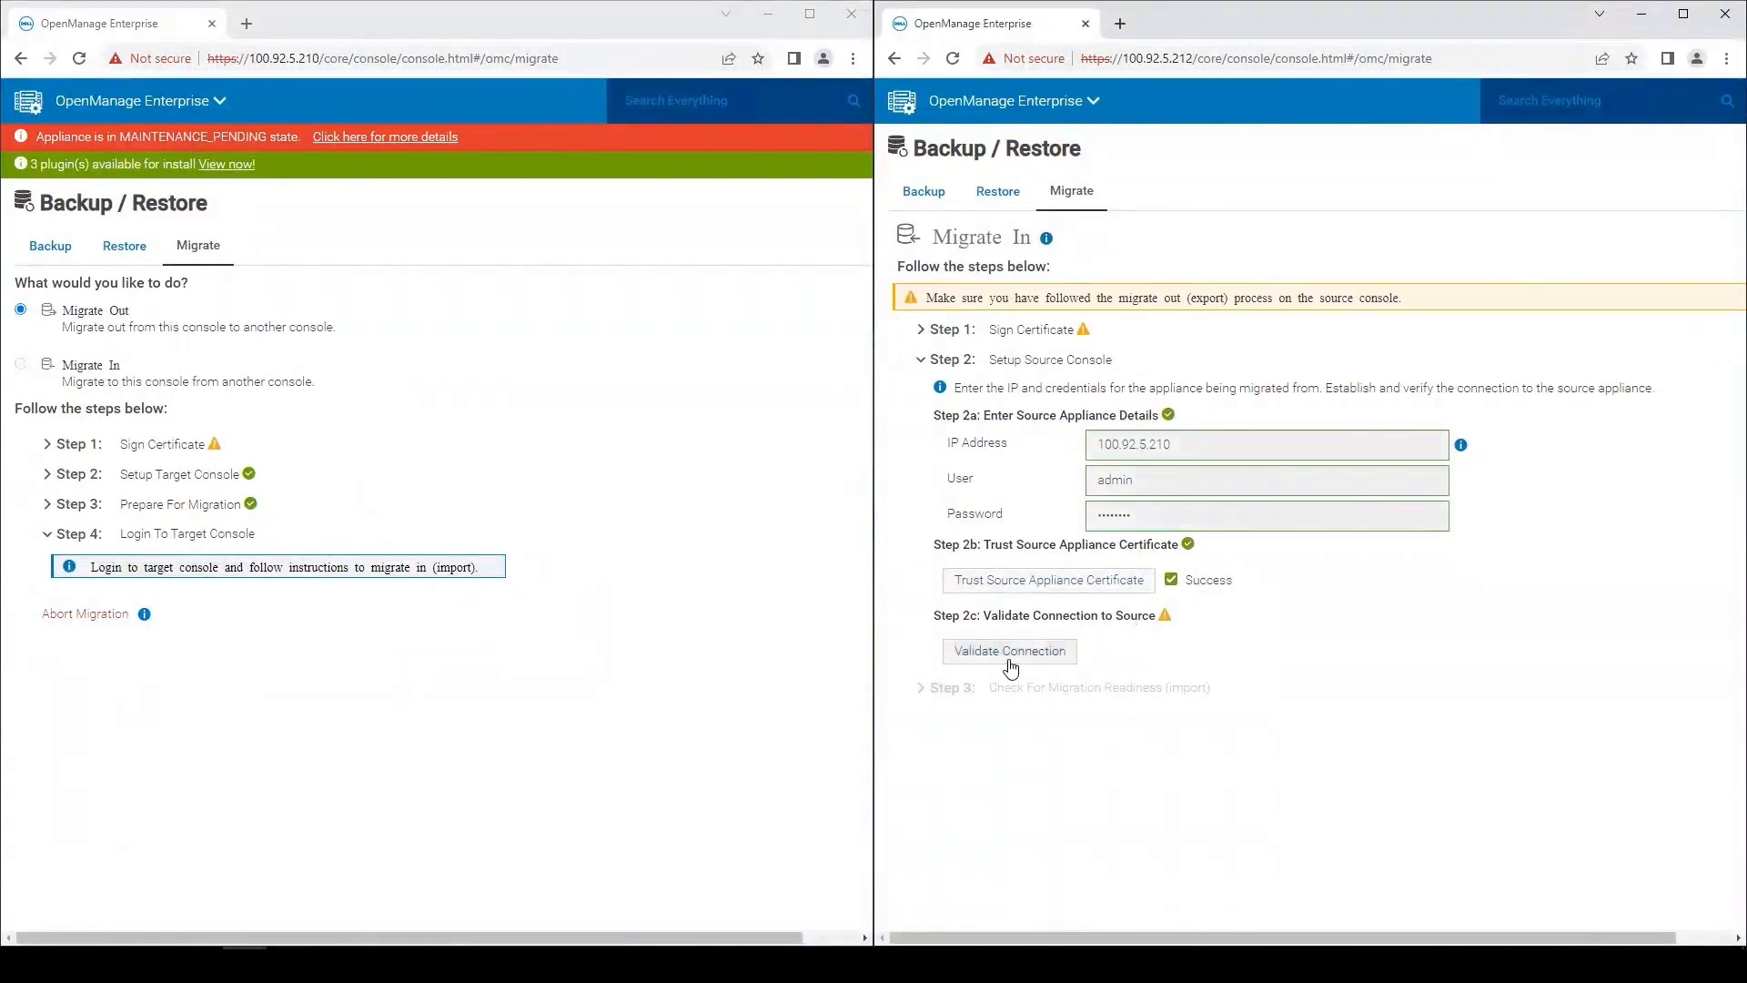
{"action": "left_click", "coordinate": [1008, 652]}
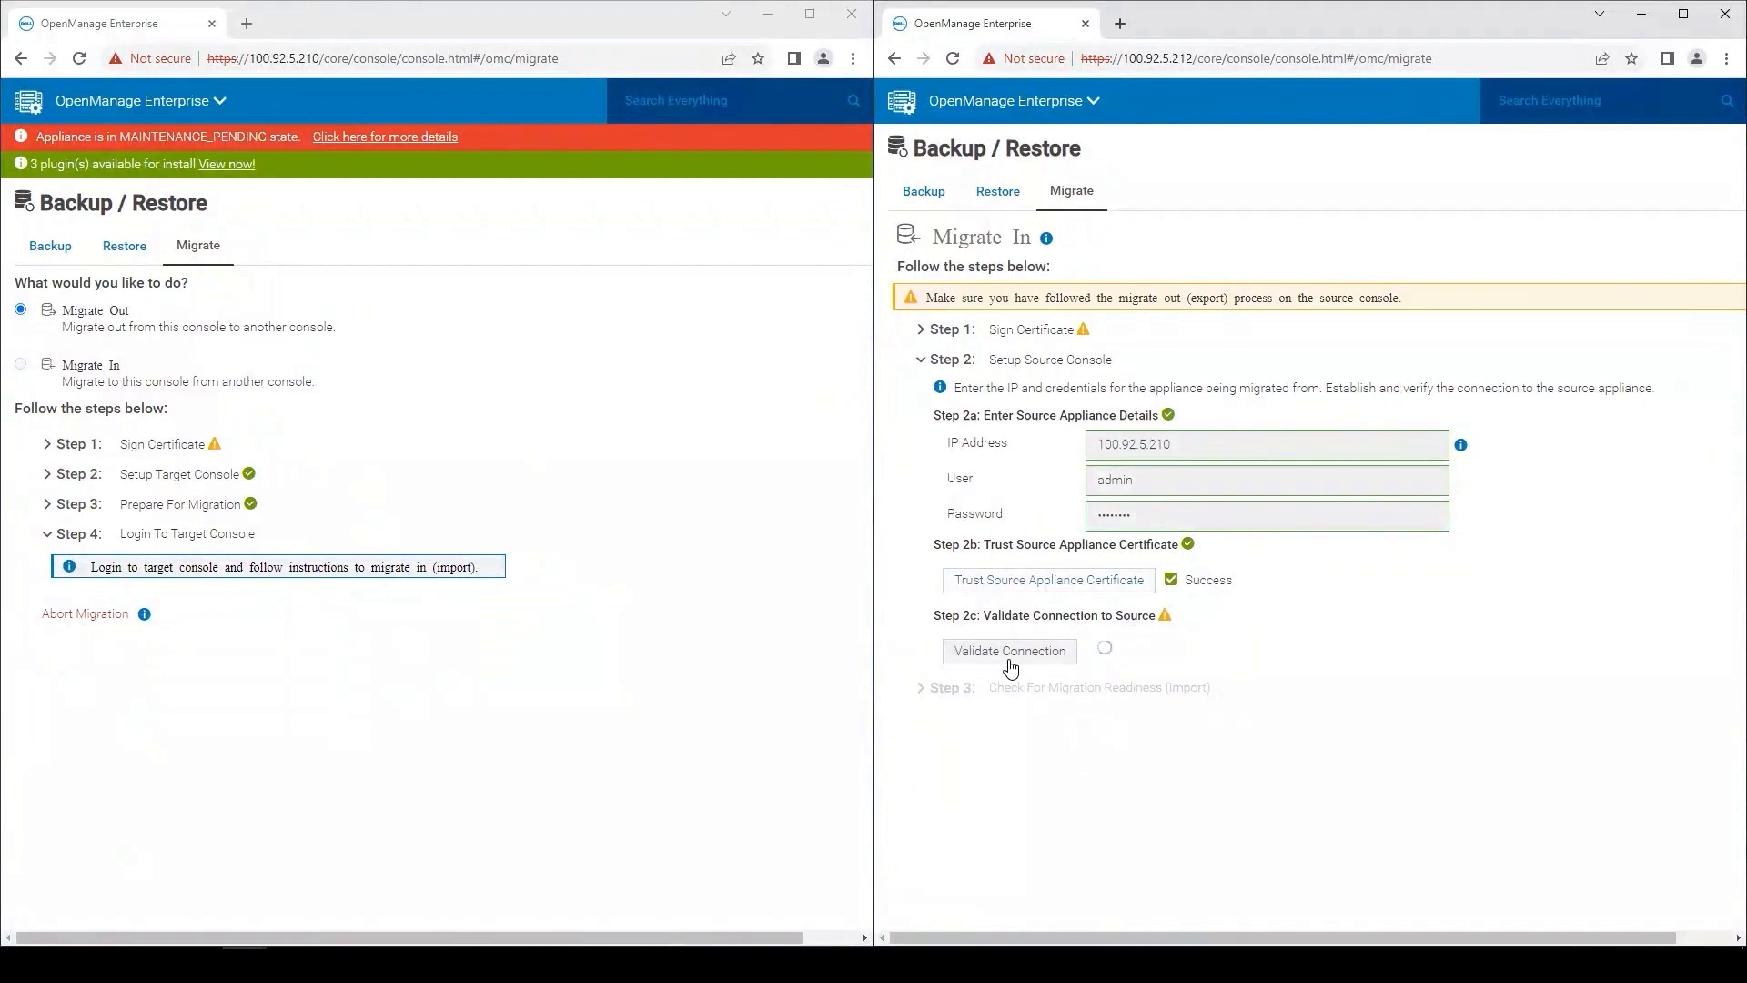
{"action": "left_click", "coordinate": [1008, 651]}
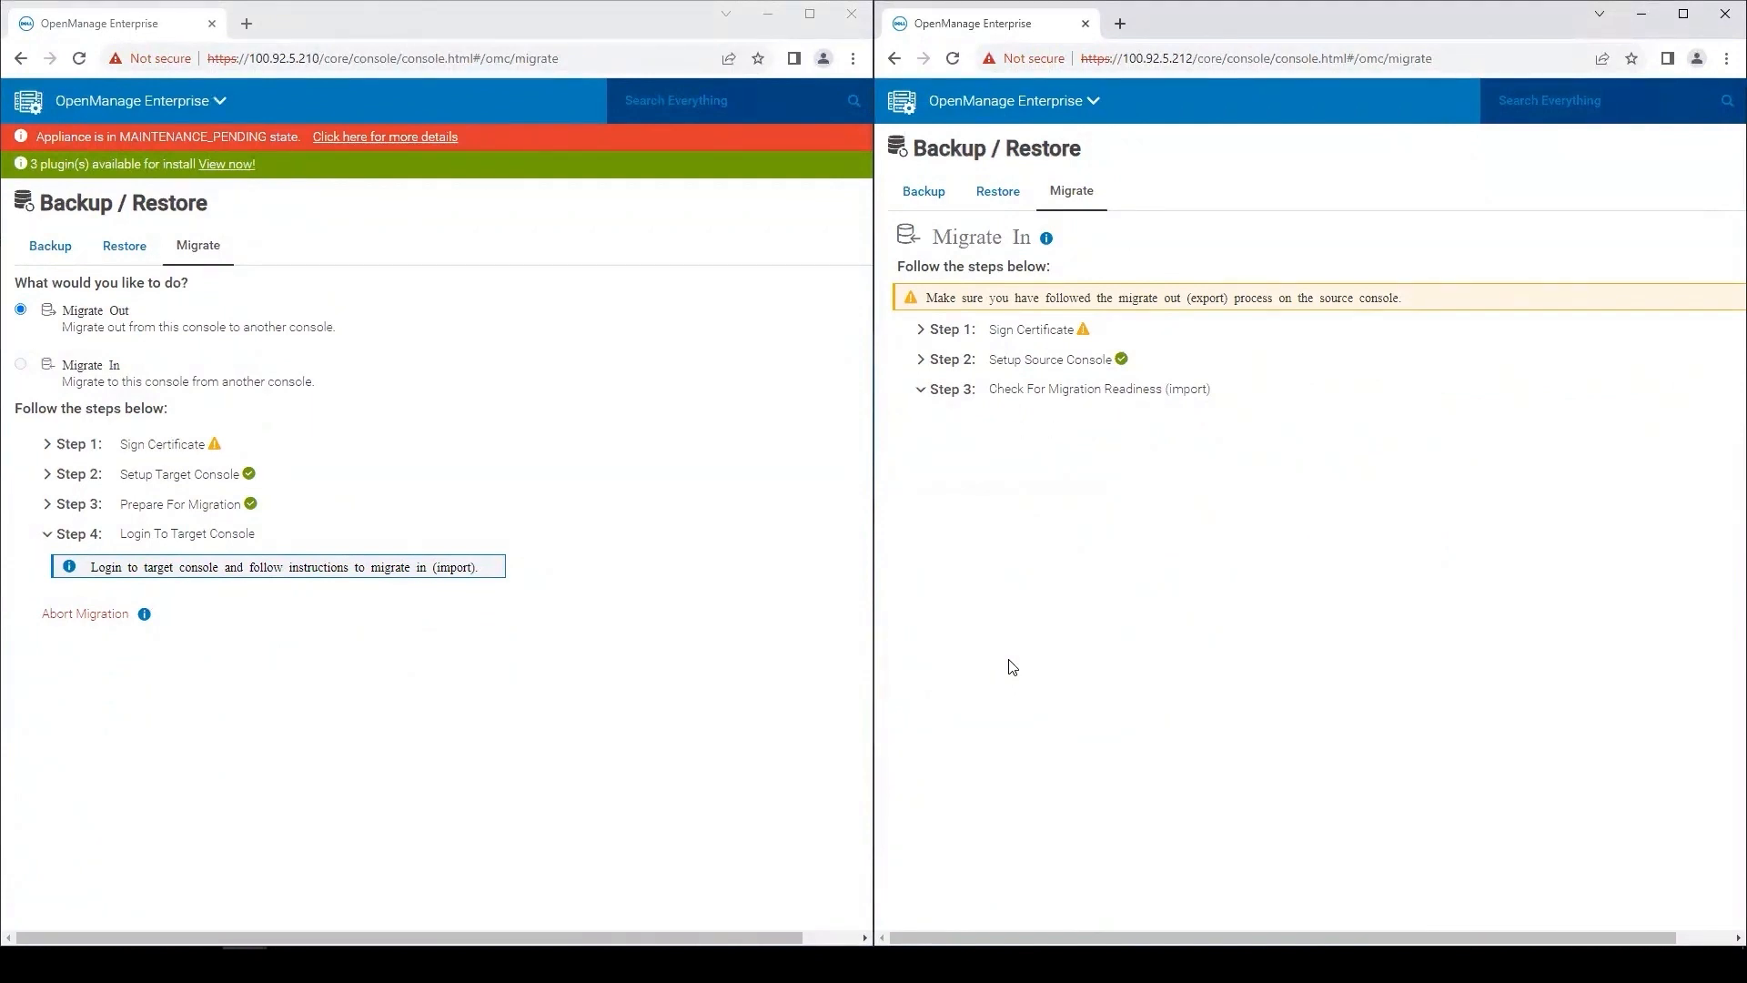
Step: Review the Import Readiness Report, noting the source appliance is not yet in MAINTENANCE state
{"action": "left_click", "coordinate": [948, 388]}
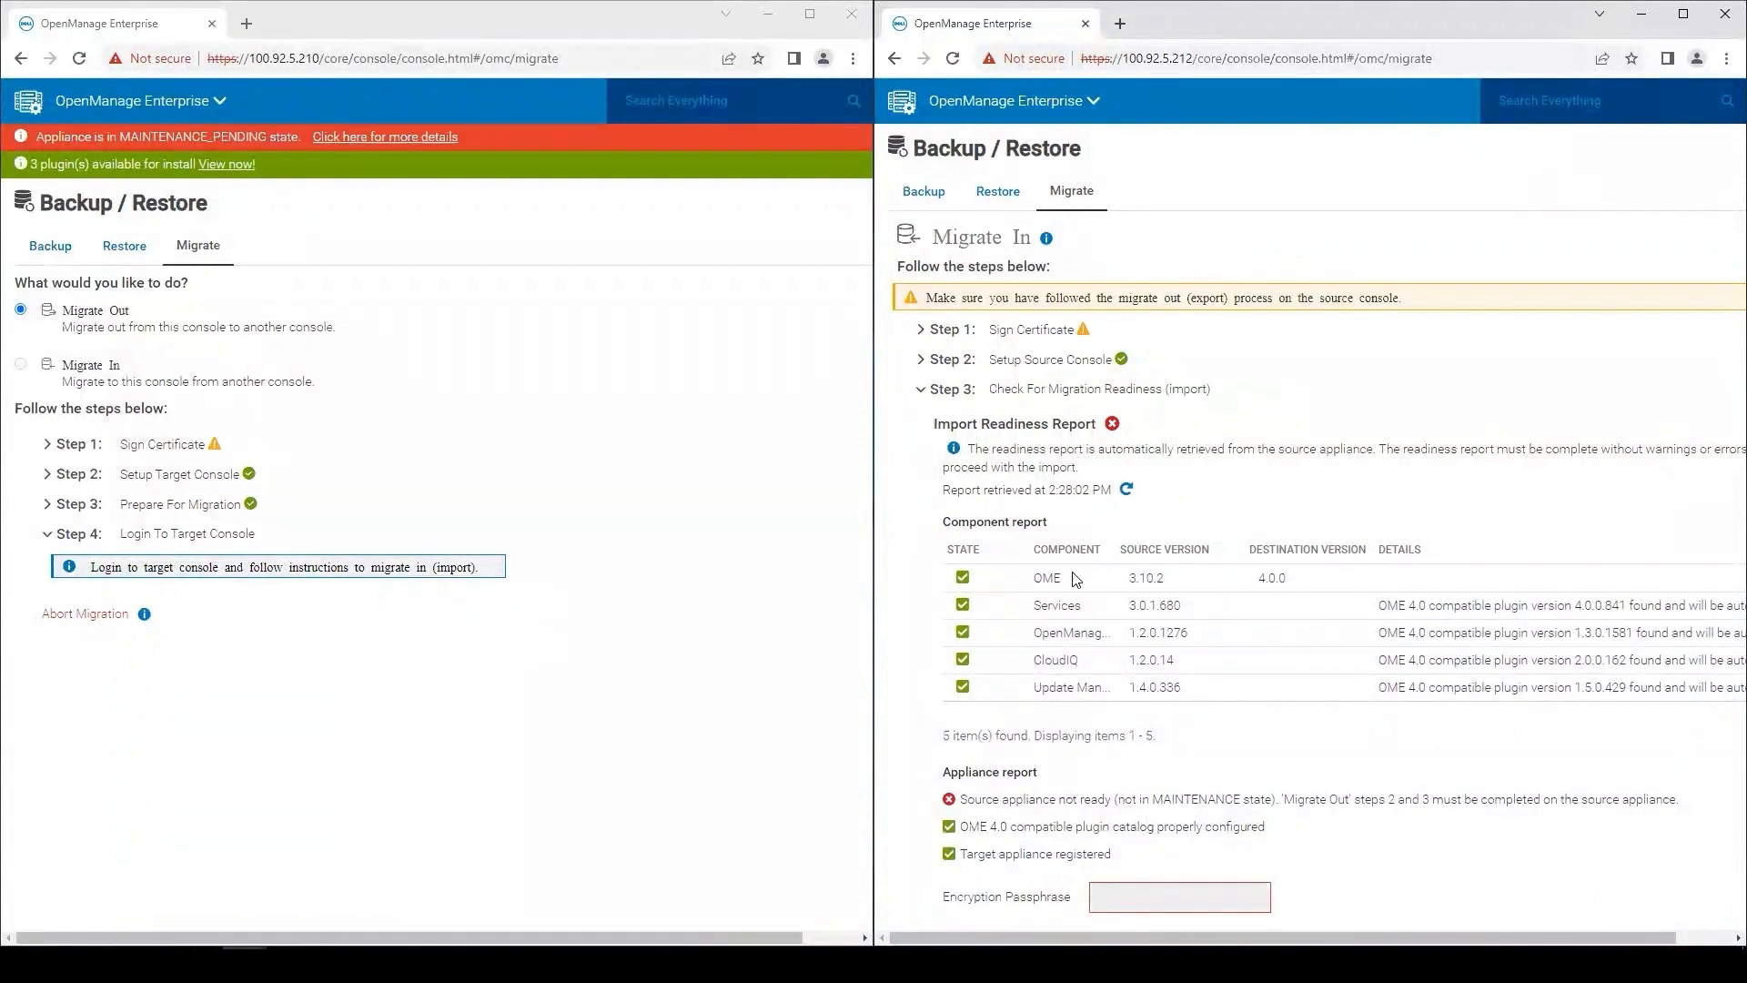
{"action": "mouse_move", "coordinate": [983, 604]}
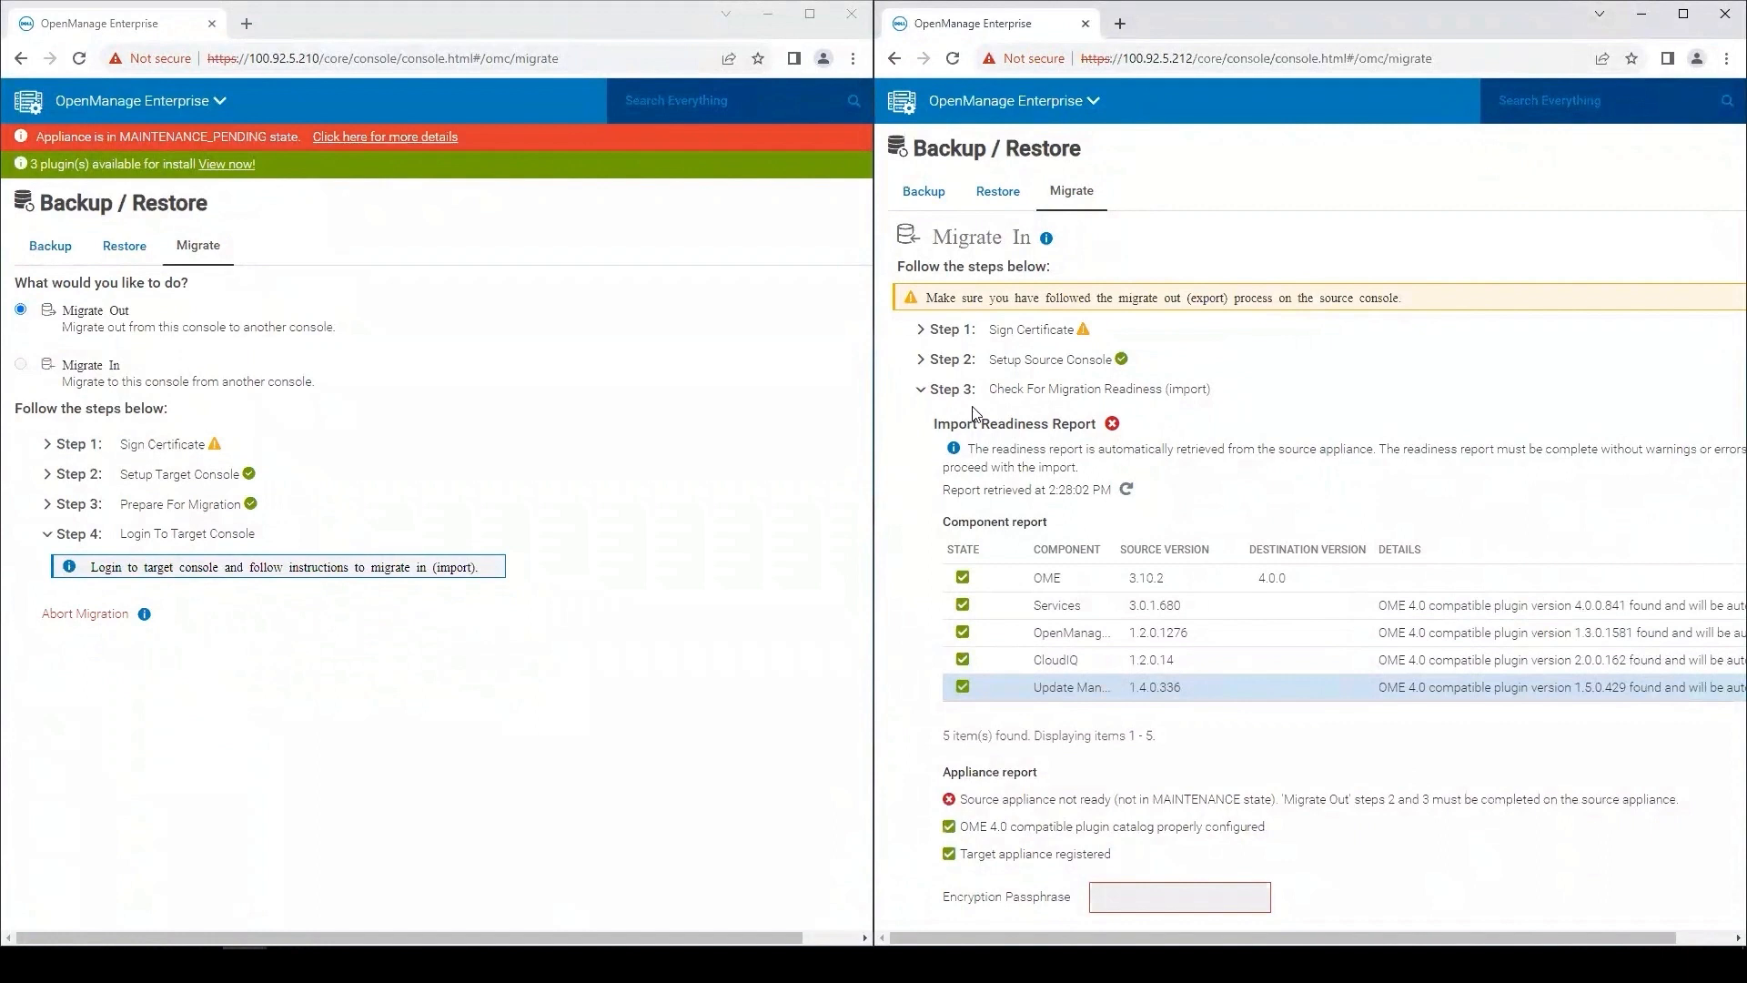
{"action": "left_click", "coordinate": [1126, 490]}
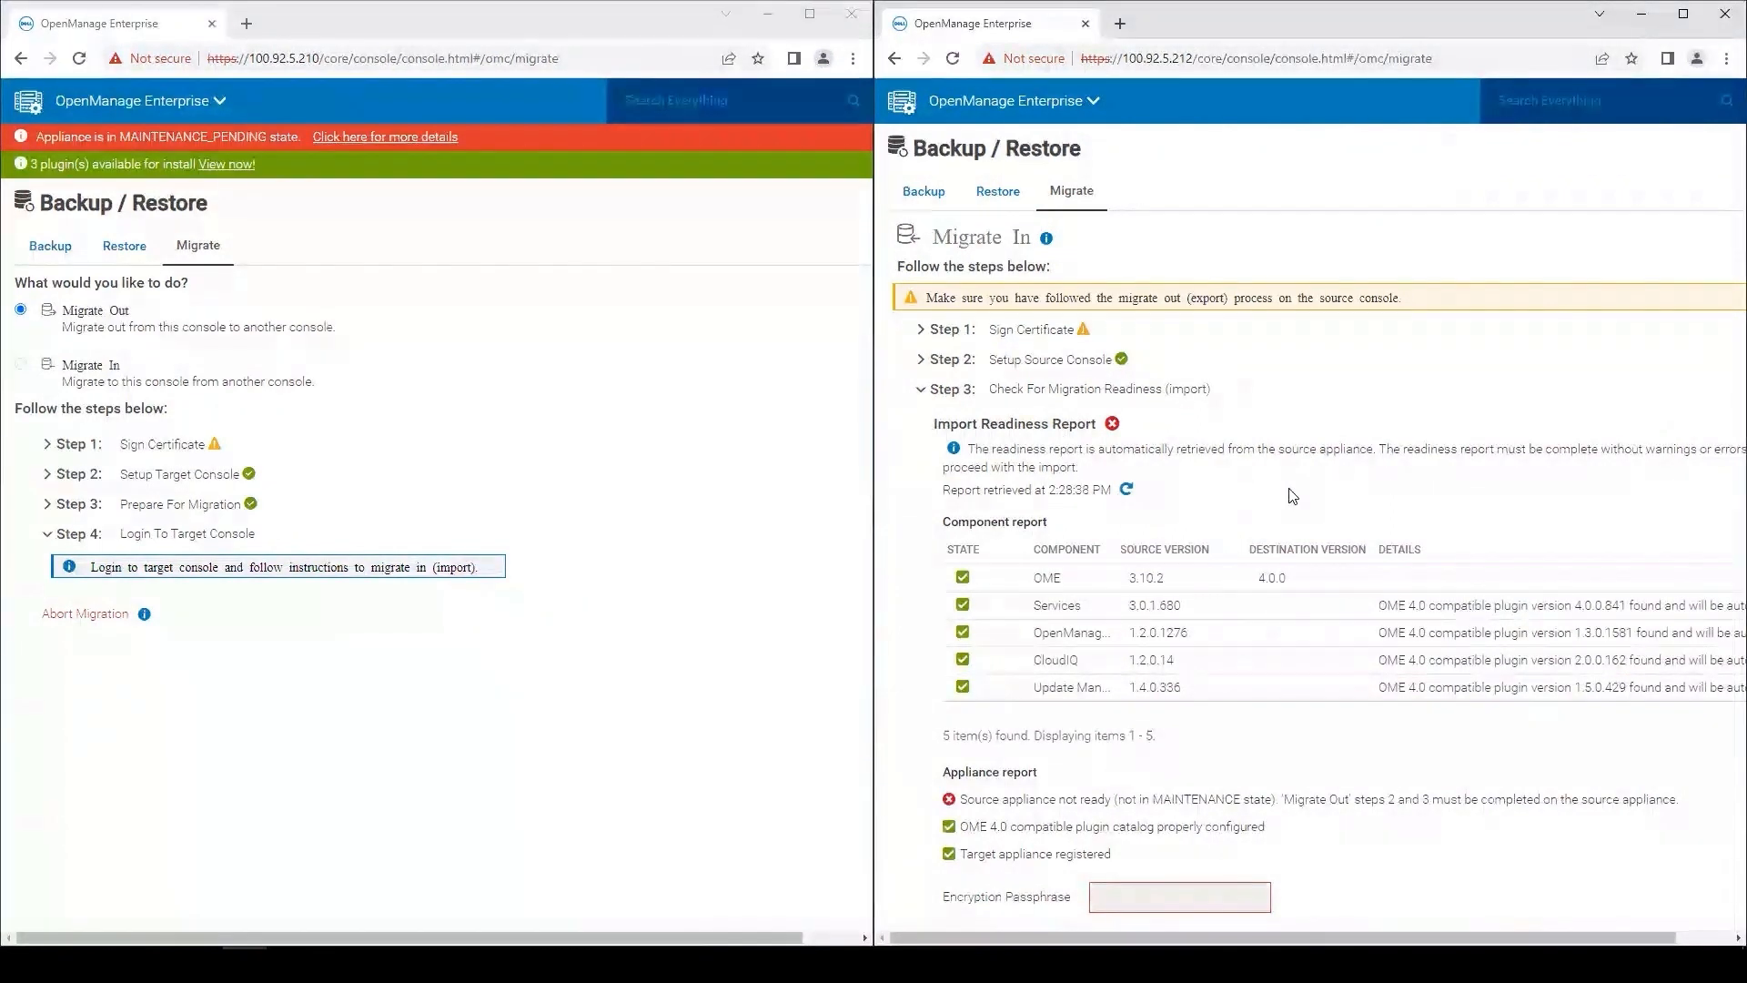
{"action": "mouse_move", "coordinate": [1277, 508]}
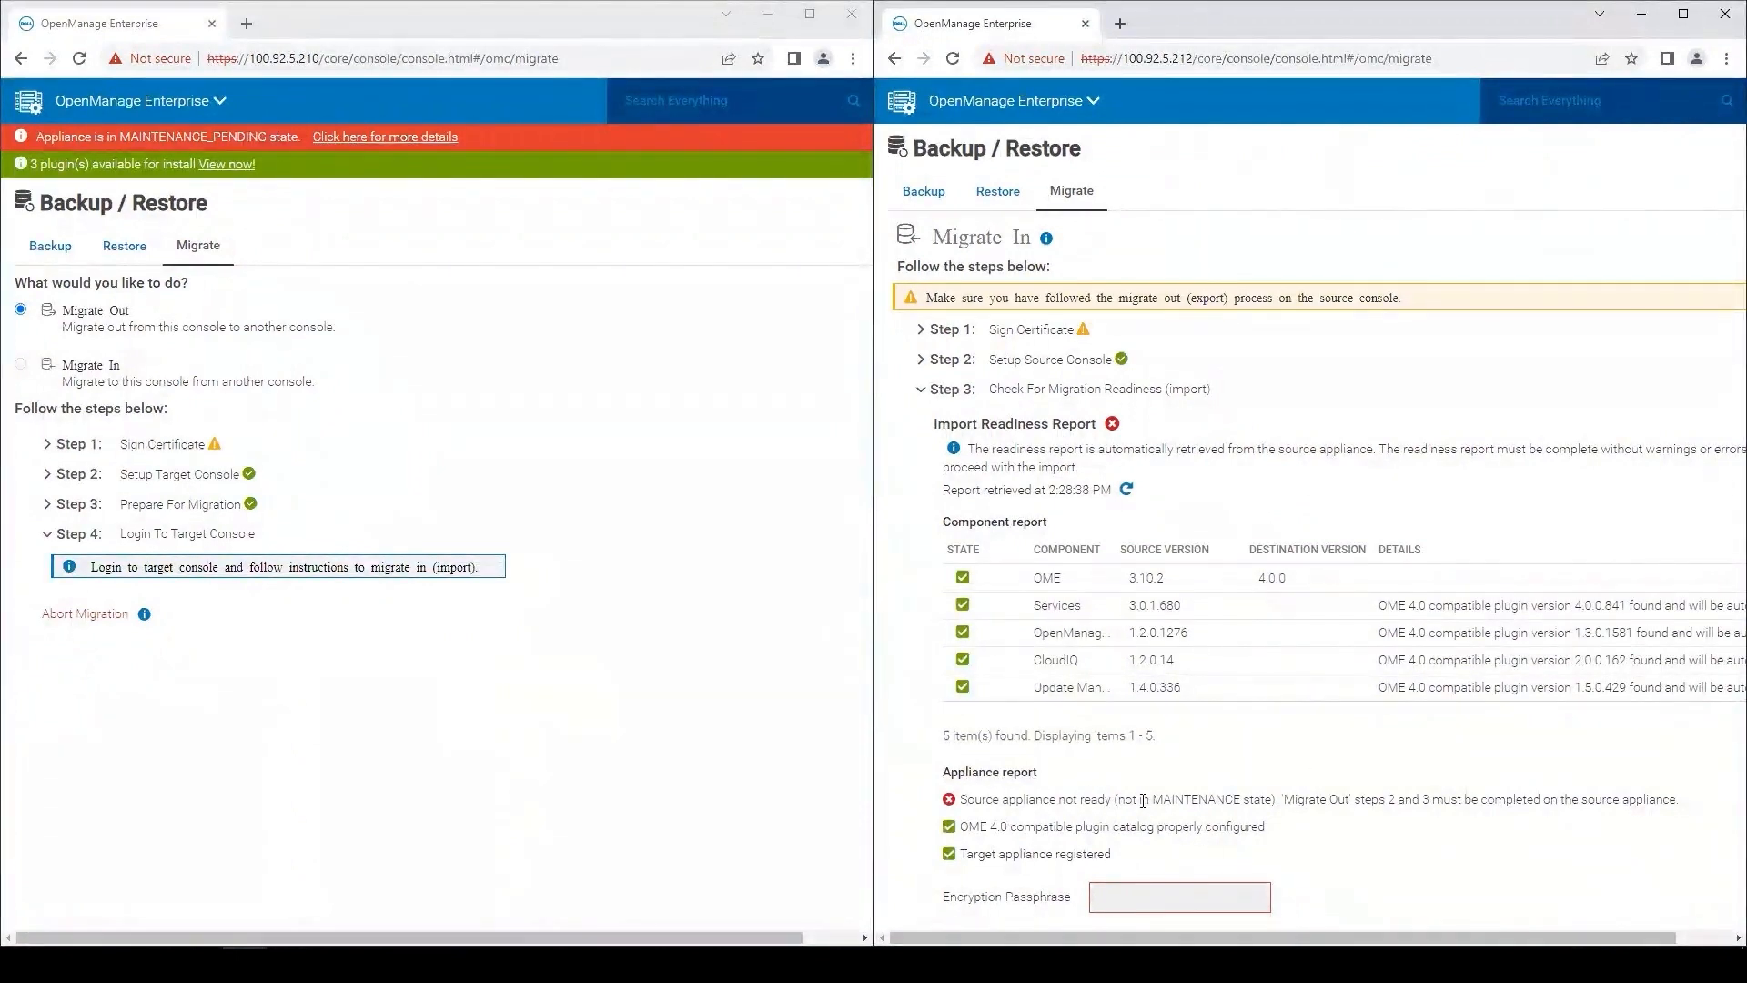
{"action": "double_click", "coordinate": [1192, 799]}
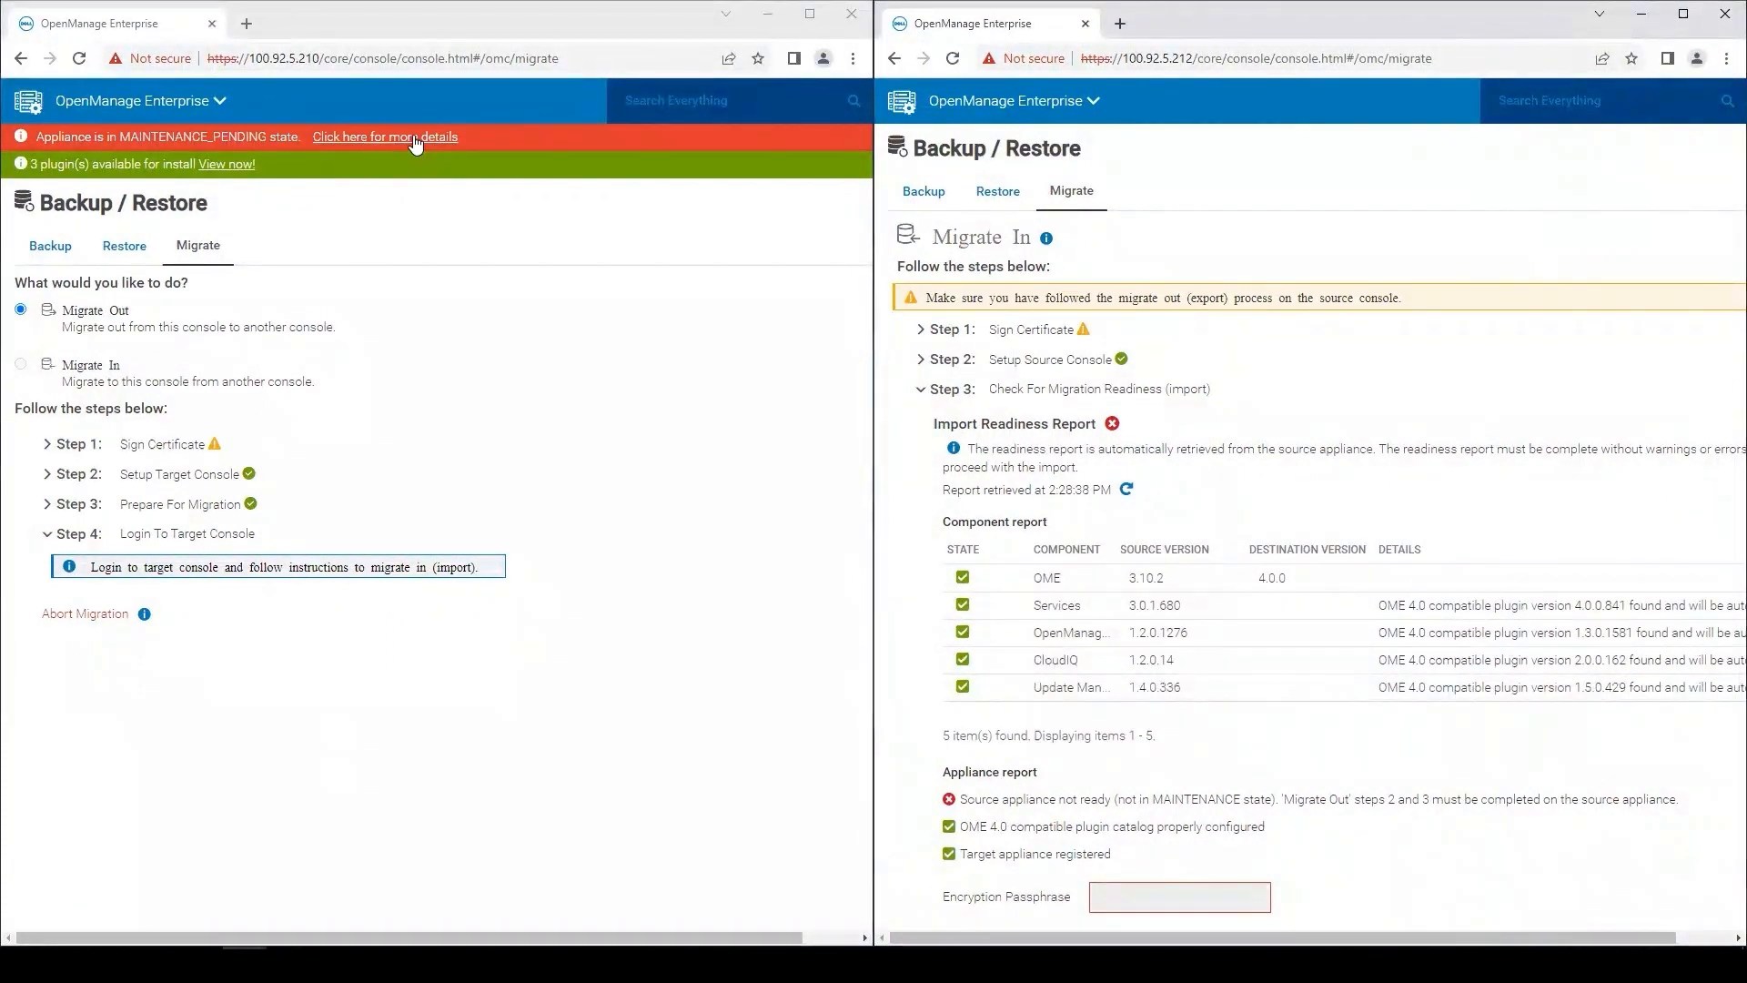
Step: Check the source's maintenance state and refresh the readiness report to show the source ready
{"action": "left_click", "coordinate": [384, 136]}
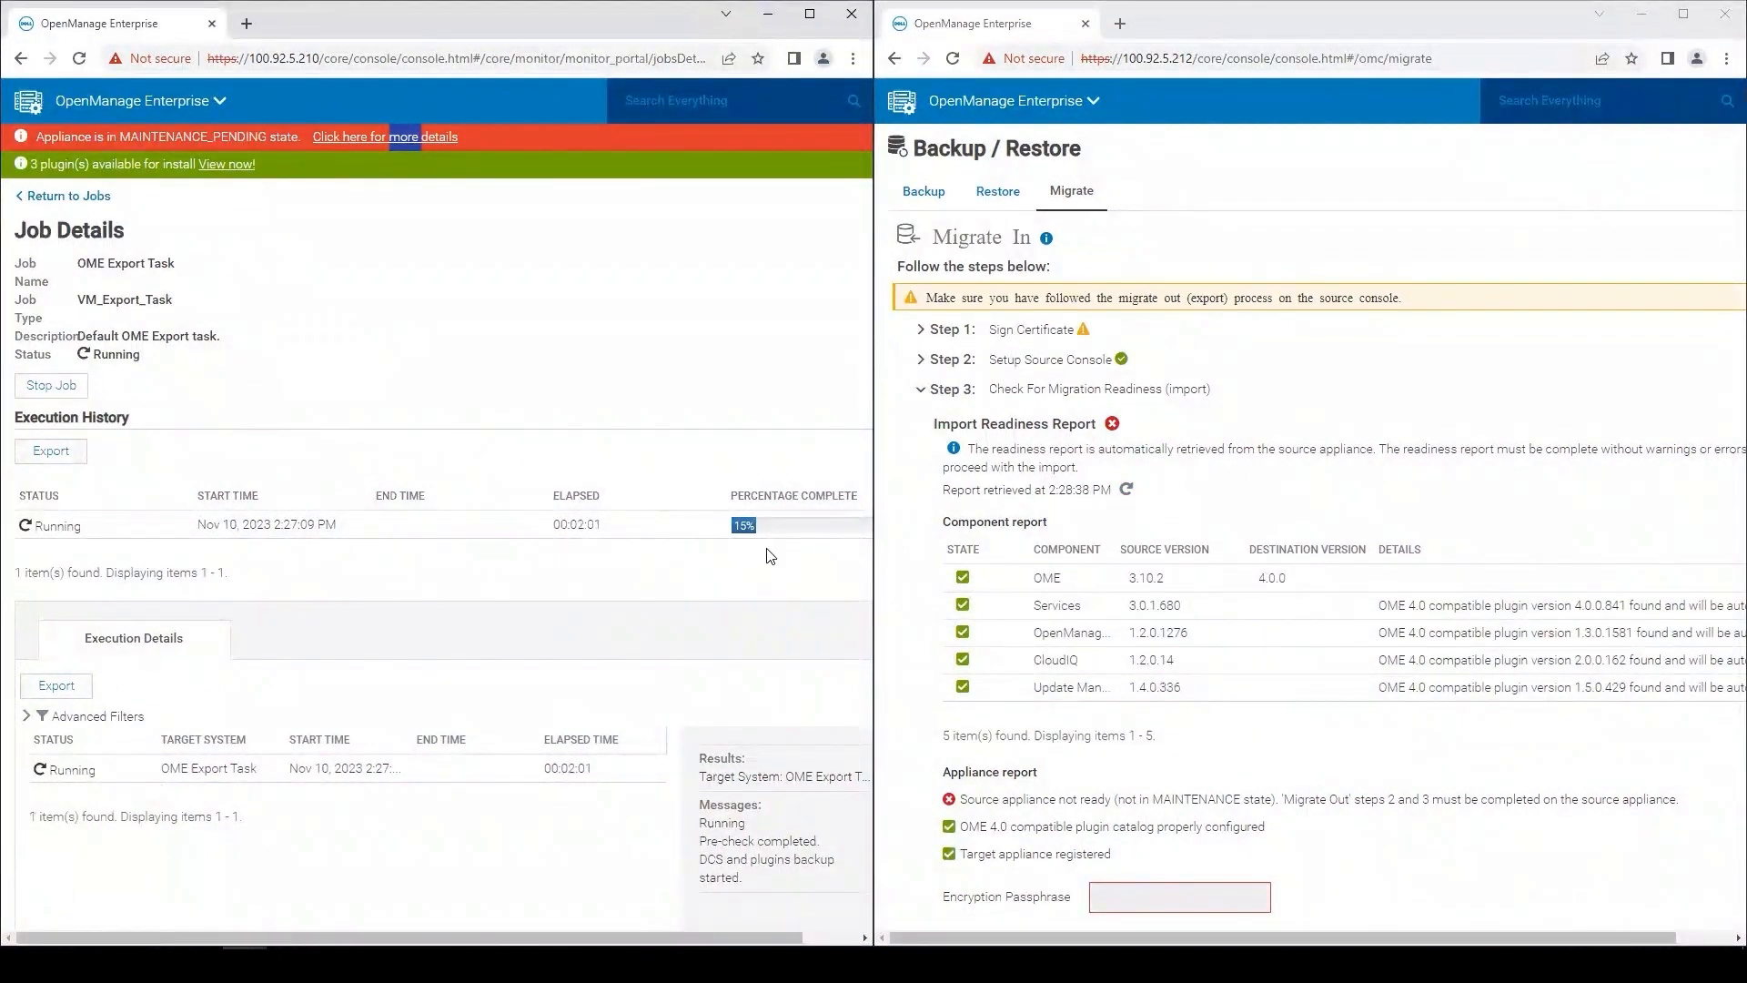
{"action": "left_click", "coordinate": [1126, 488]}
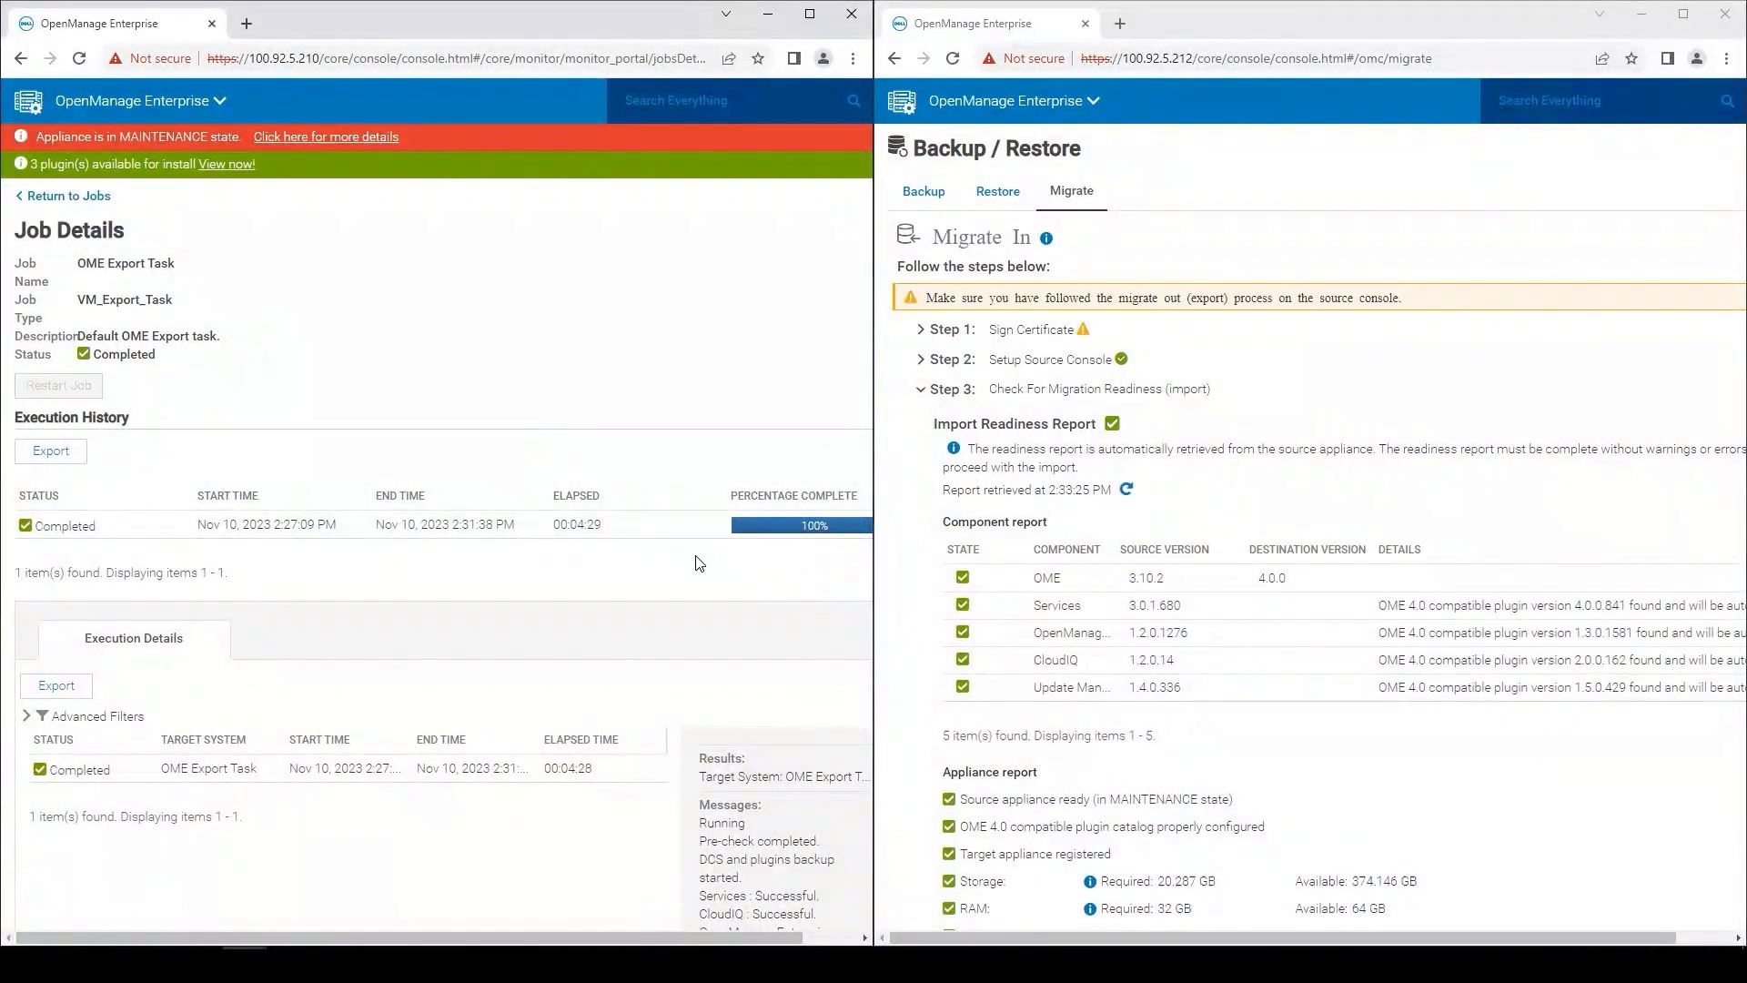
{"action": "mouse_move", "coordinate": [251, 256]}
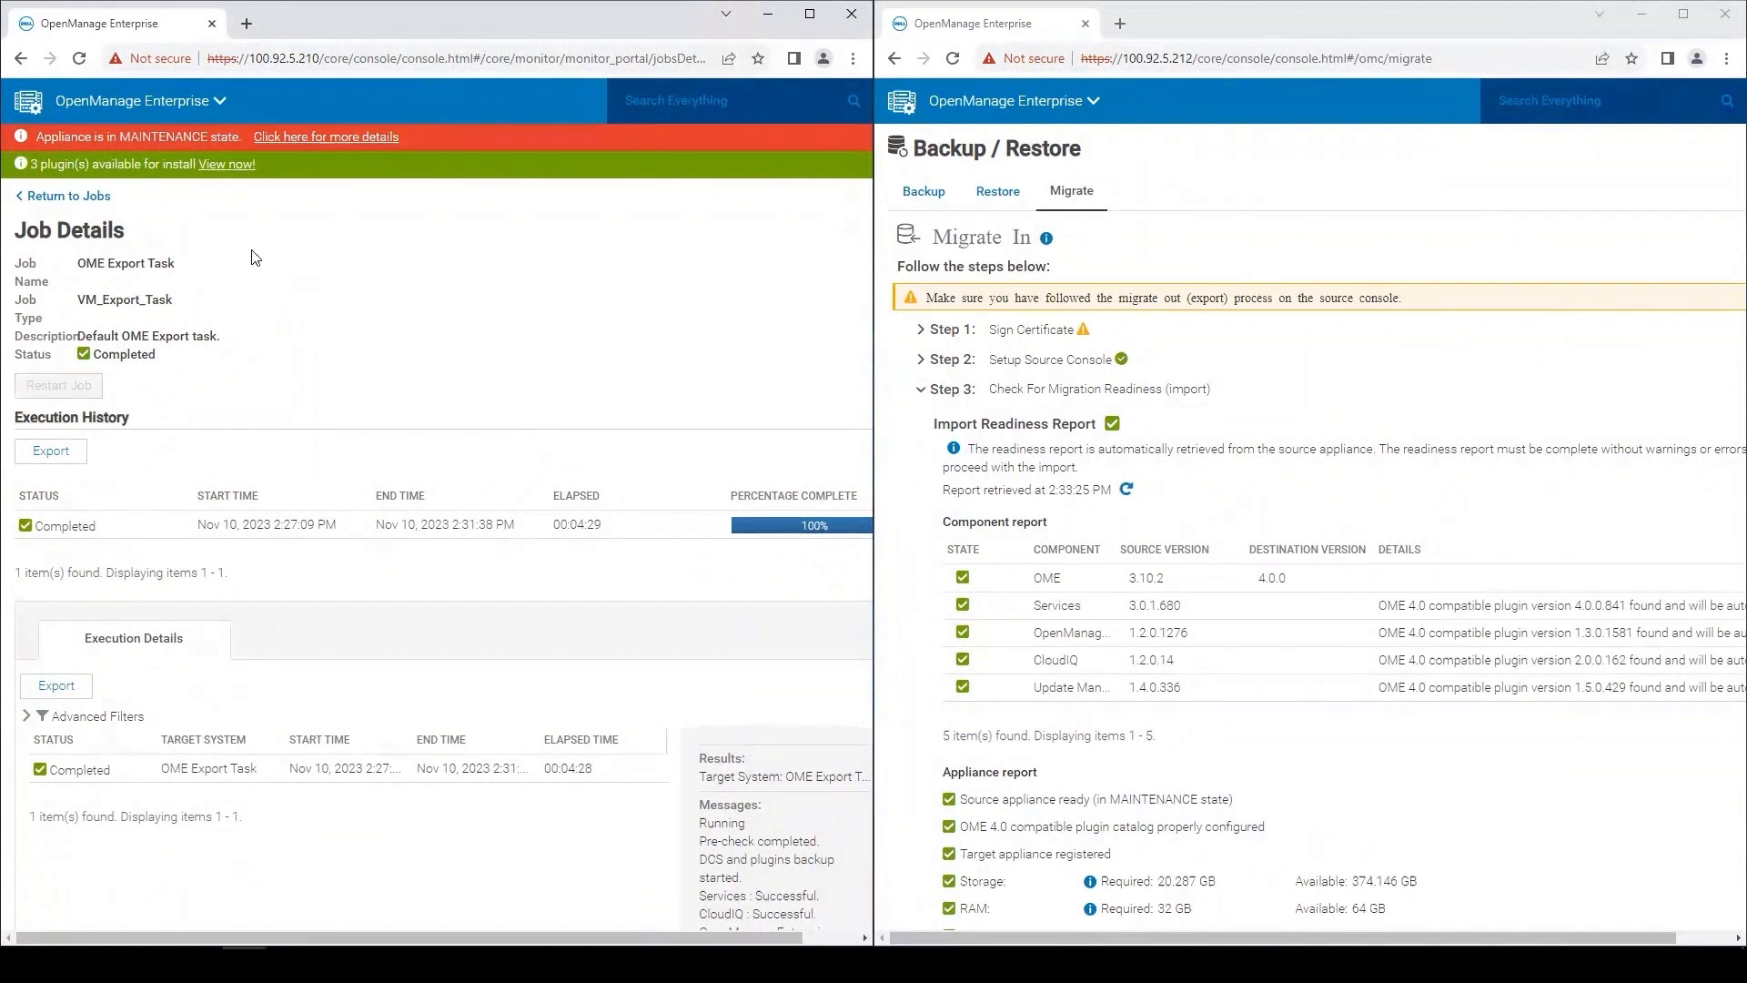
{"action": "mouse_move", "coordinate": [248, 161]}
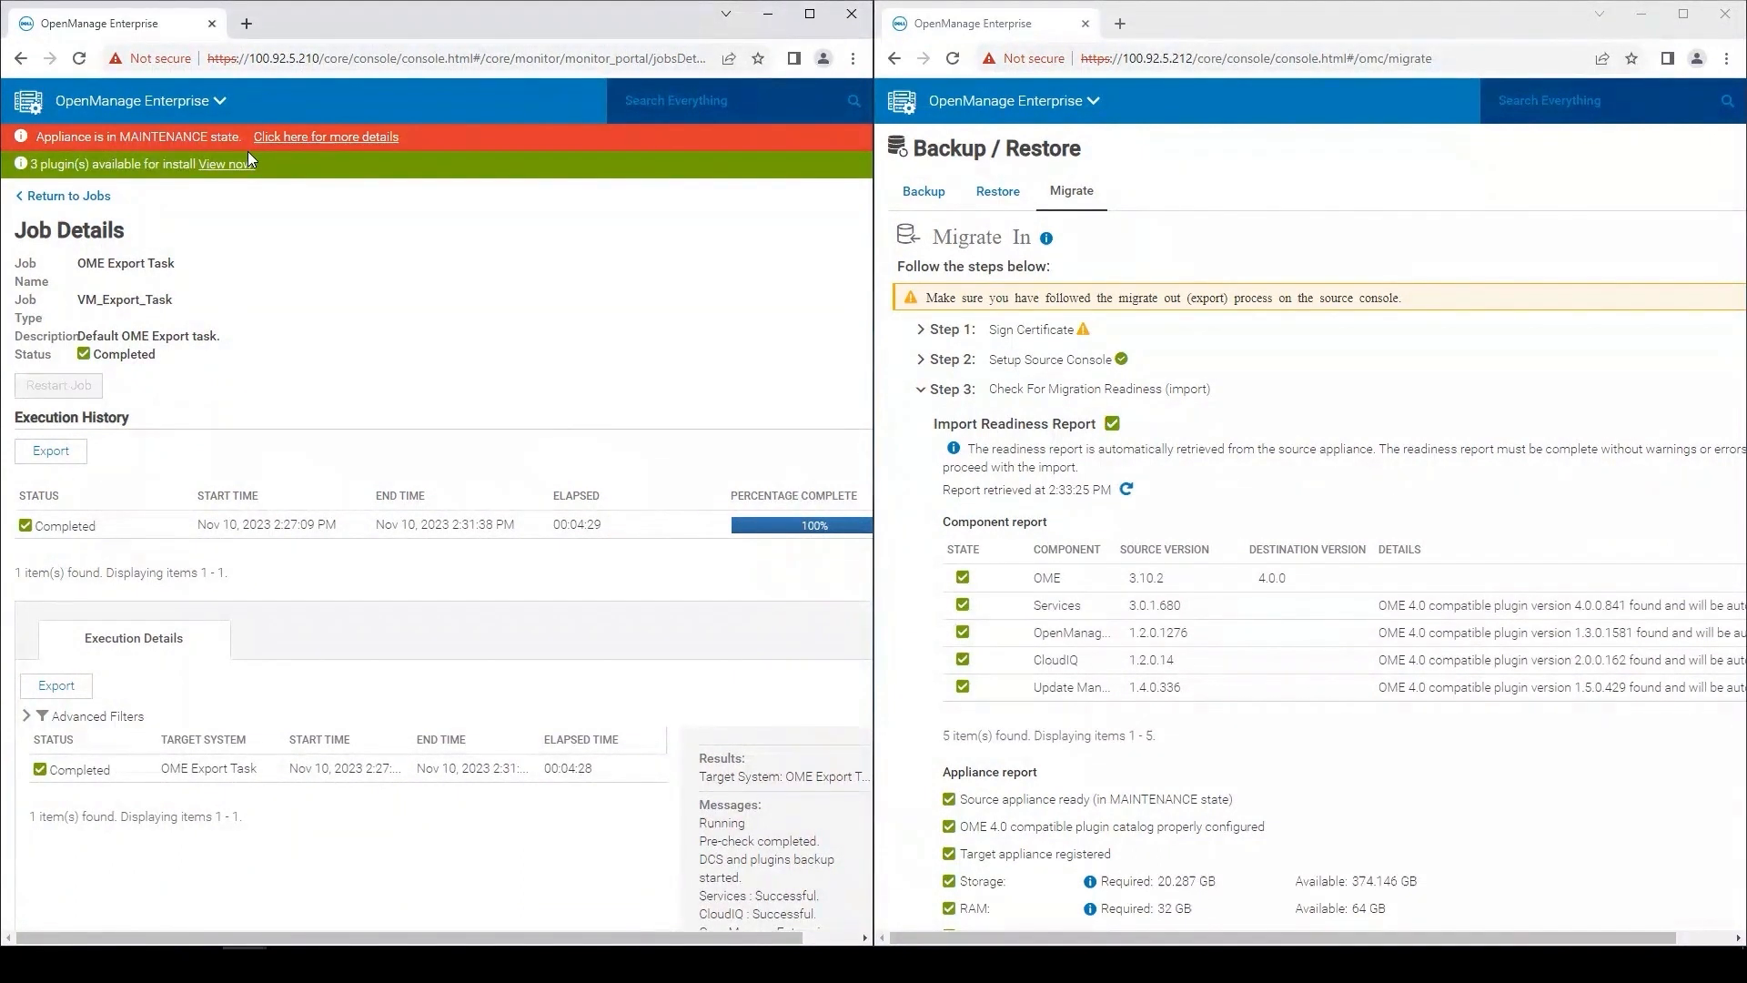
Step: Enter the encryption passphrase and start the import into the new appliance
{"action": "scroll", "scroll_direction": "down", "scroll_amount": 3}
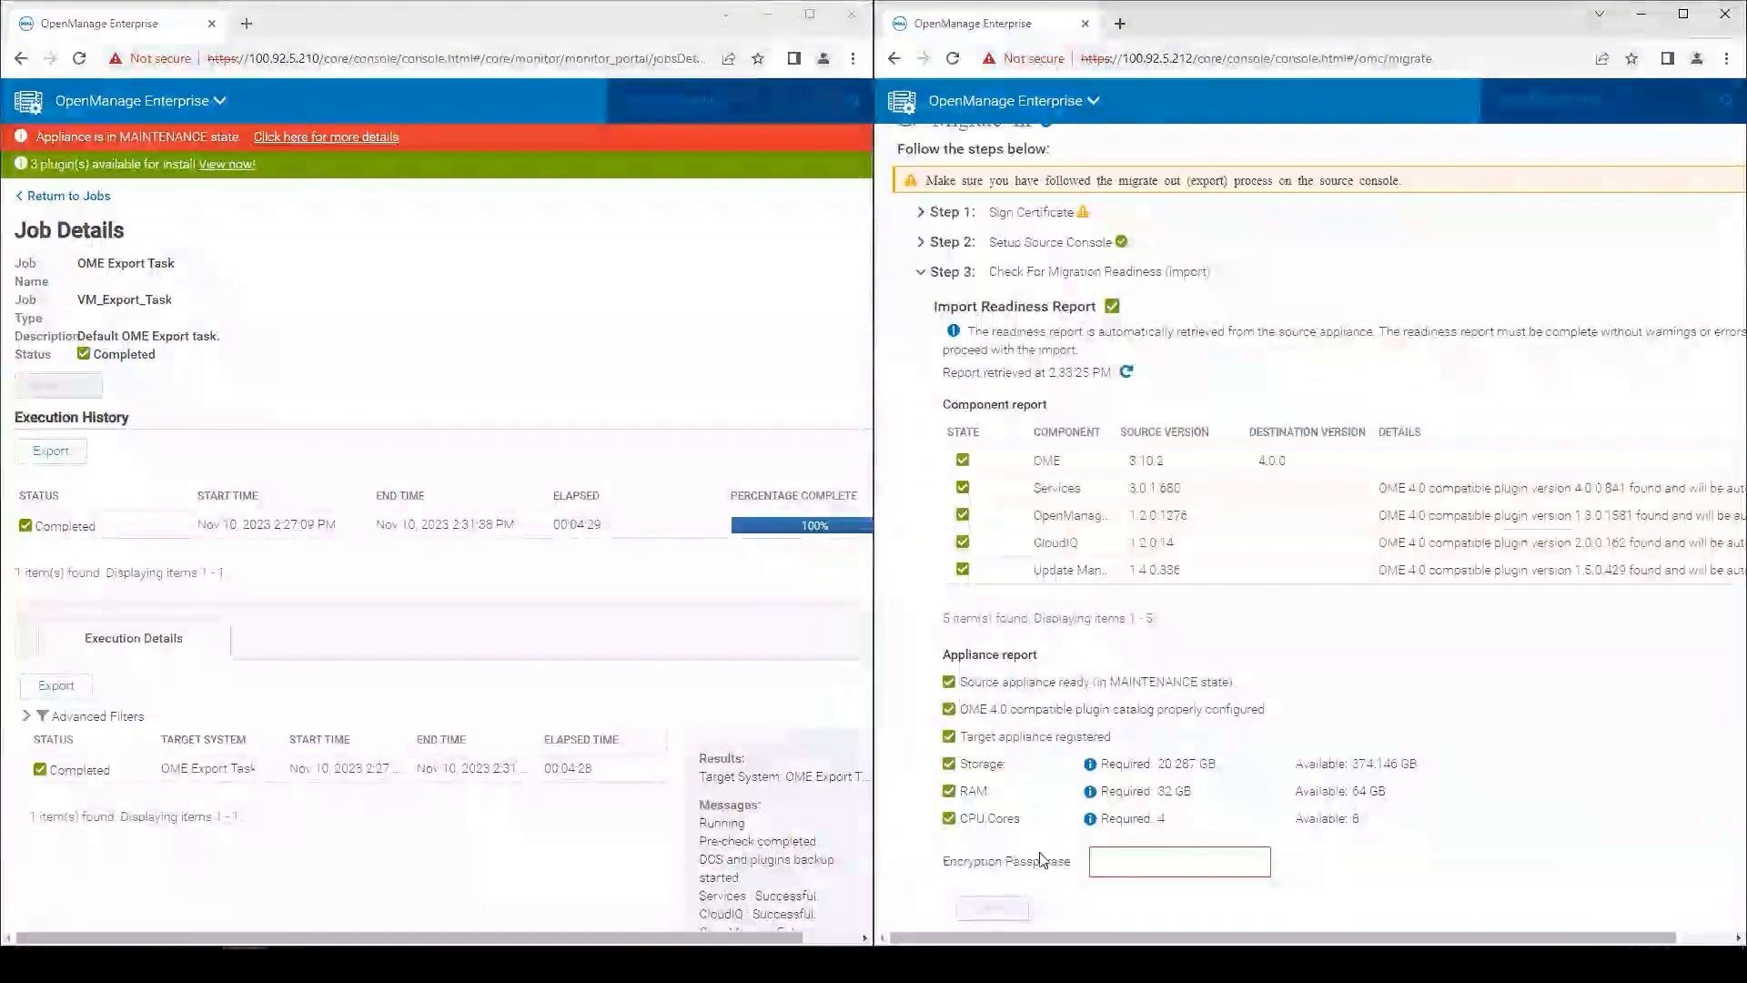
{"action": "left_click", "coordinate": [1177, 861]}
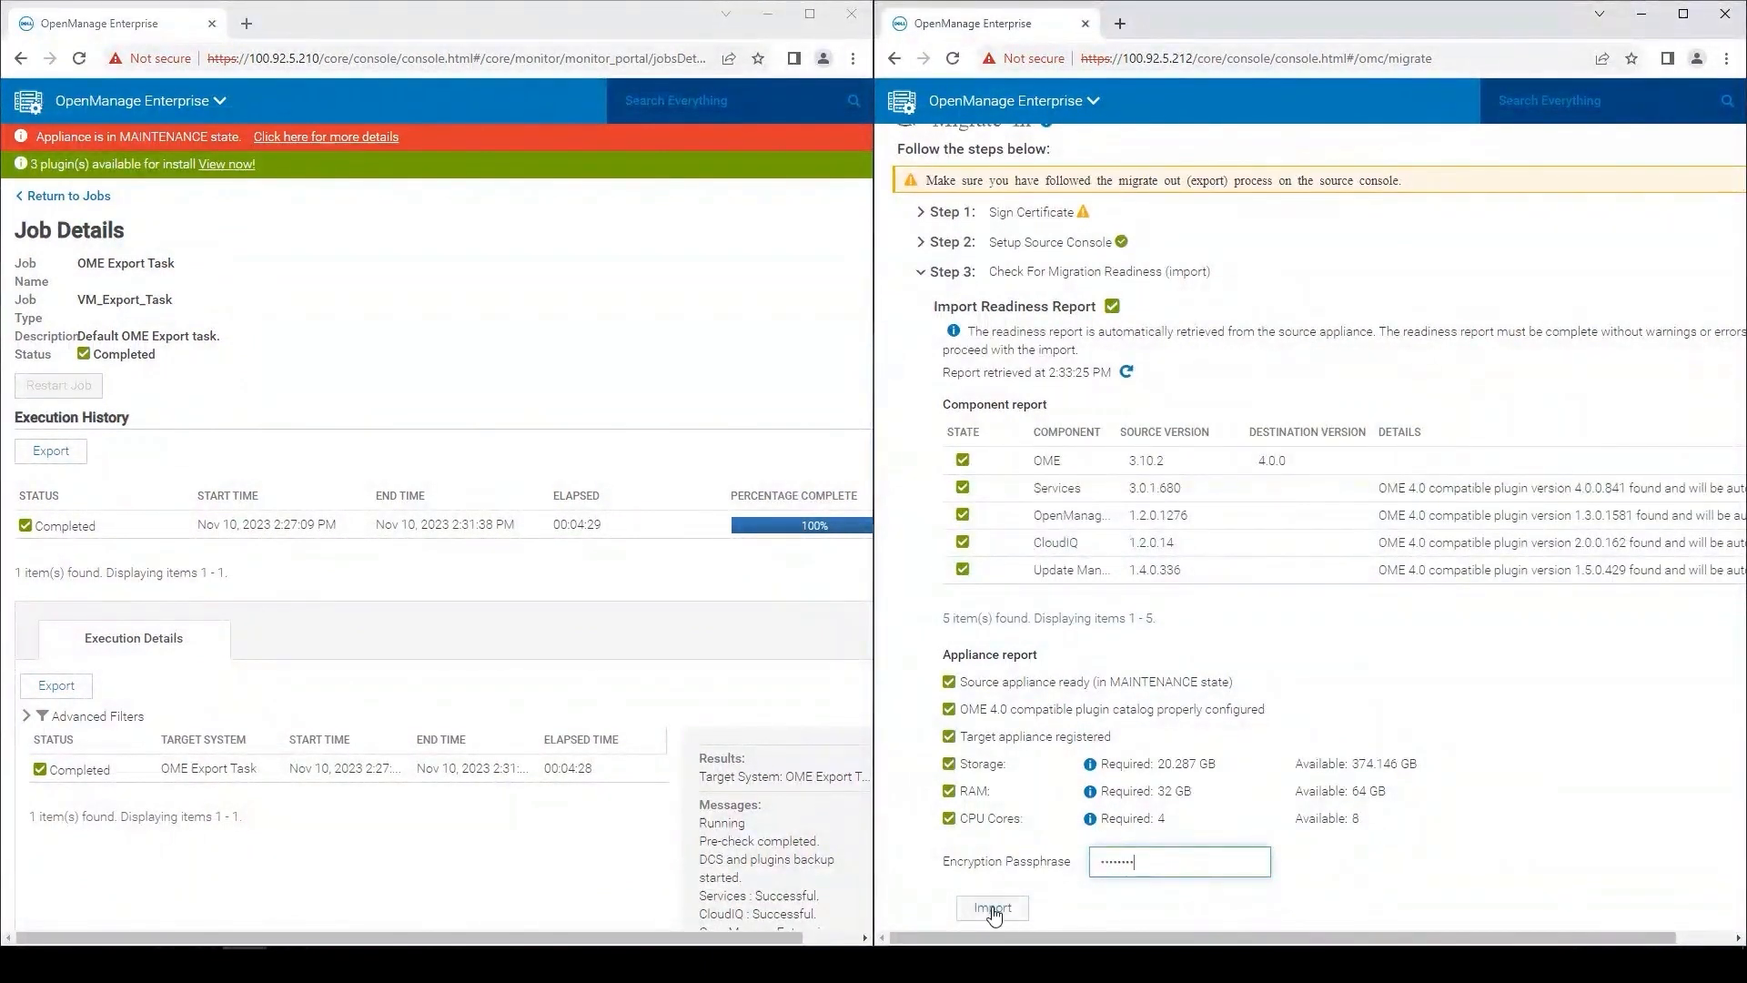
{"action": "left_click", "coordinate": [990, 906]}
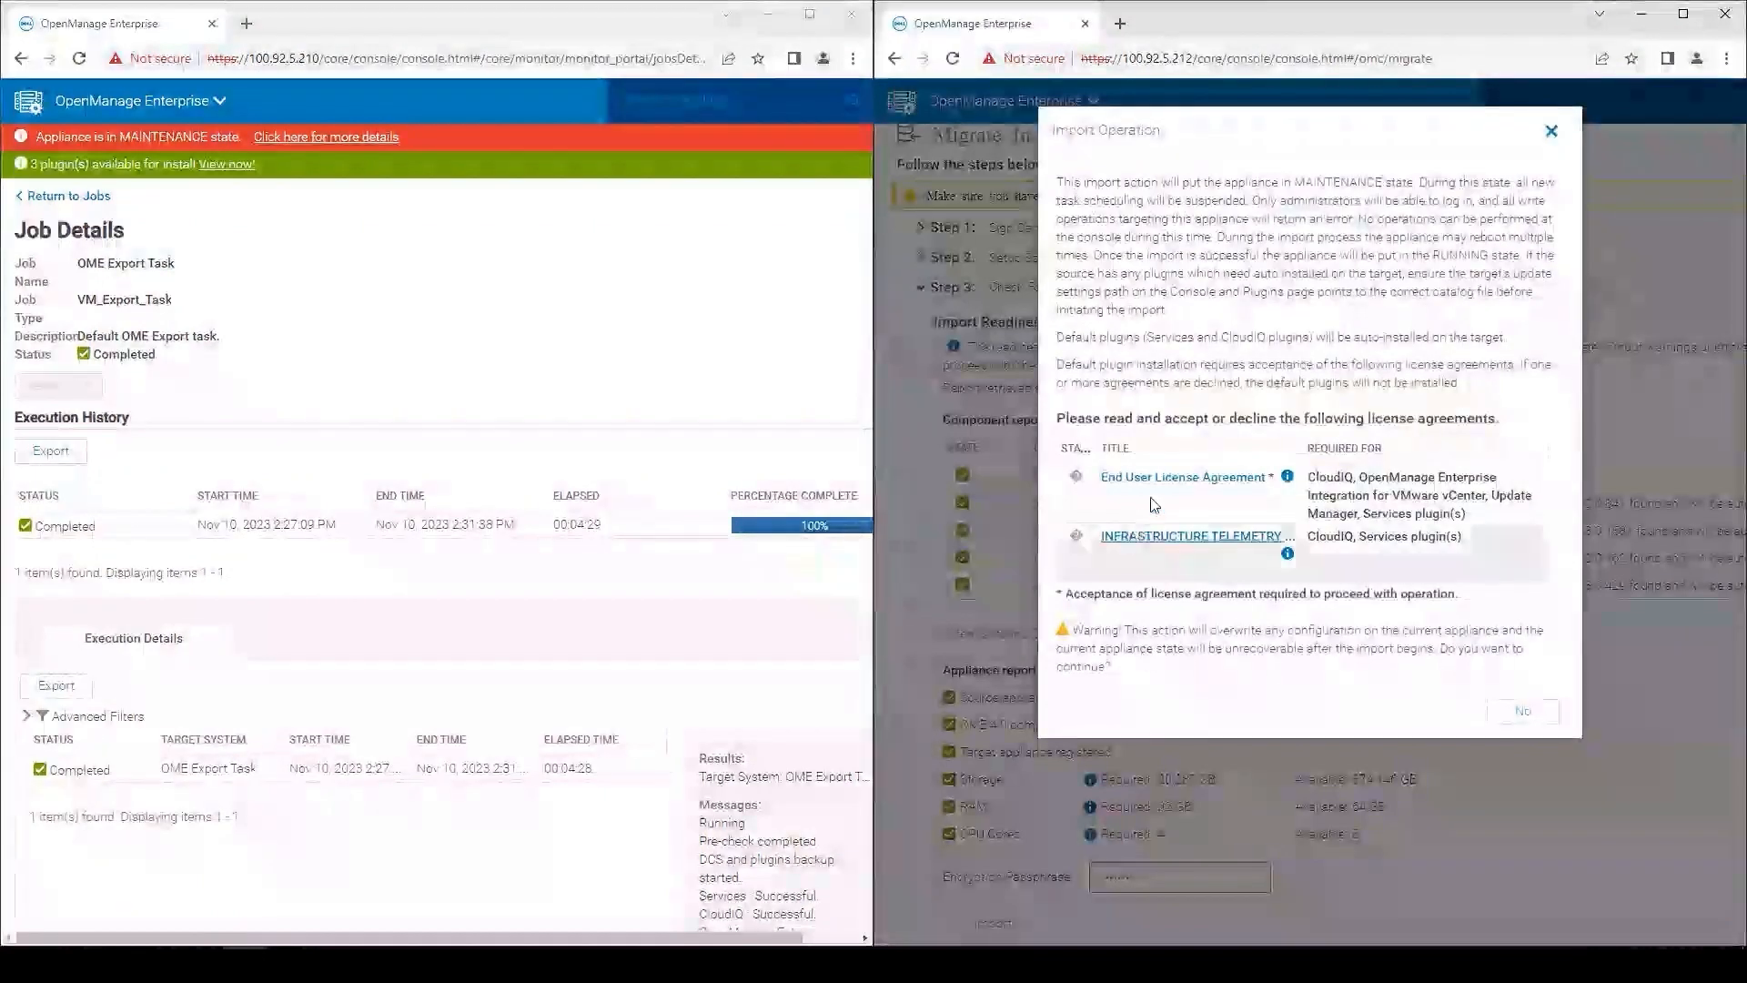
Step: Accept the End User License Agreement and bring up the Infrastructure Telemetry notice
{"action": "left_click", "coordinate": [1177, 476]}
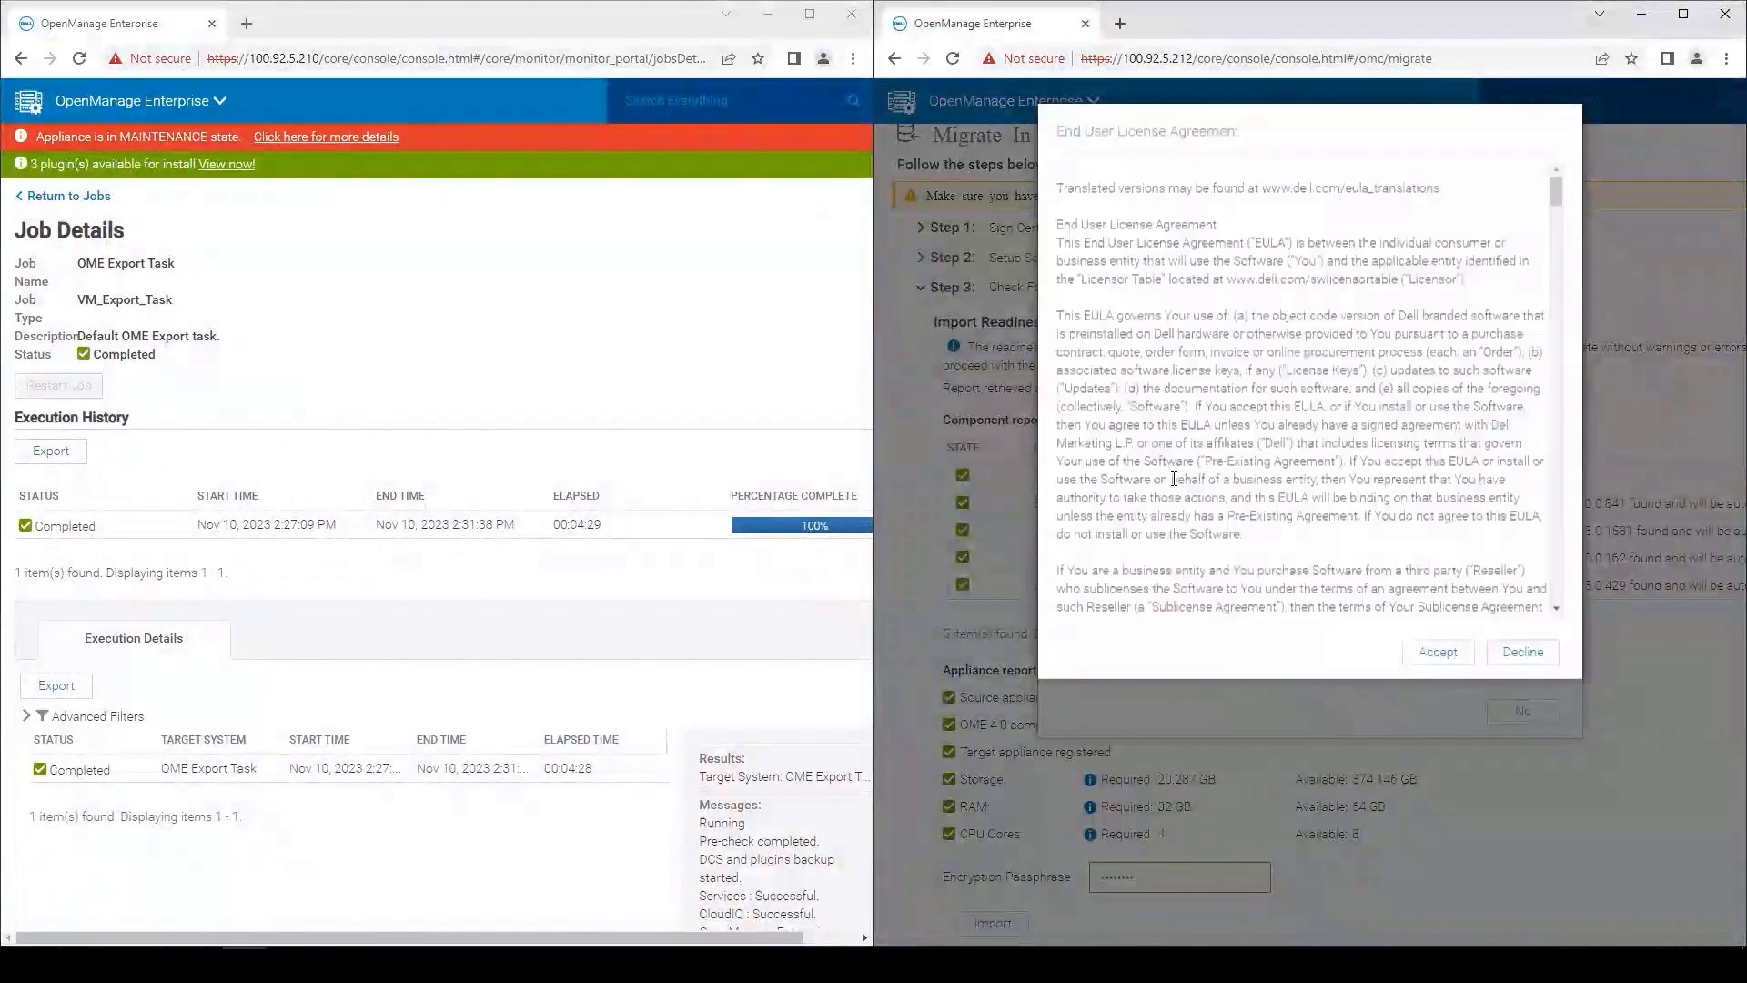
{"action": "scroll", "scroll_direction": "down", "scroll_amount": 3}
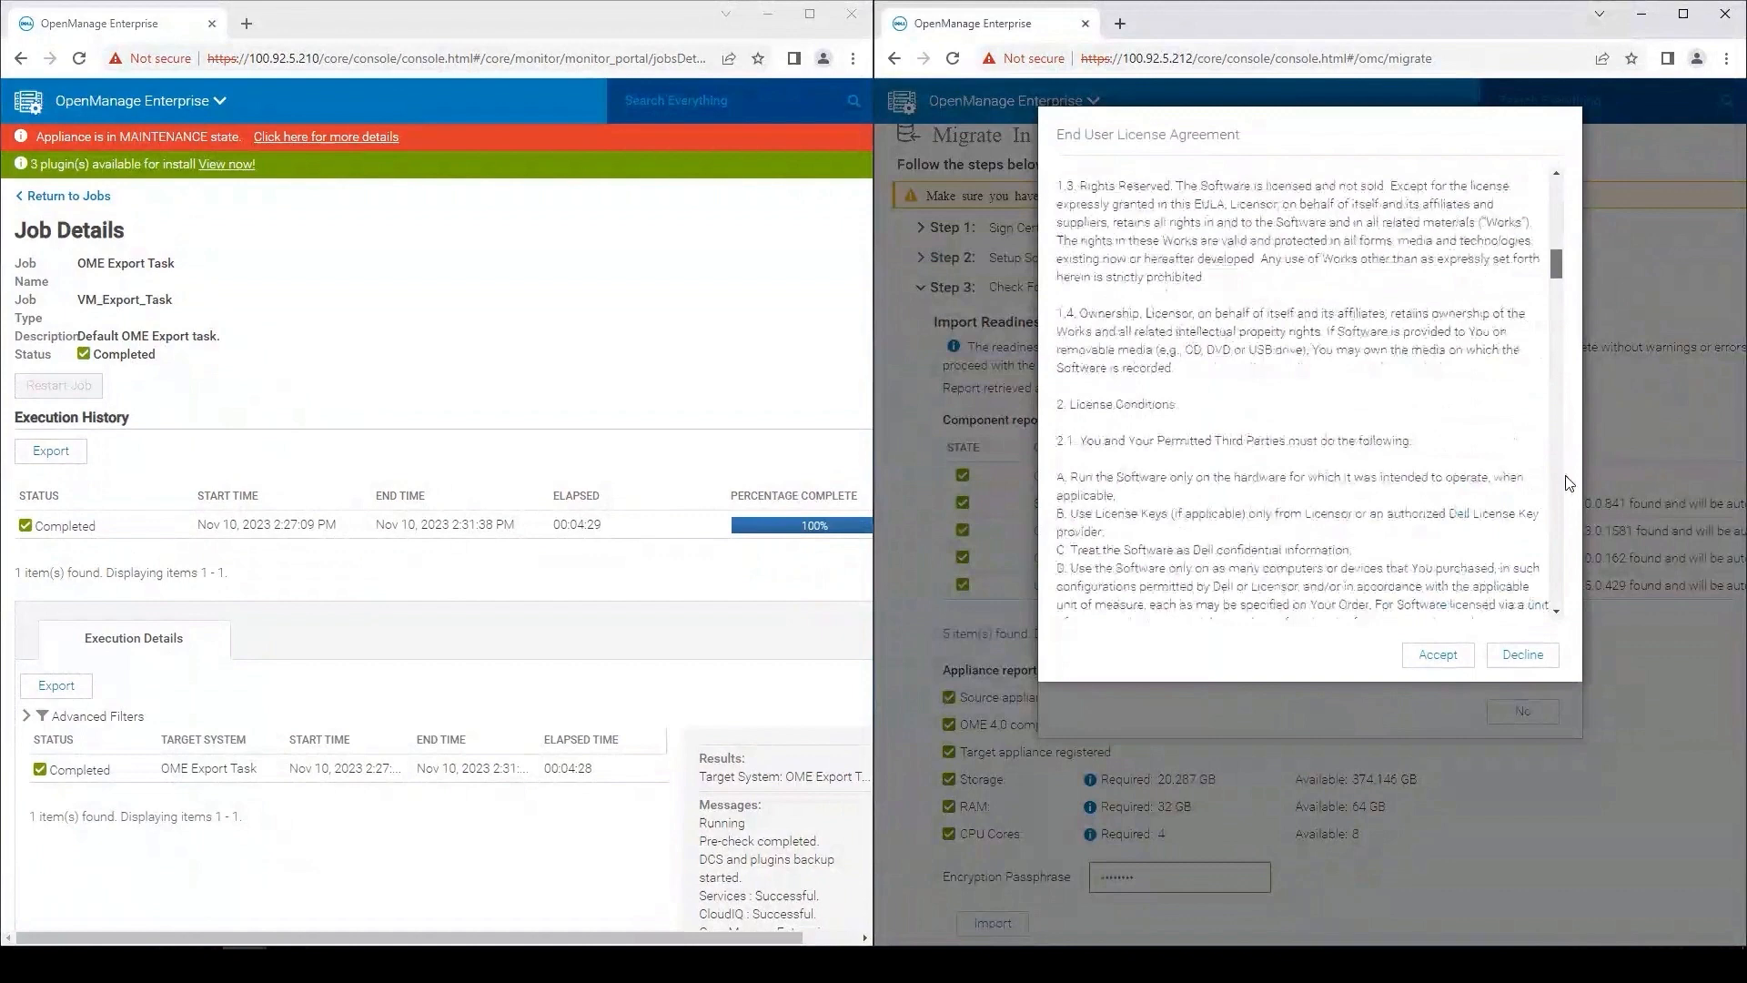
{"action": "left_click", "coordinate": [1436, 653]}
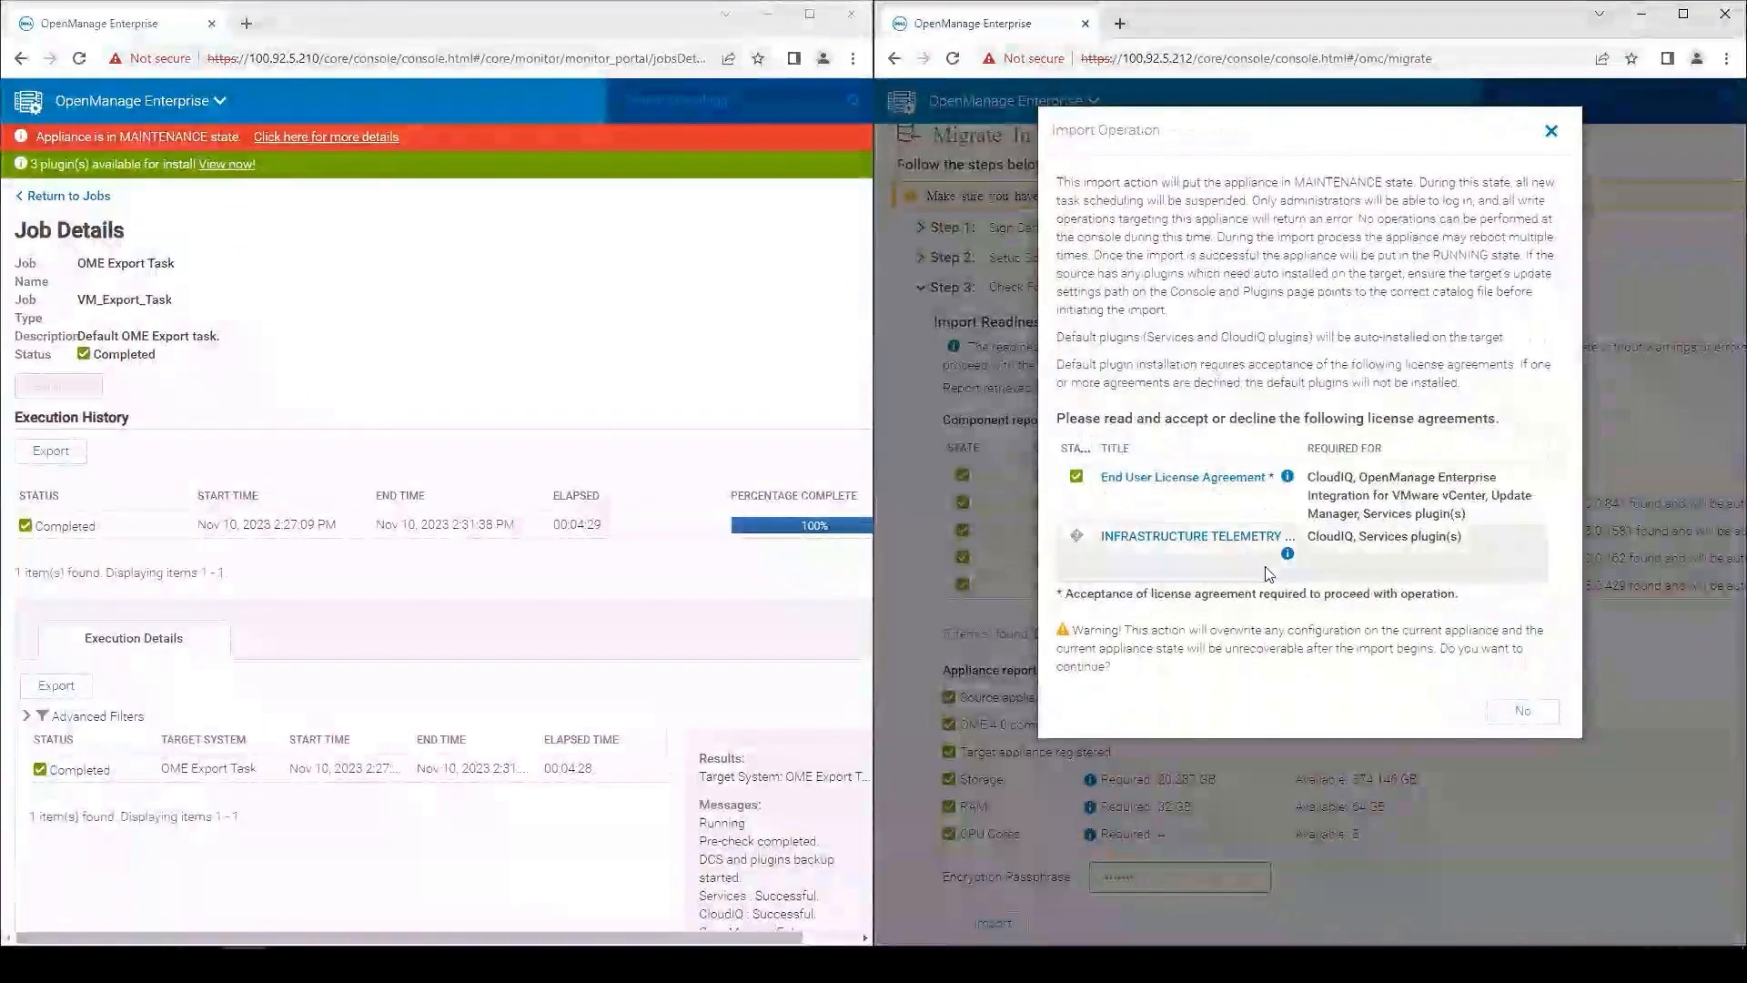
{"action": "left_click", "coordinate": [1193, 535]}
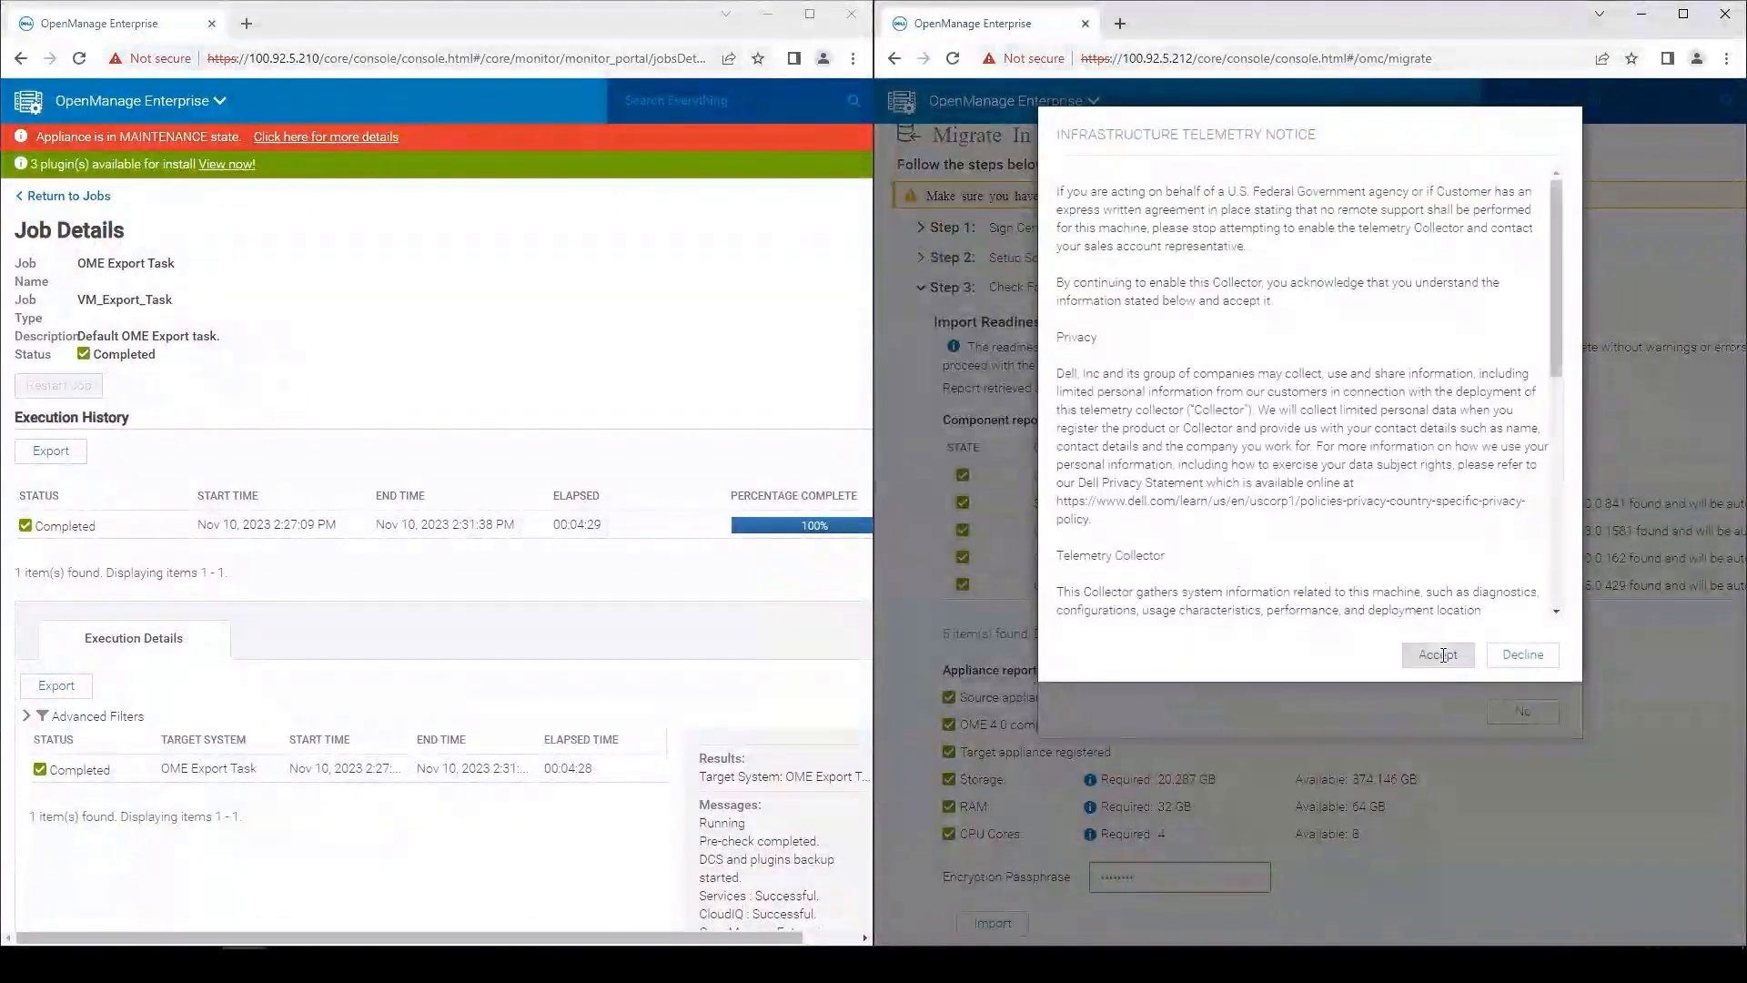
Step: Accept the Infrastructure Telemetry notice so the import runs and the appliances restart
{"action": "left_click", "coordinate": [1435, 653]}
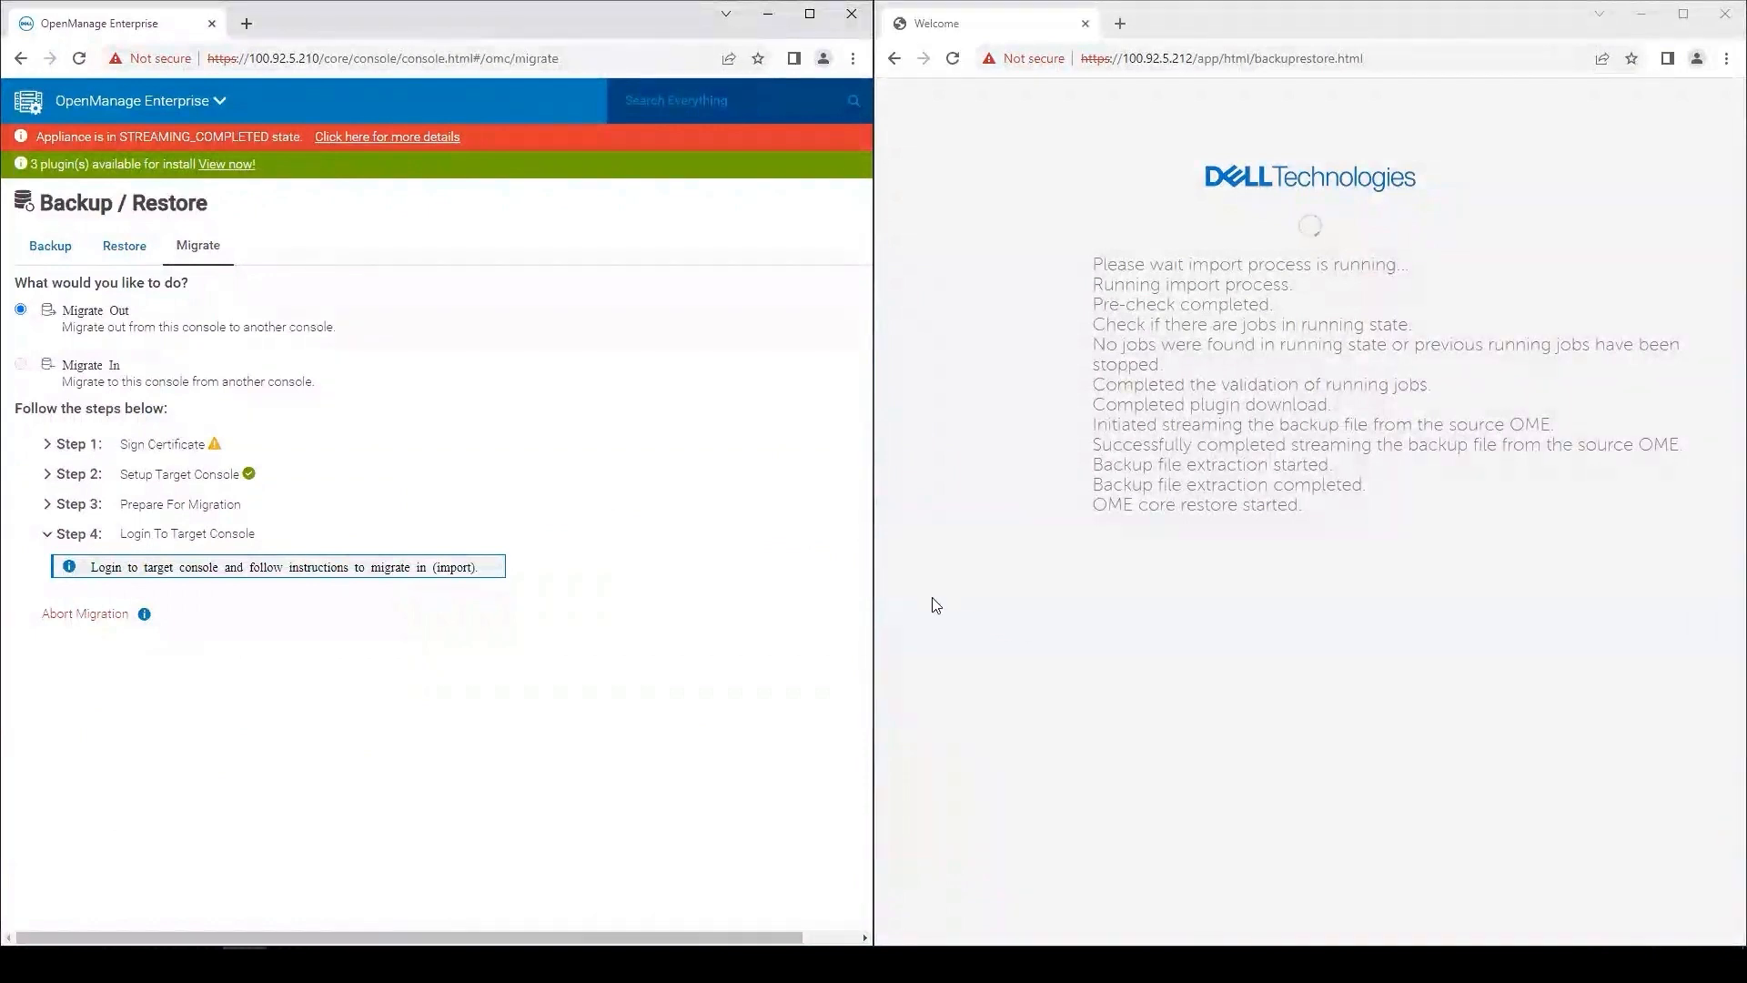
{"action": "mouse_move", "coordinate": [439, 353]}
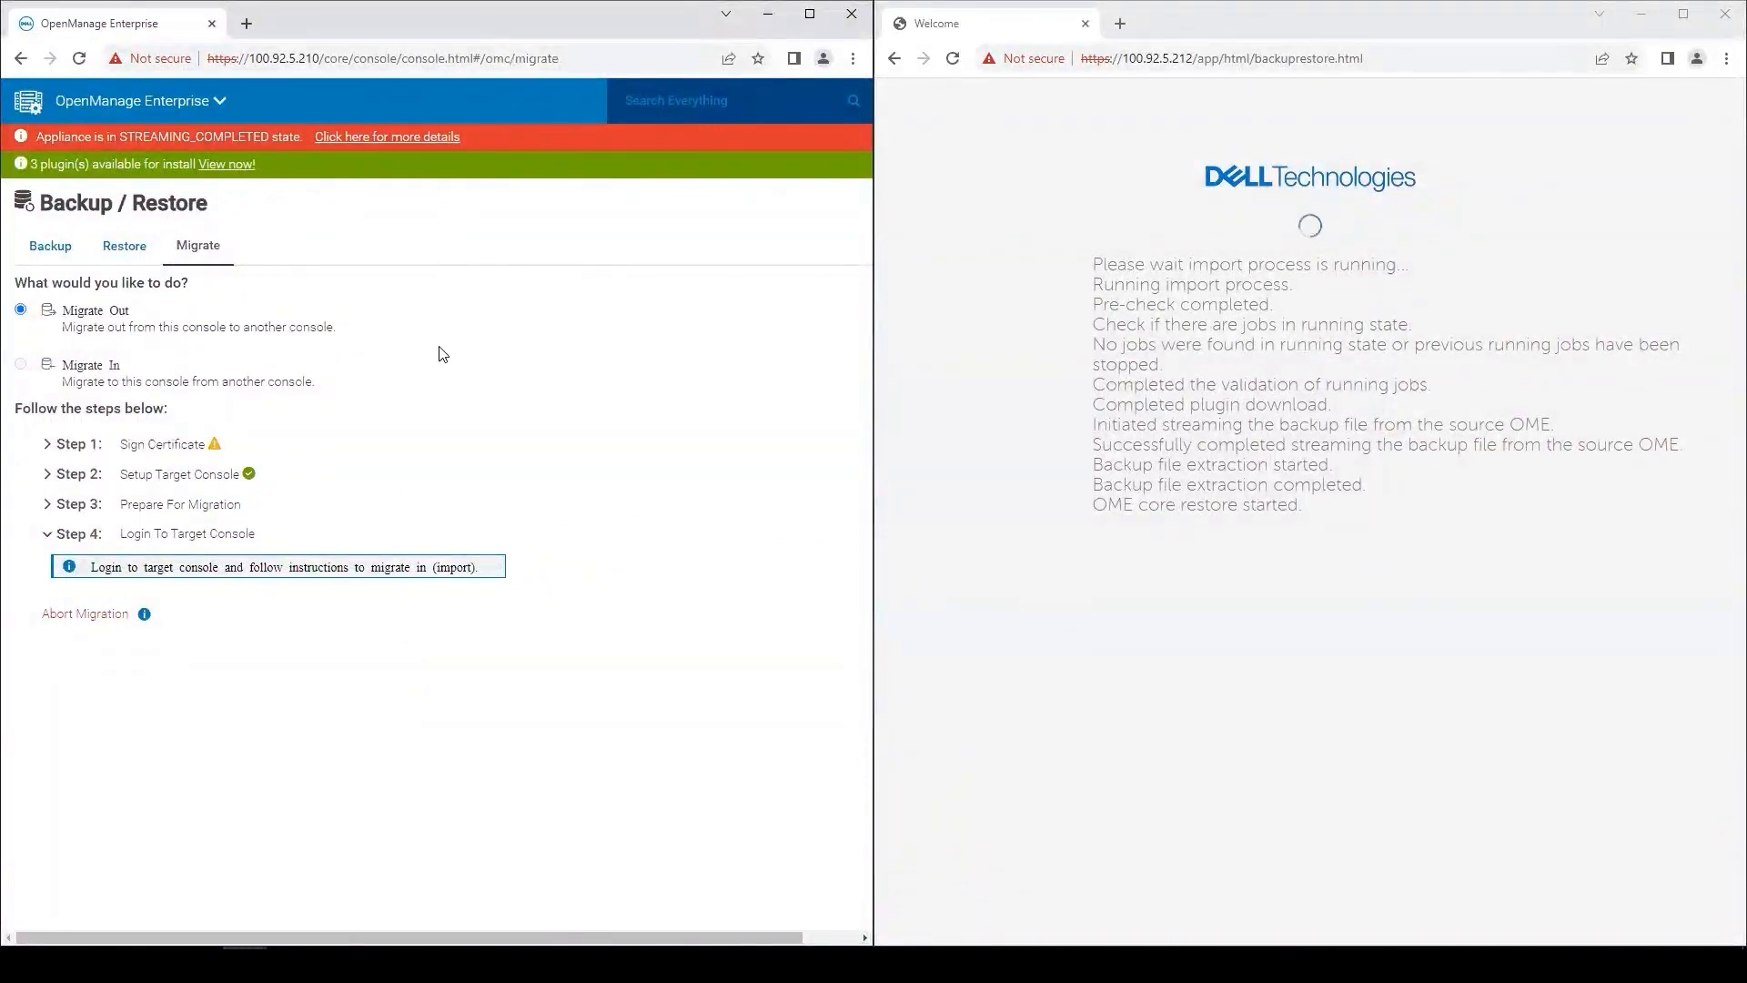
{"action": "mouse_move", "coordinate": [290, 687]}
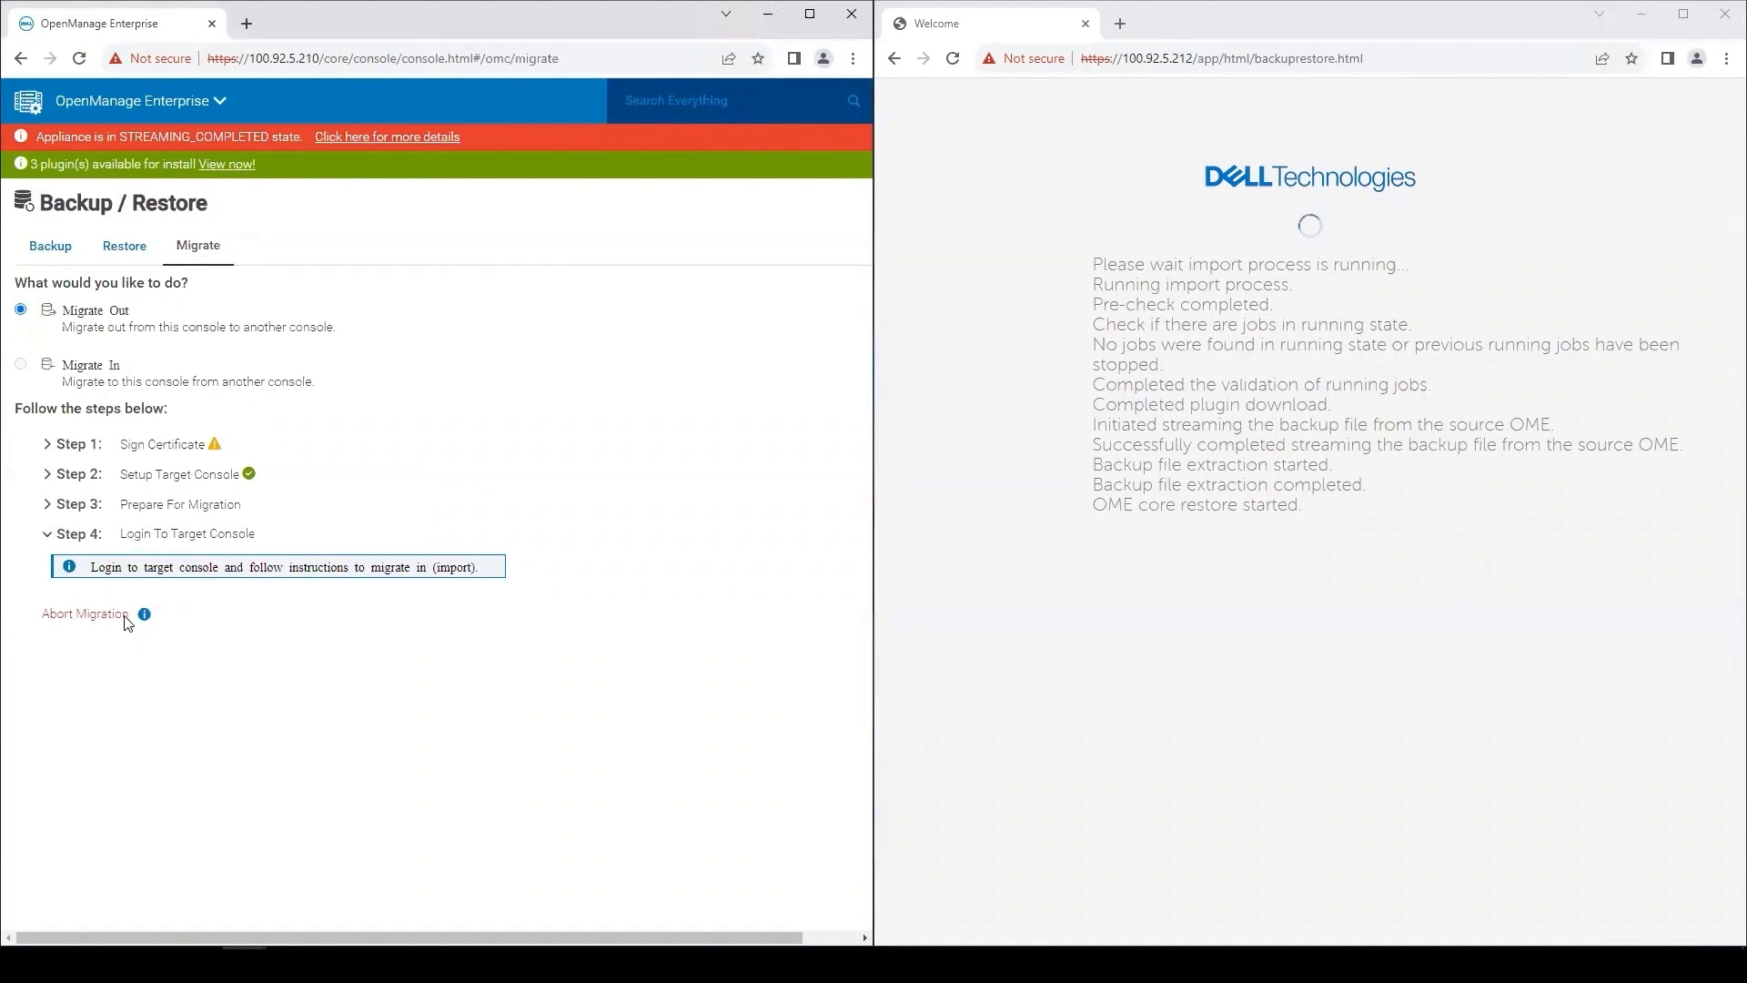
{"action": "mouse_move", "coordinate": [144, 613]}
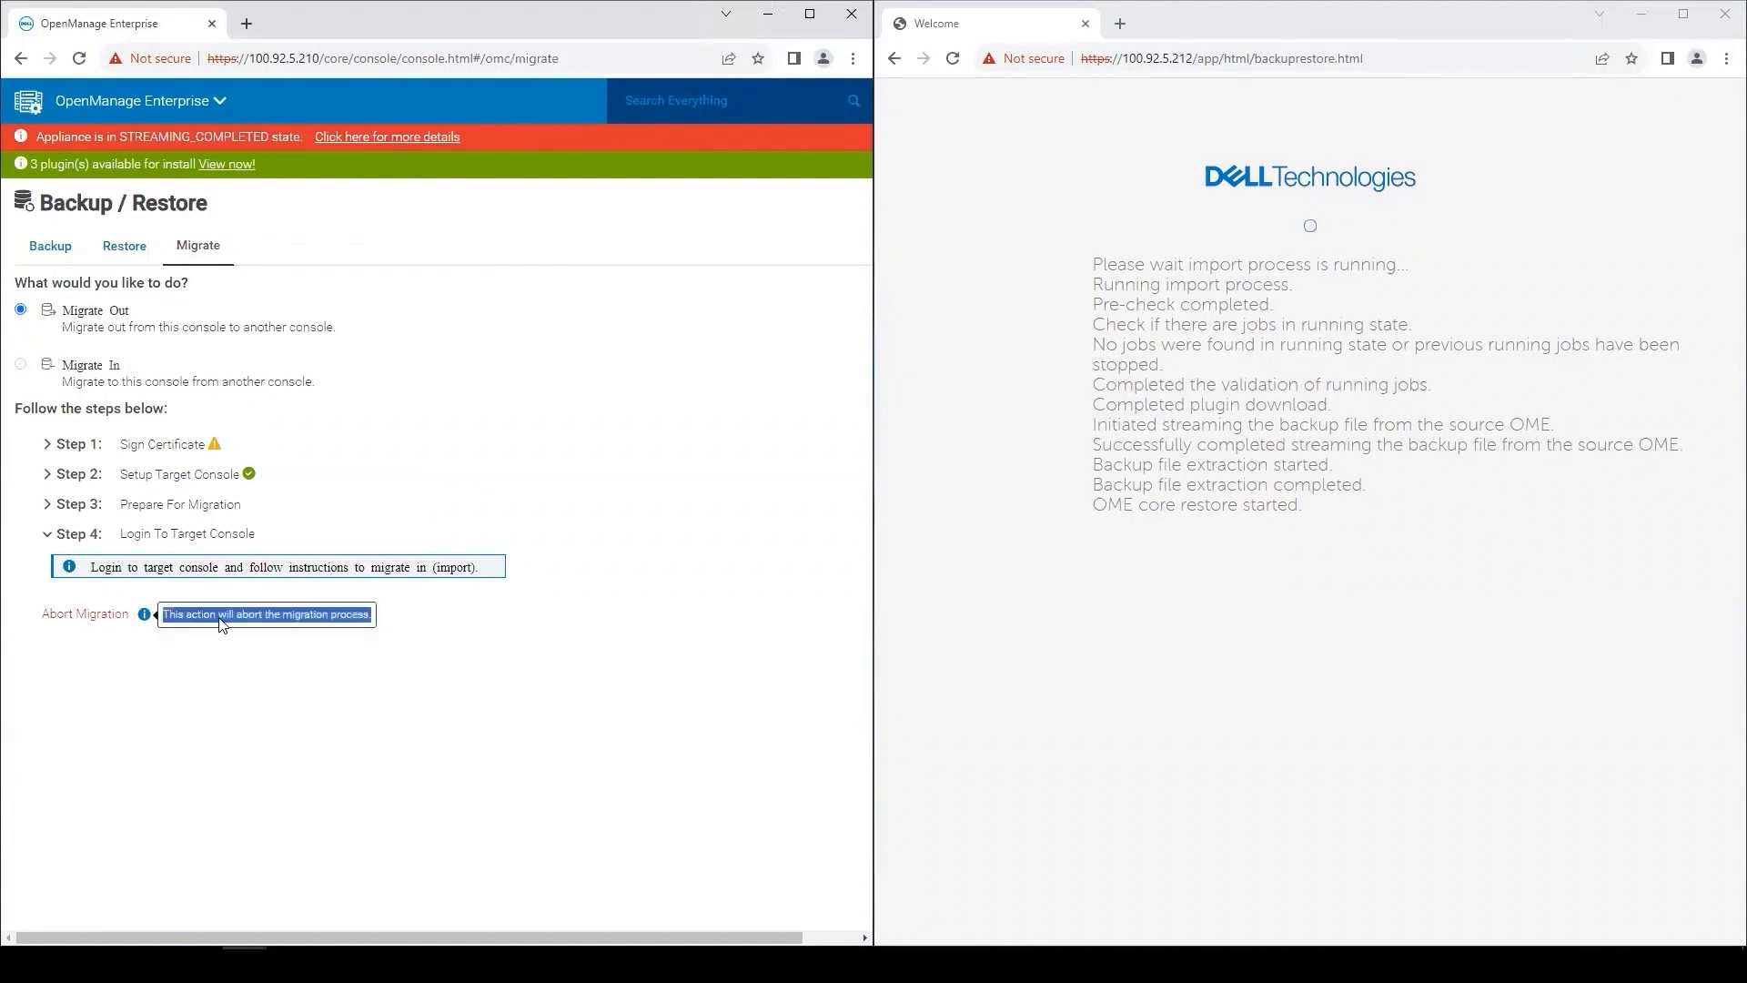
{"action": "mouse_move", "coordinate": [111, 672]}
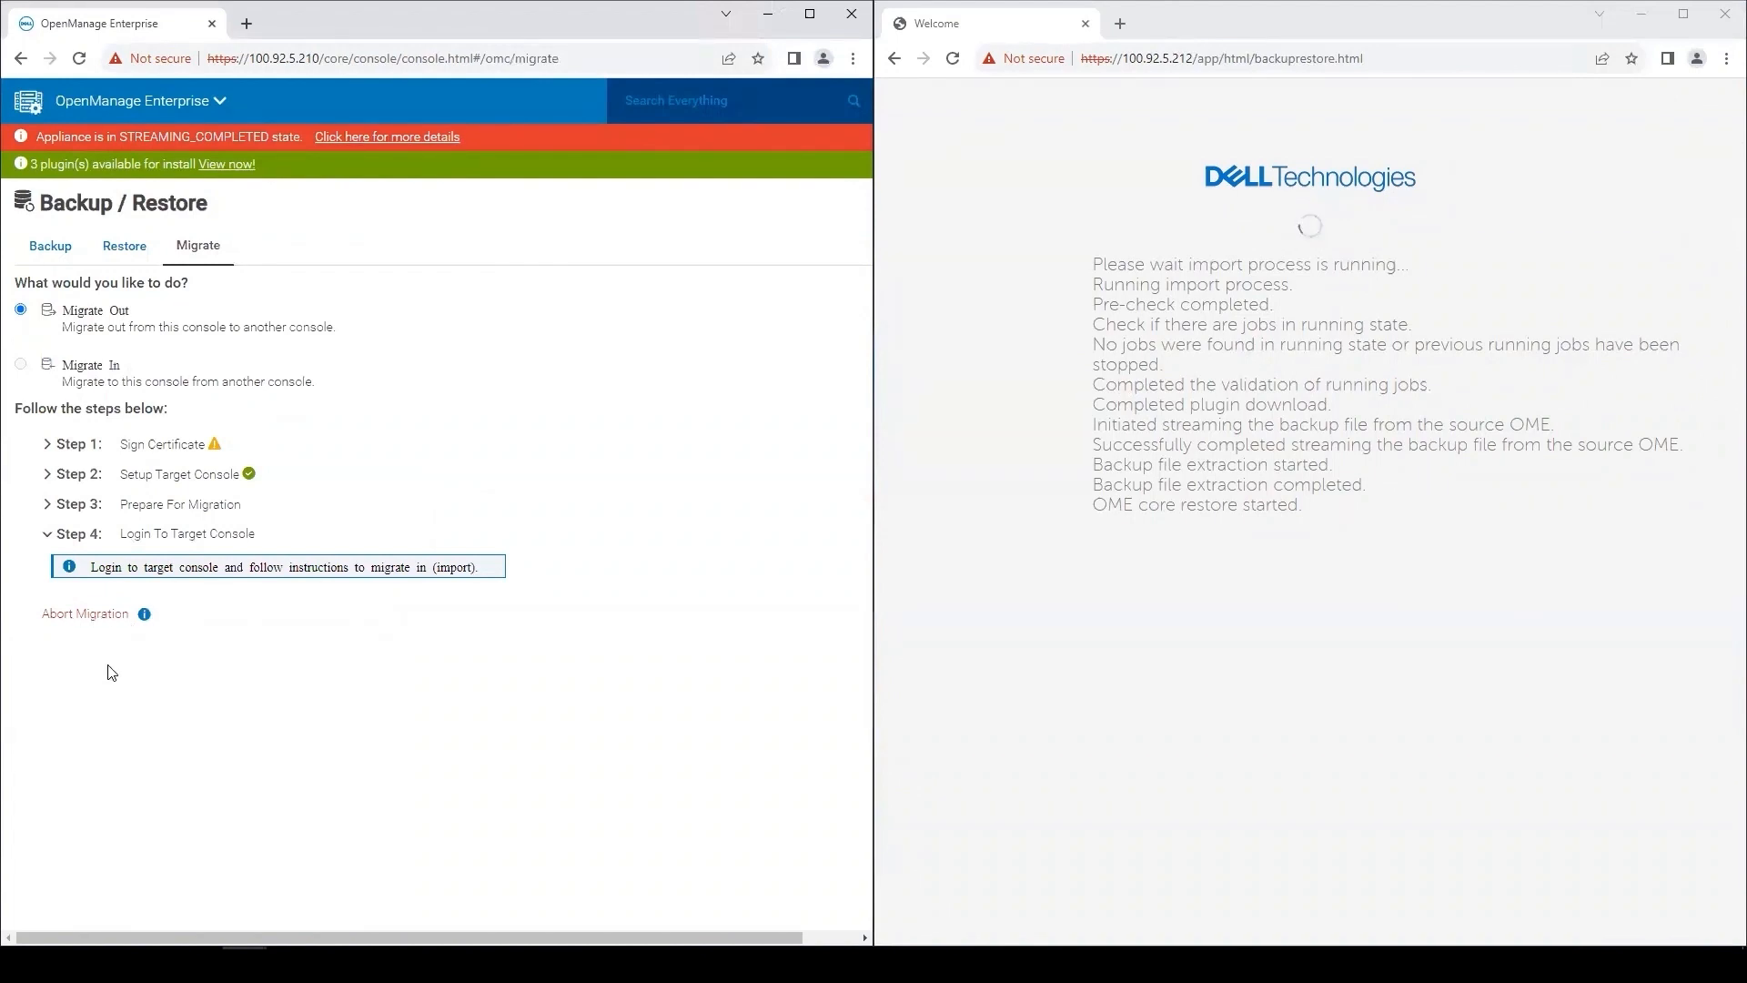
{"action": "mouse_move", "coordinate": [251, 654]}
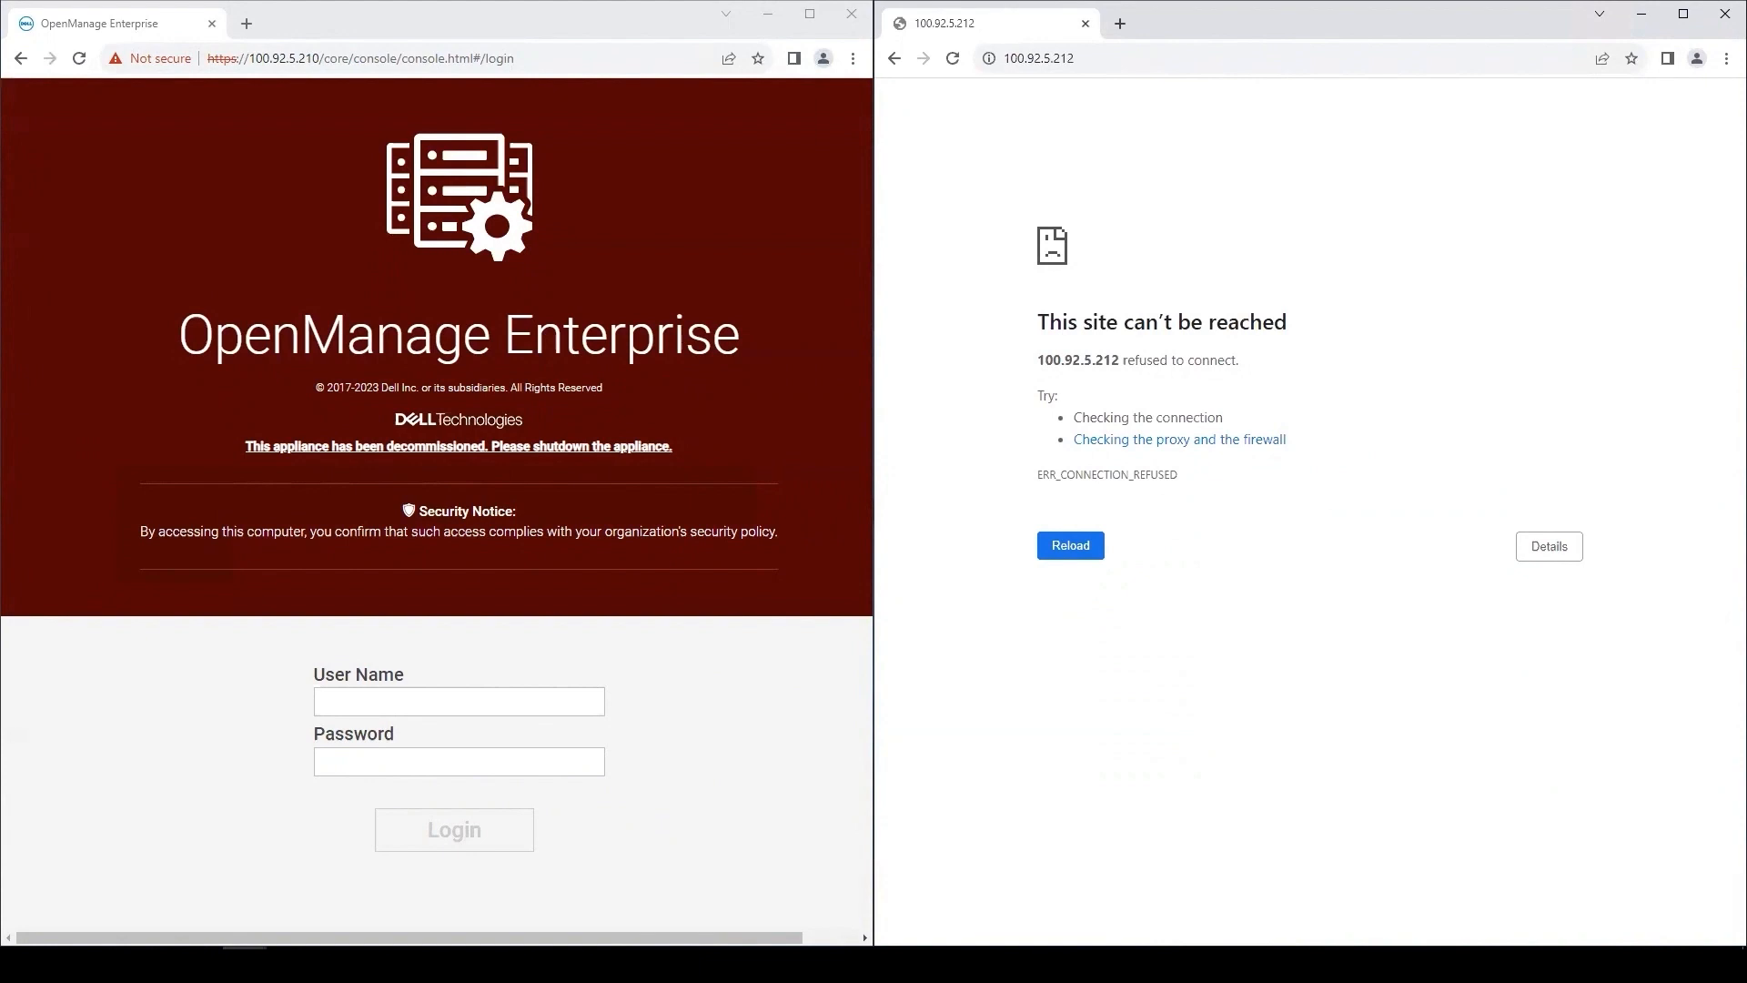
Step: Reload the new appliance page and log in with the user name and password
{"action": "left_click", "coordinate": [1068, 544]}
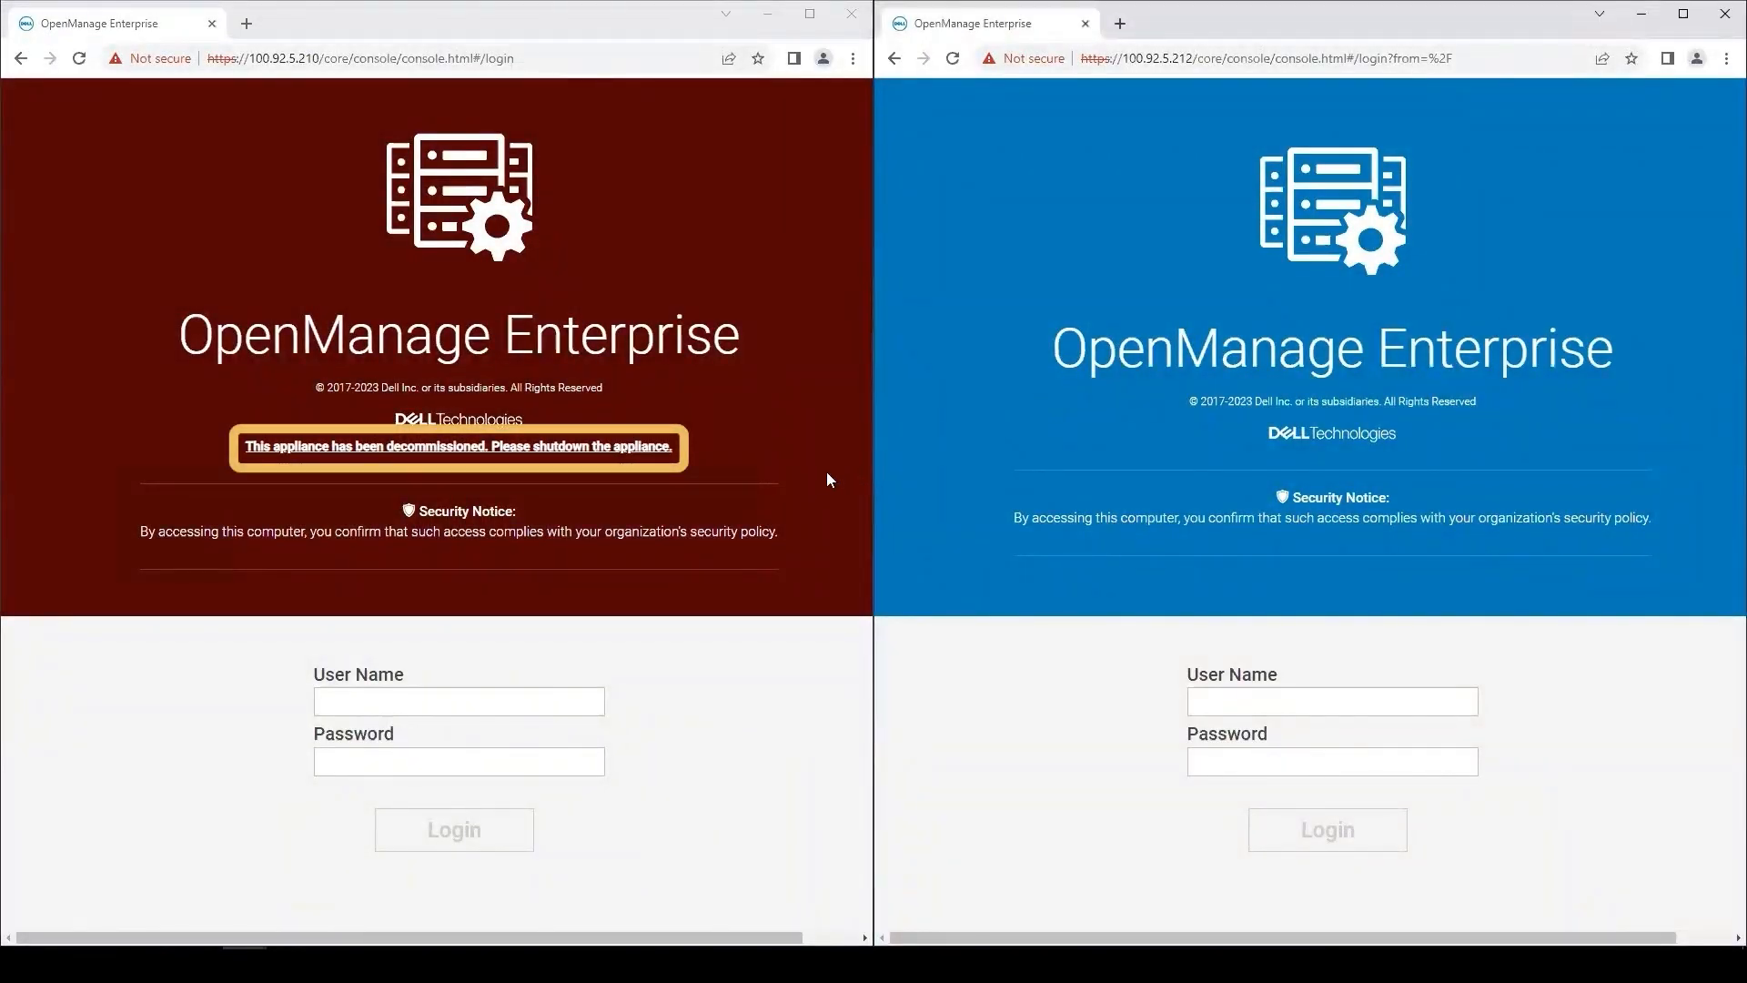
{"action": "left_click", "coordinate": [1330, 700]}
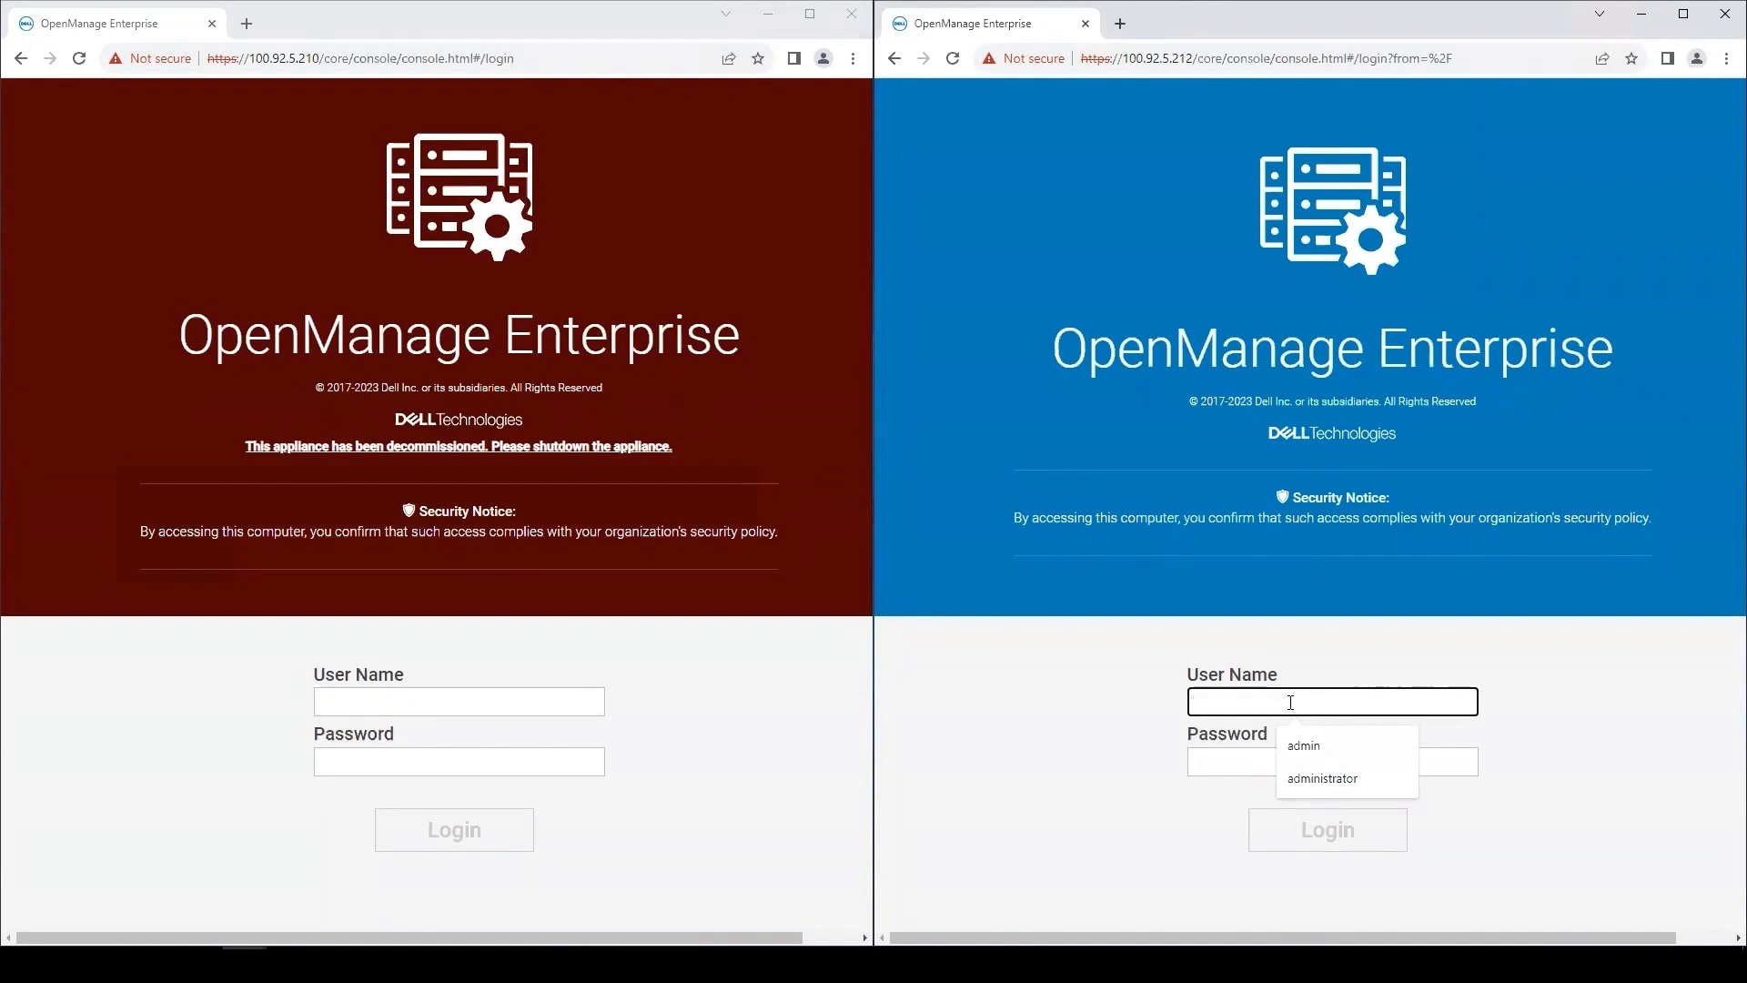
{"action": "left_click", "coordinate": [1301, 745]}
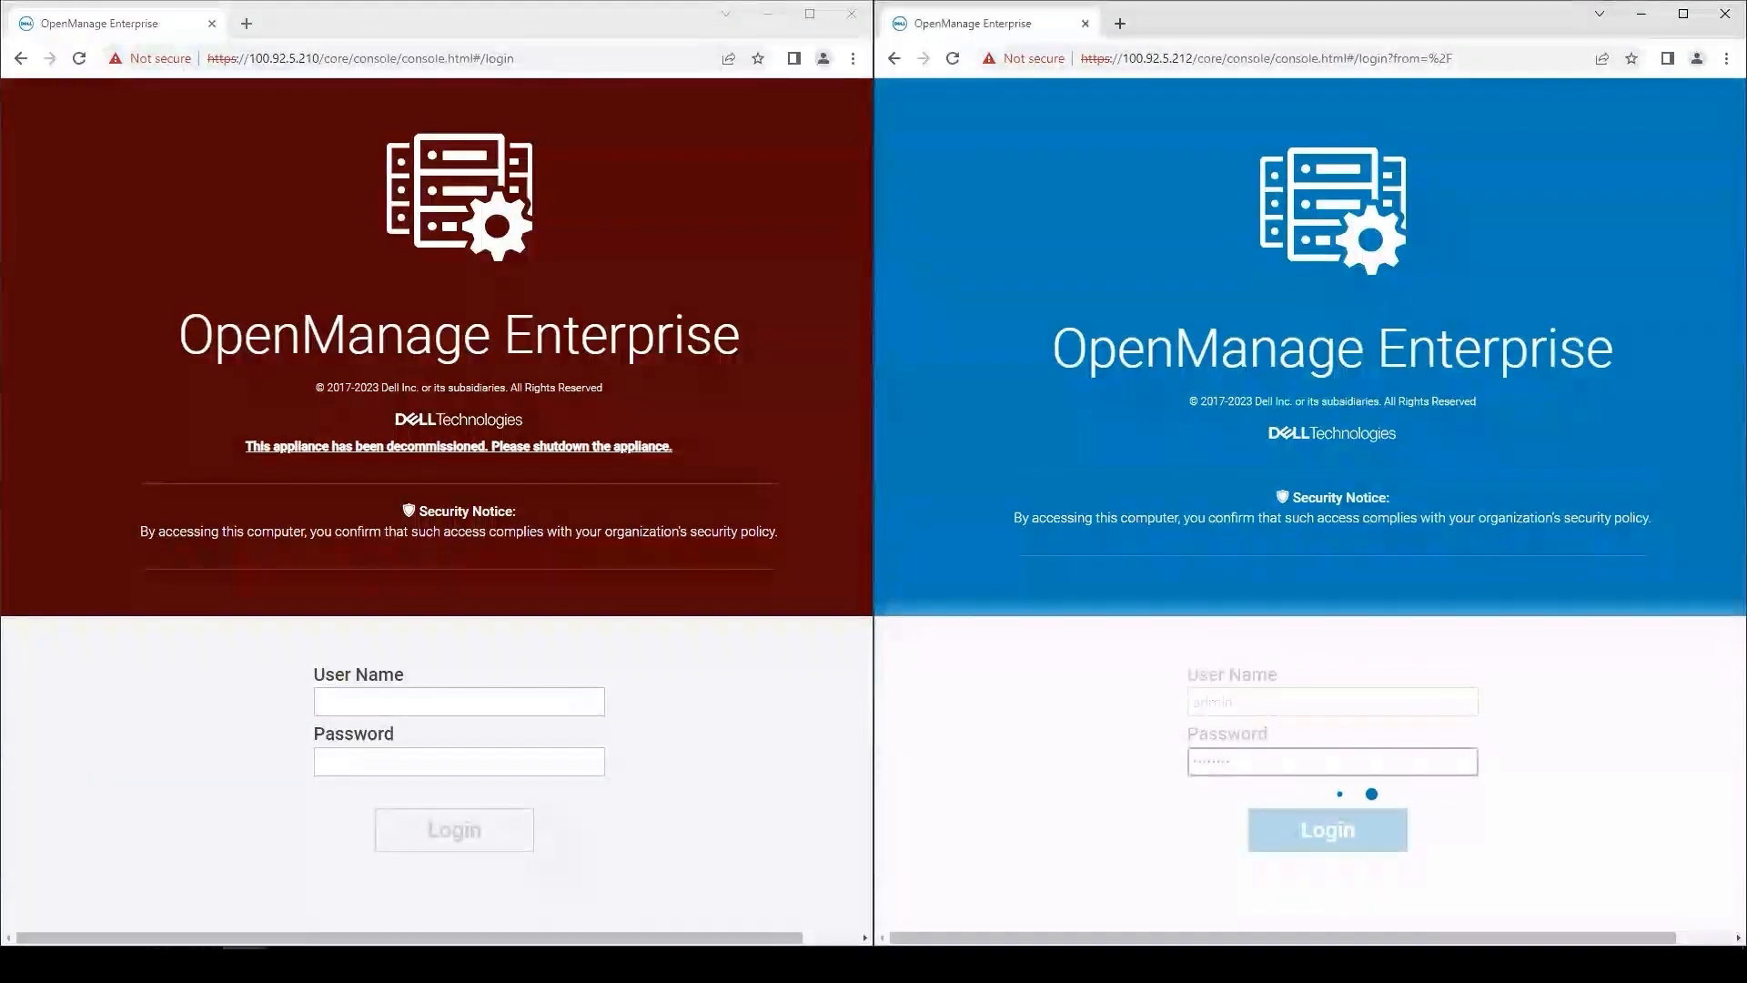
{"action": "left_click", "coordinate": [1326, 830]}
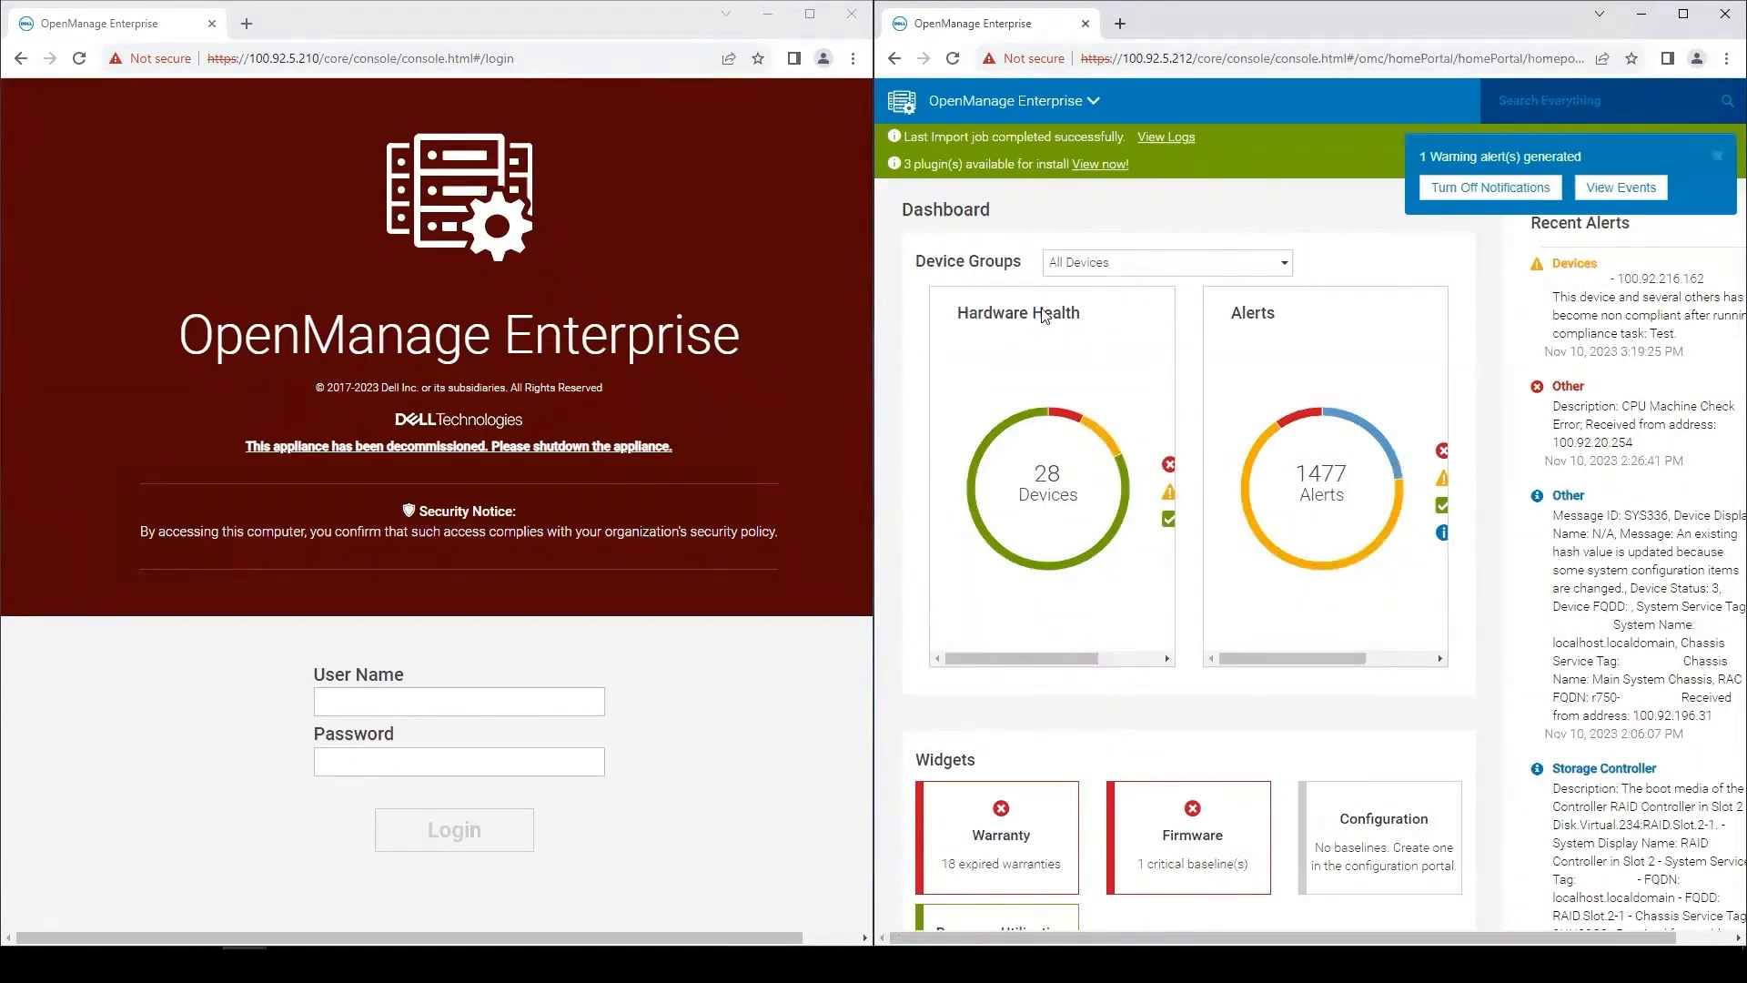
Step: View the logs of the last import job, showing the stream from 100.92.5.210 Completed
{"action": "left_click", "coordinate": [1725, 157]}
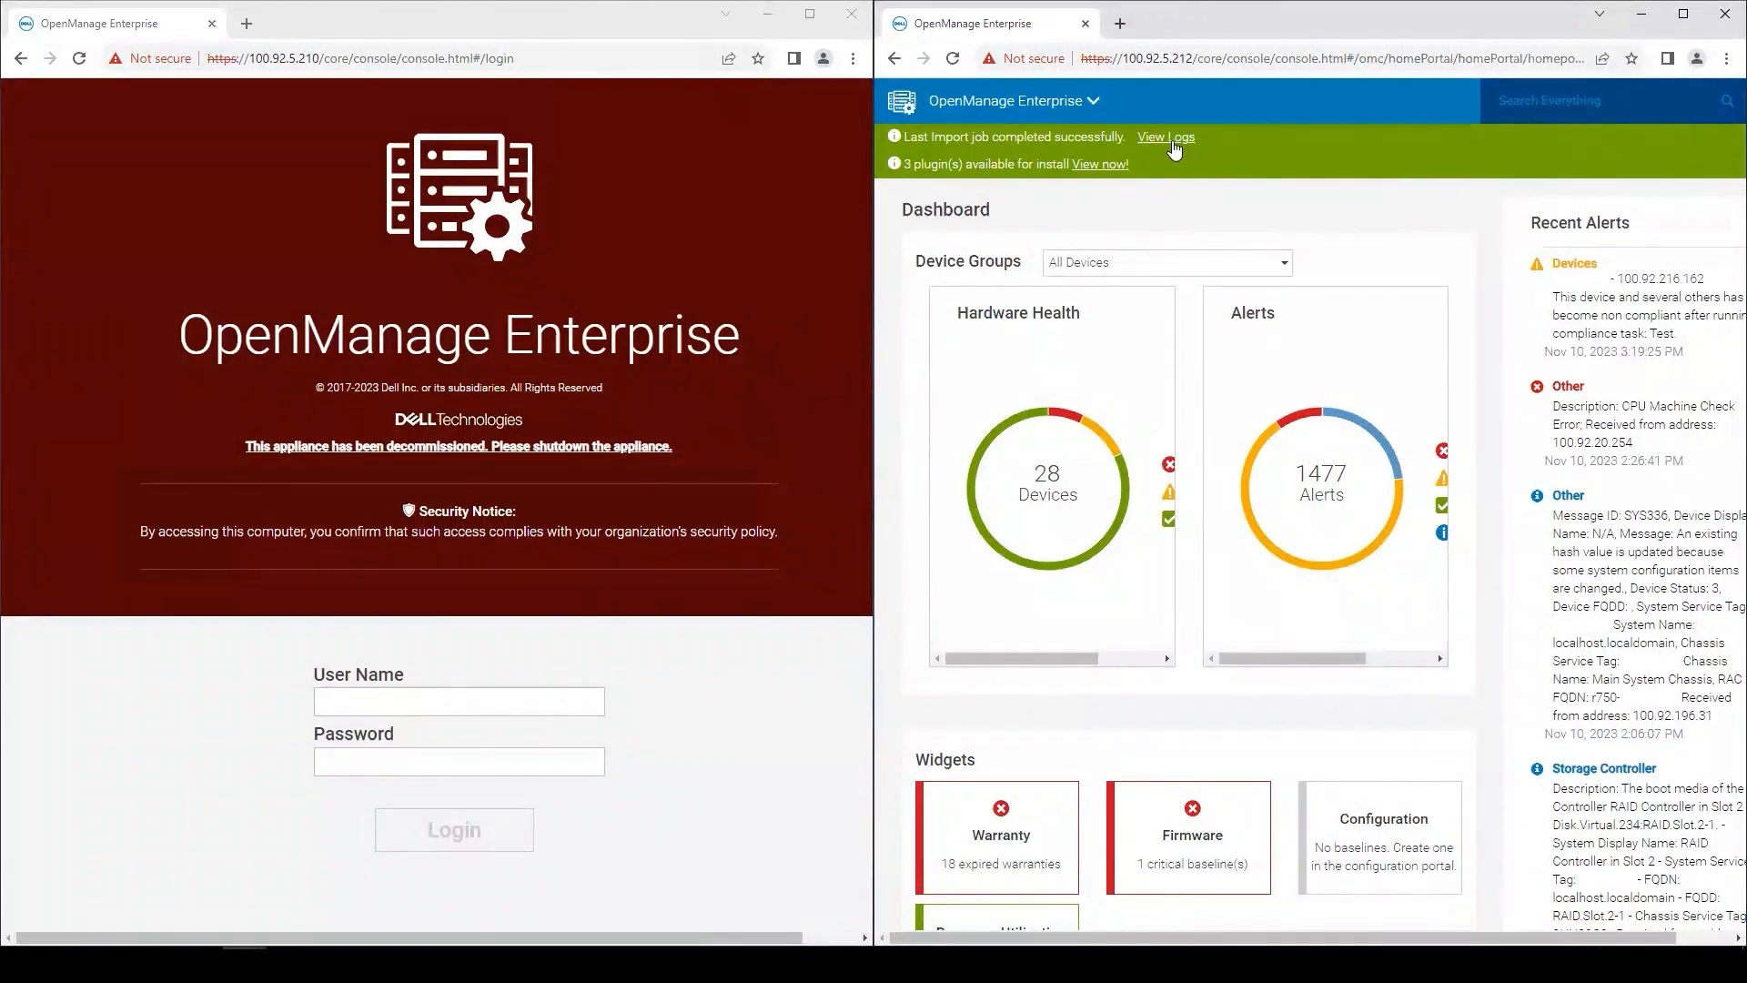
{"action": "left_click", "coordinate": [1163, 136]}
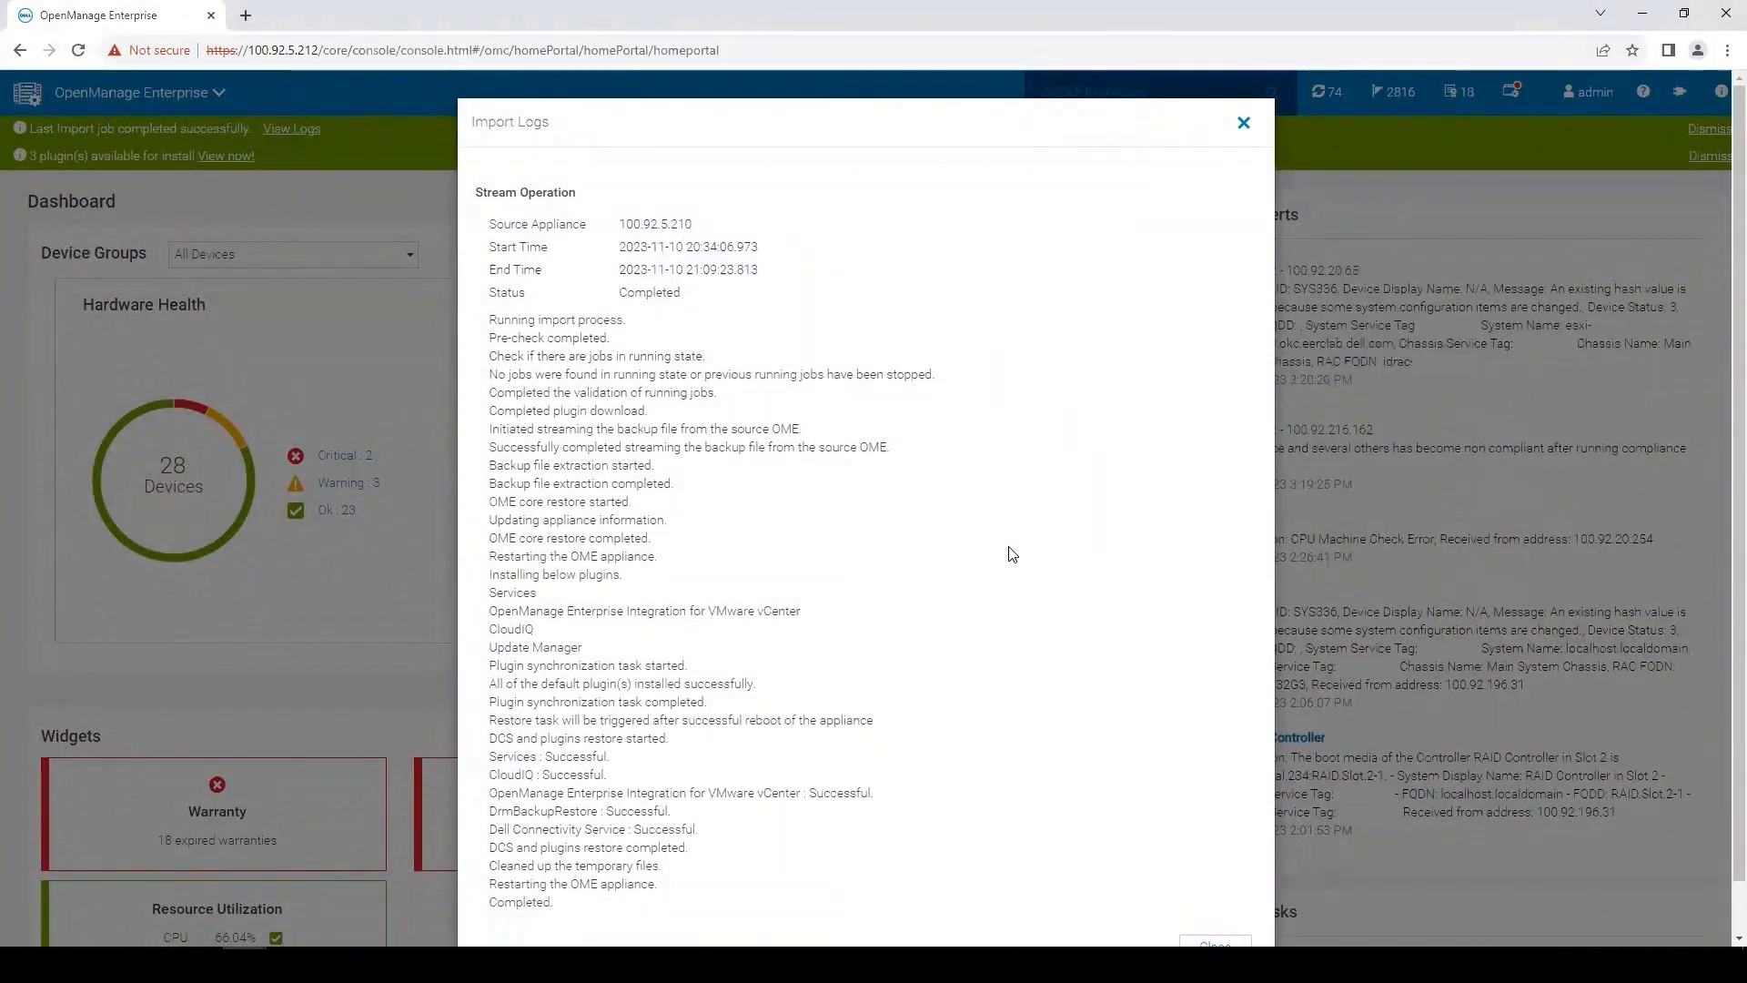
{"action": "mouse_move", "coordinate": [1016, 562]}
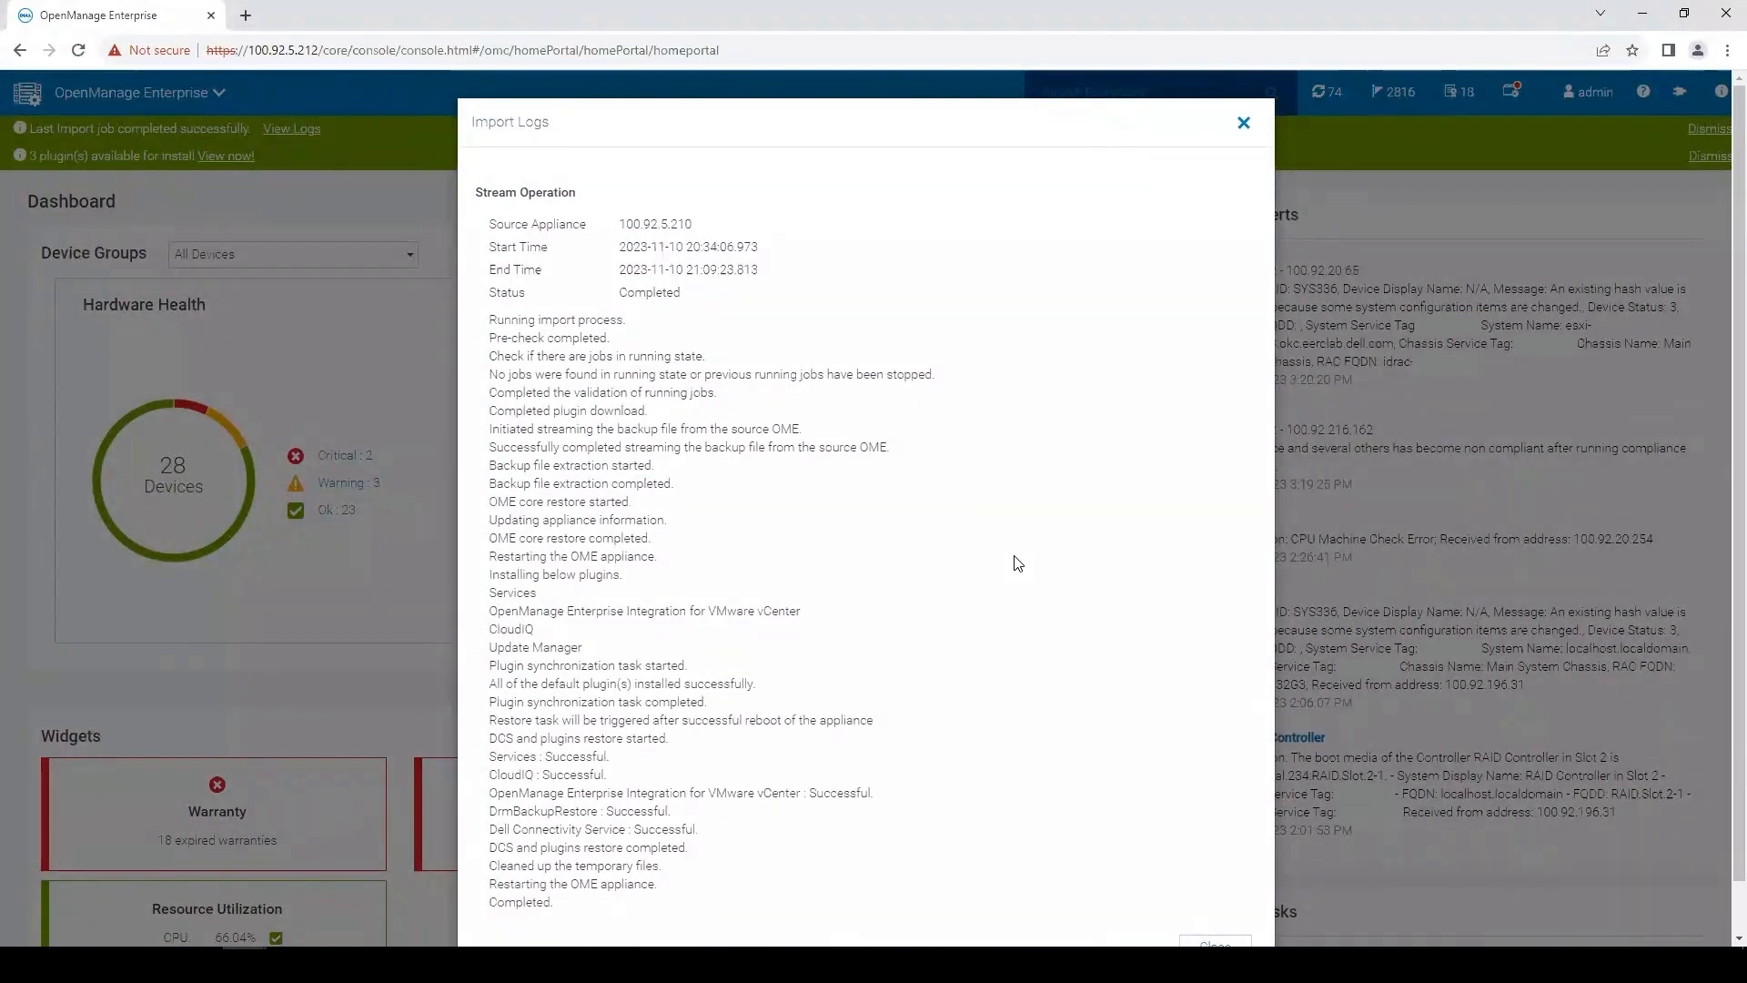